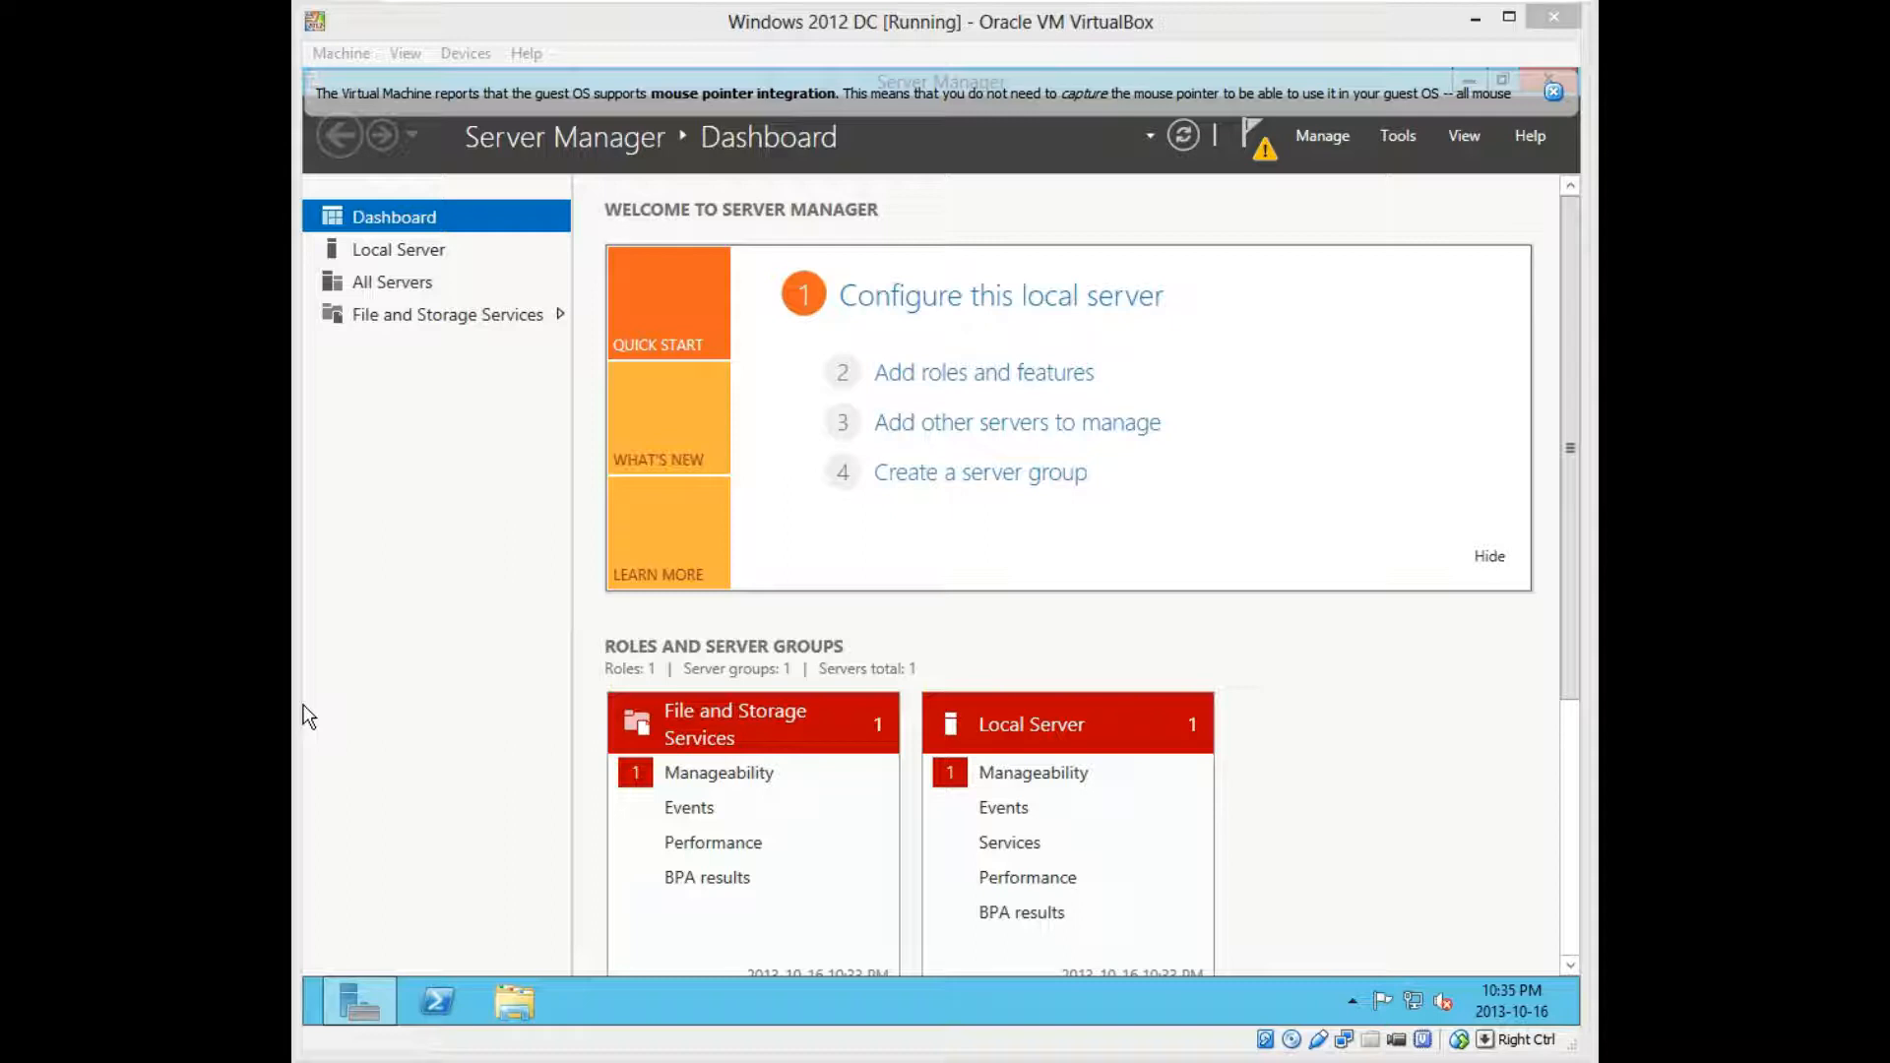
mouse_move(841, 528)
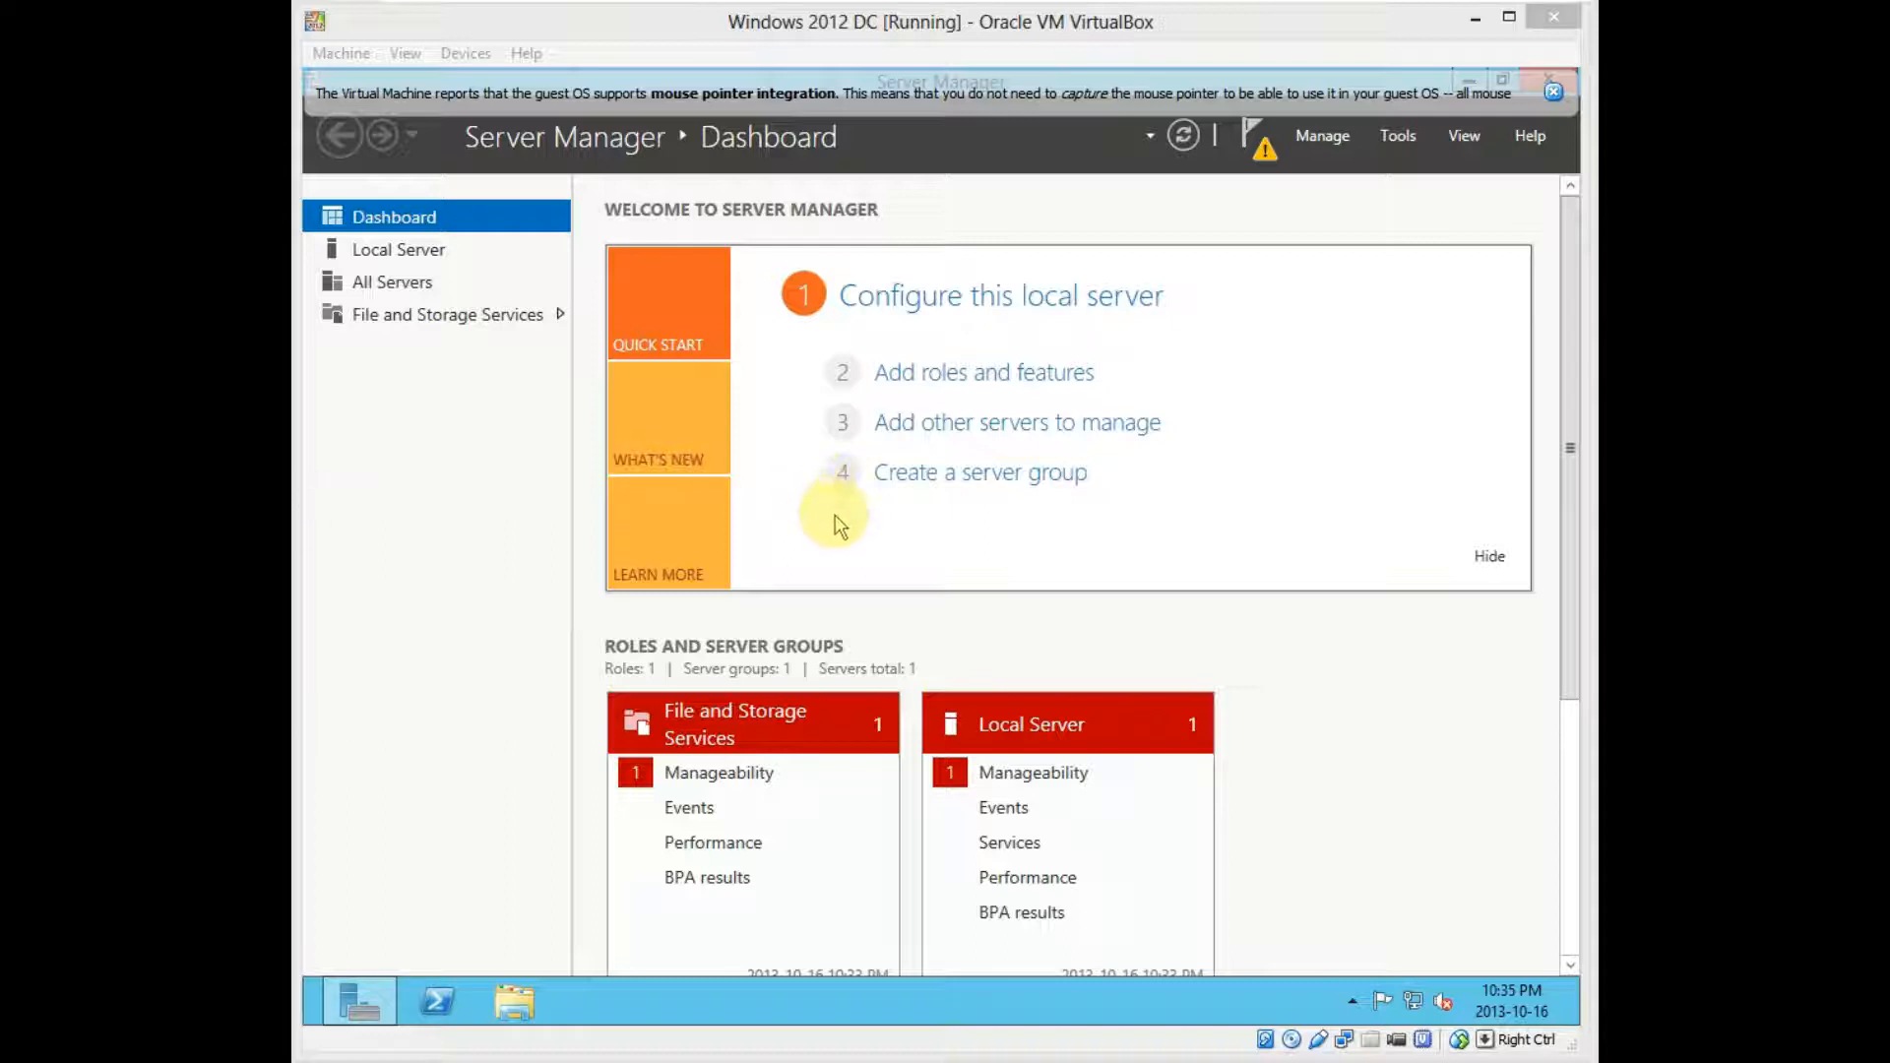
mouse_move(845, 514)
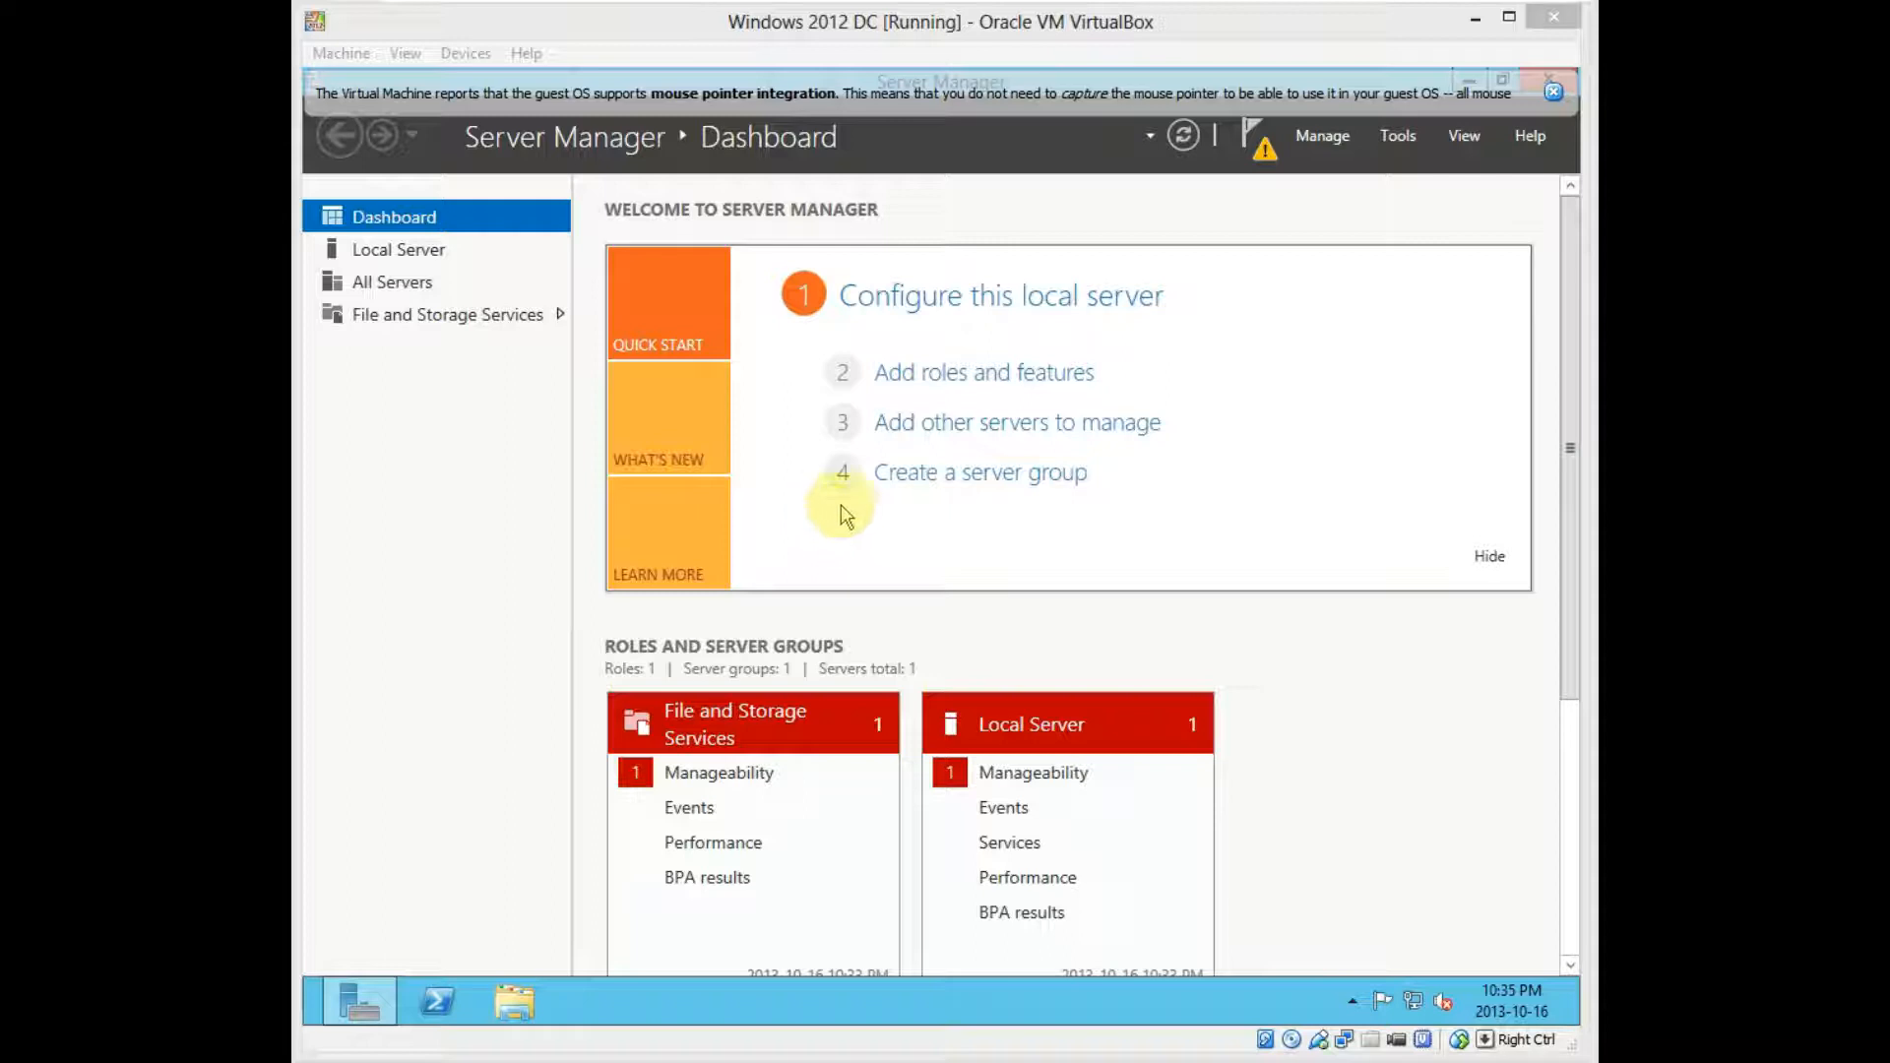
mouse_move(590, 480)
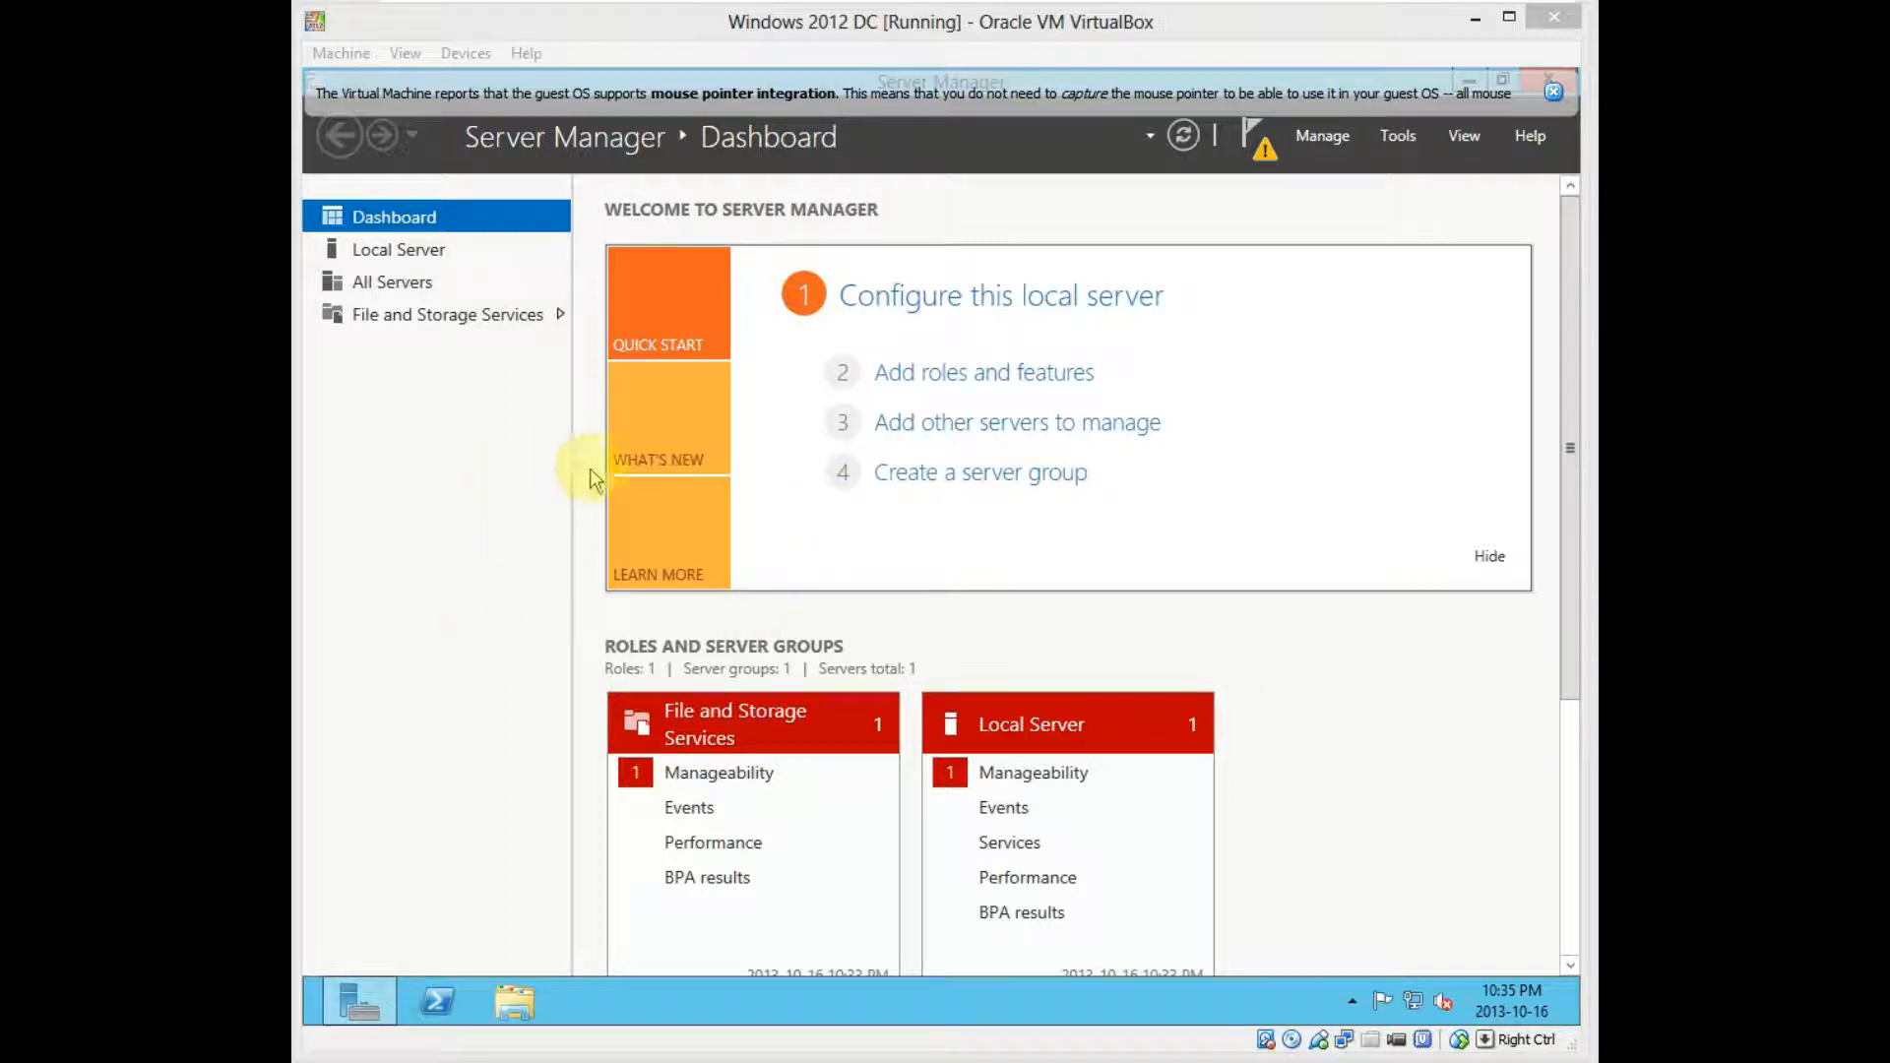
mouse_move(642, 392)
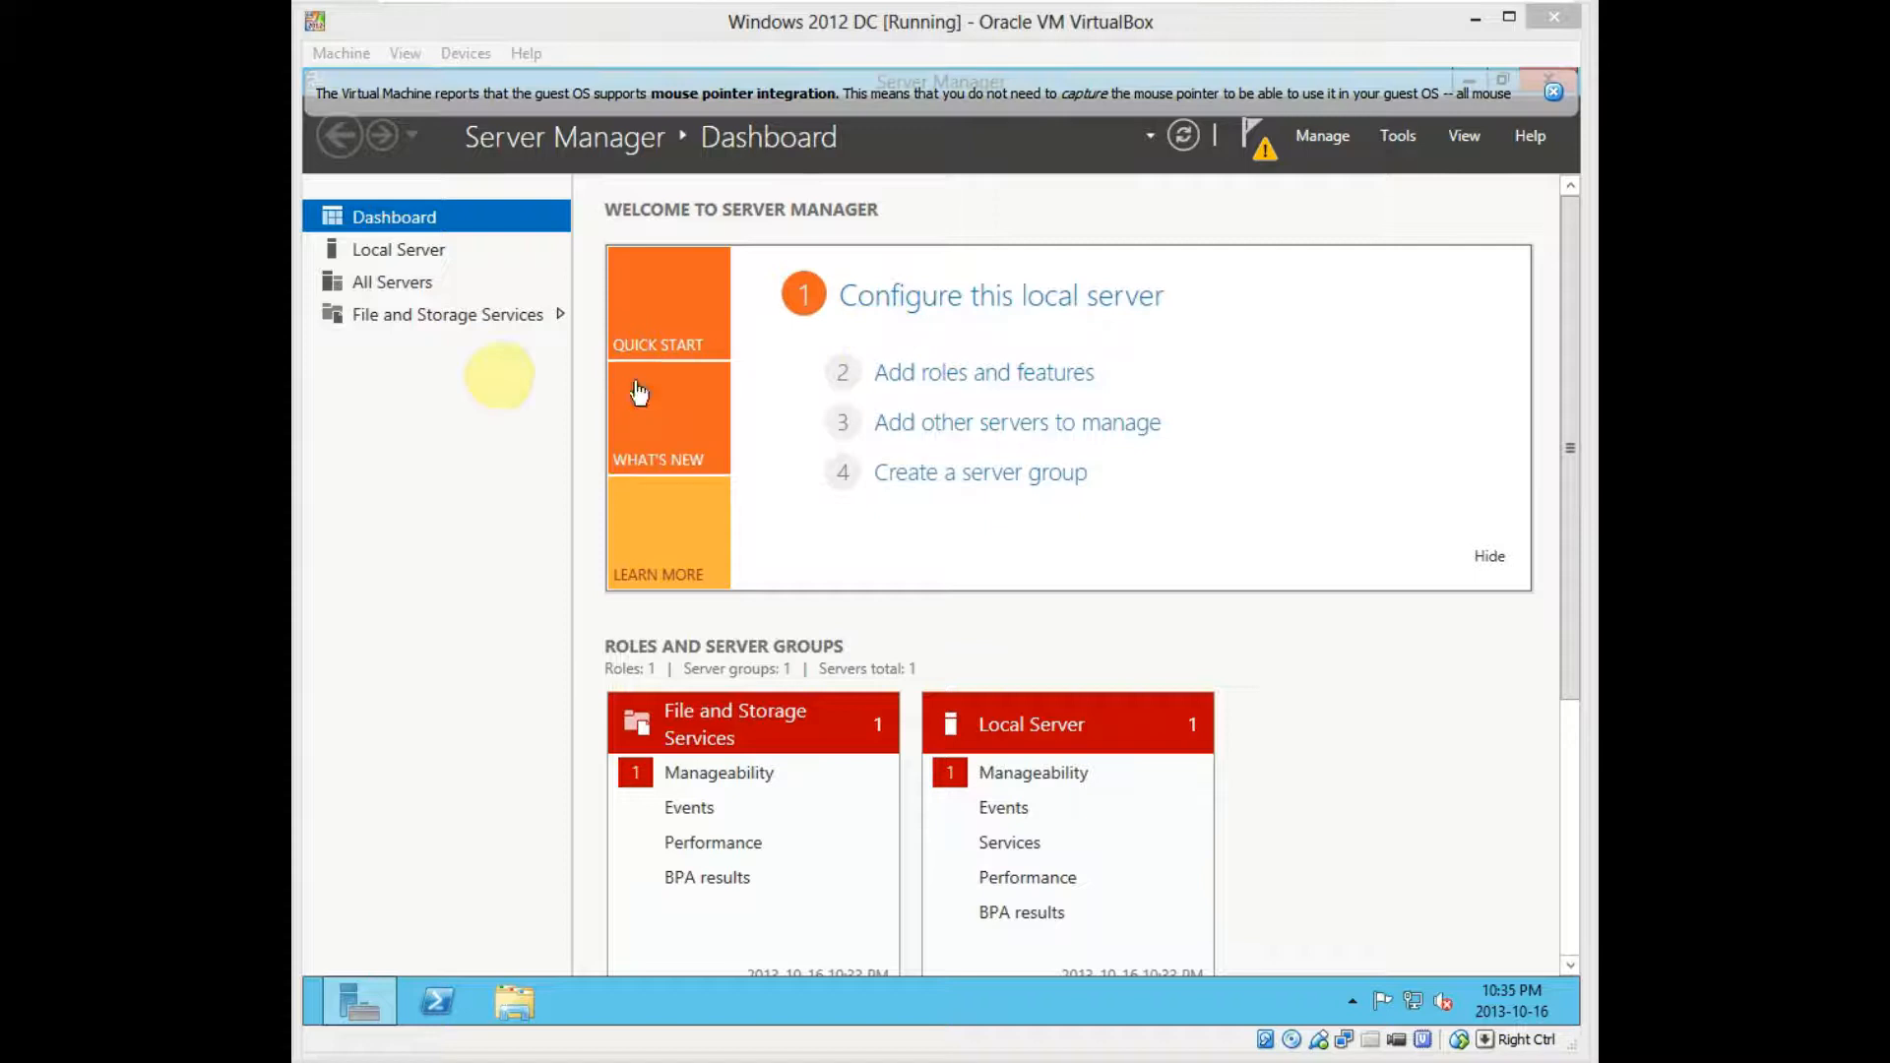
mouse_move(717, 154)
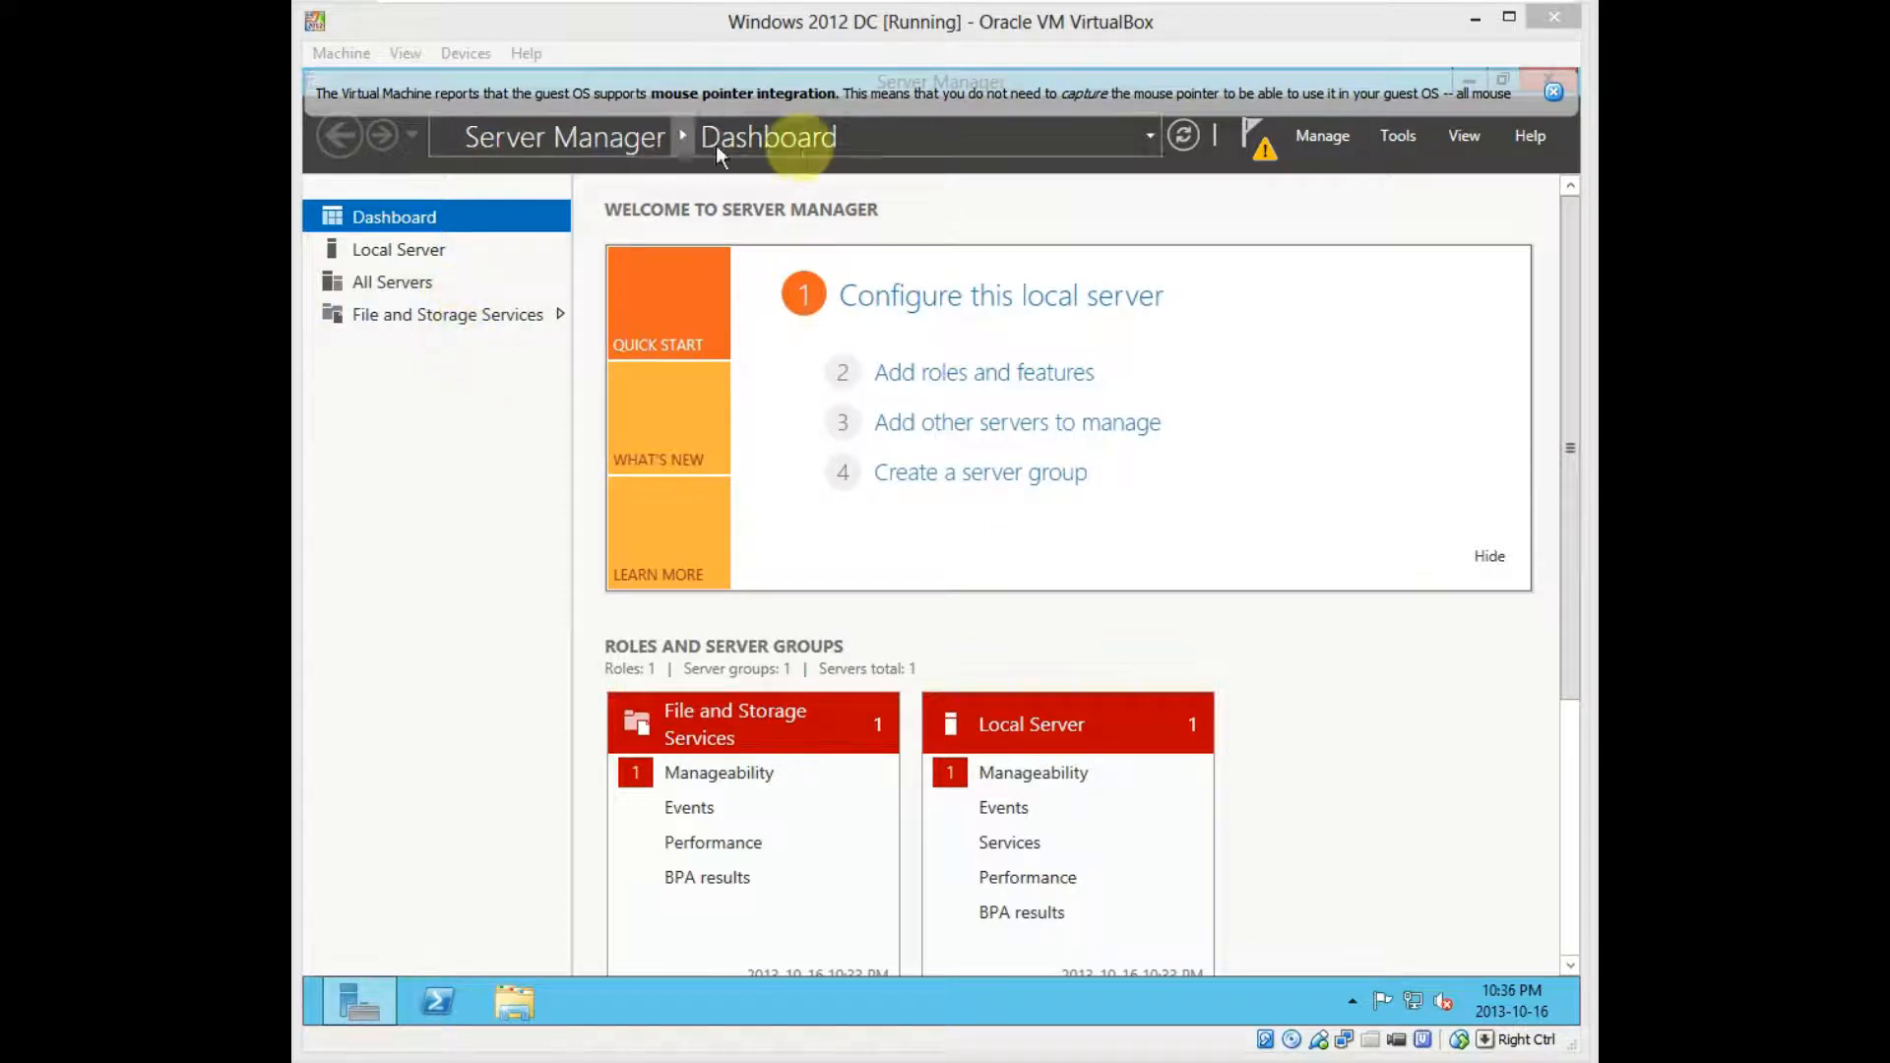
mouse_move(464, 506)
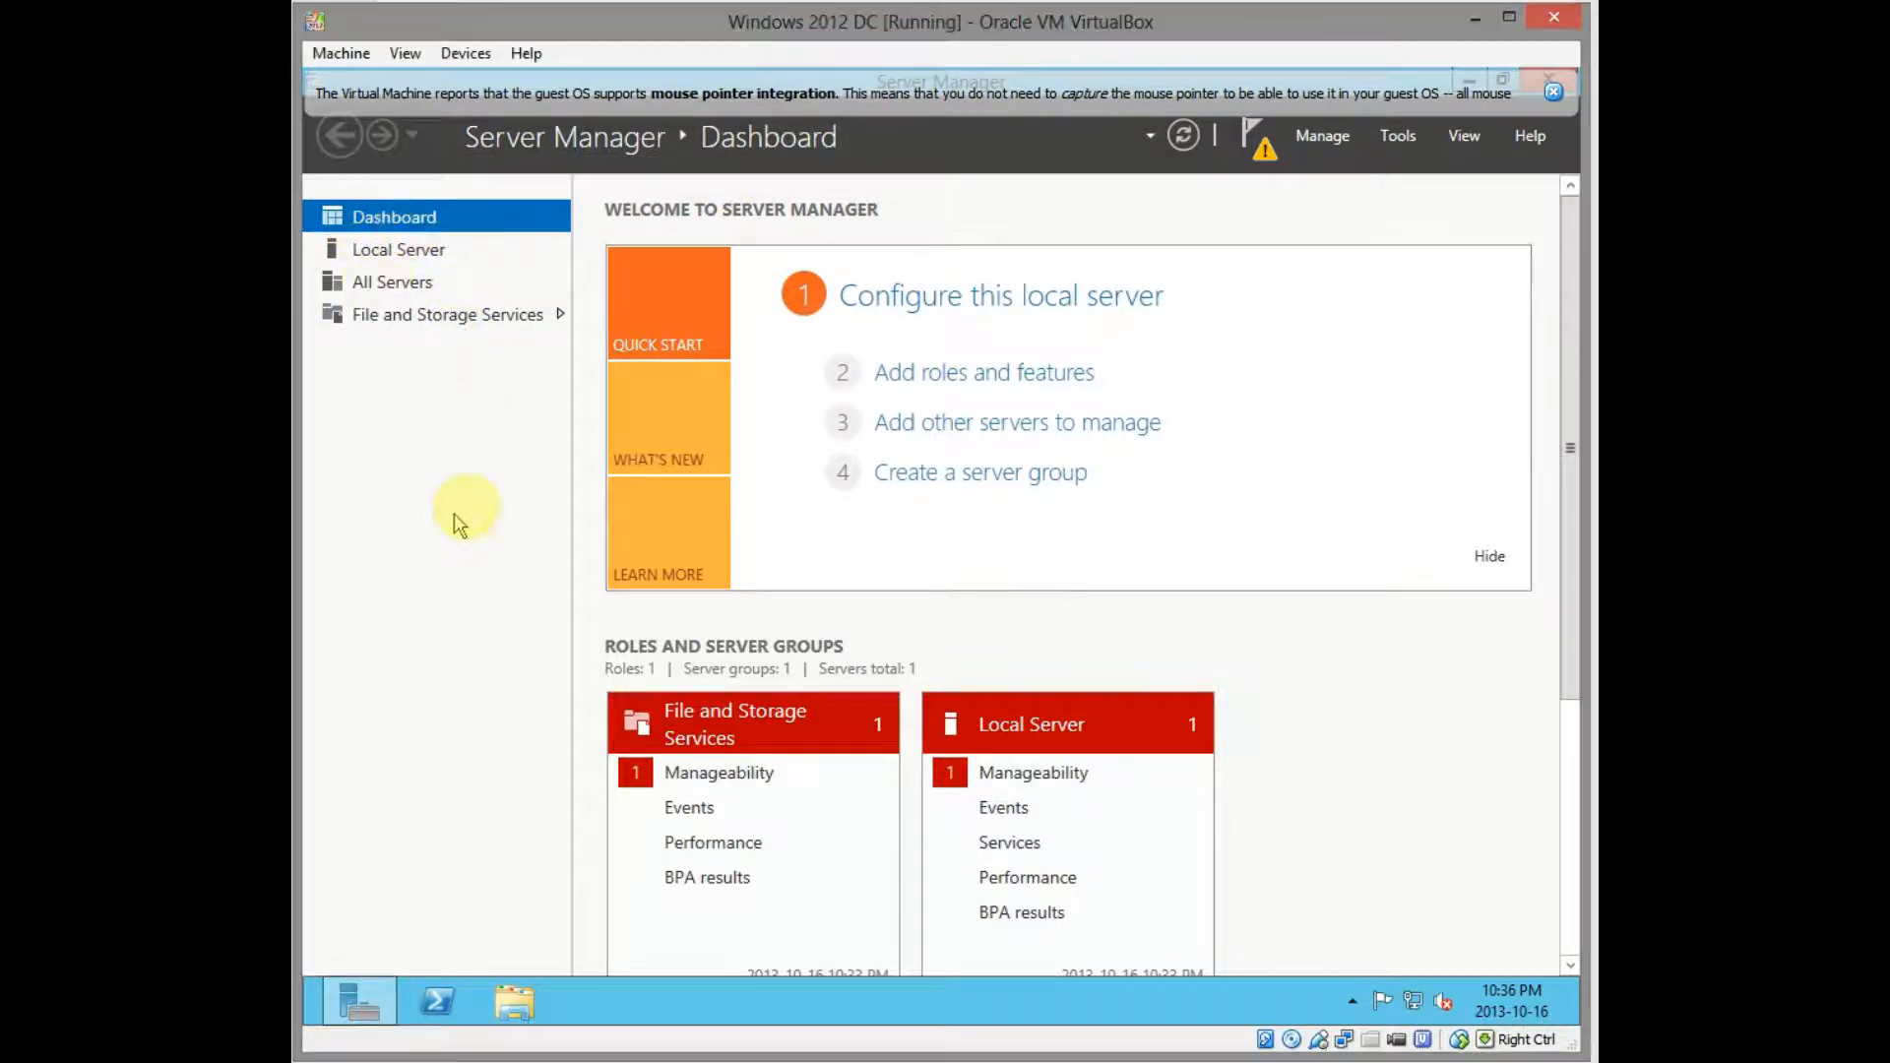
mouse_move(984, 372)
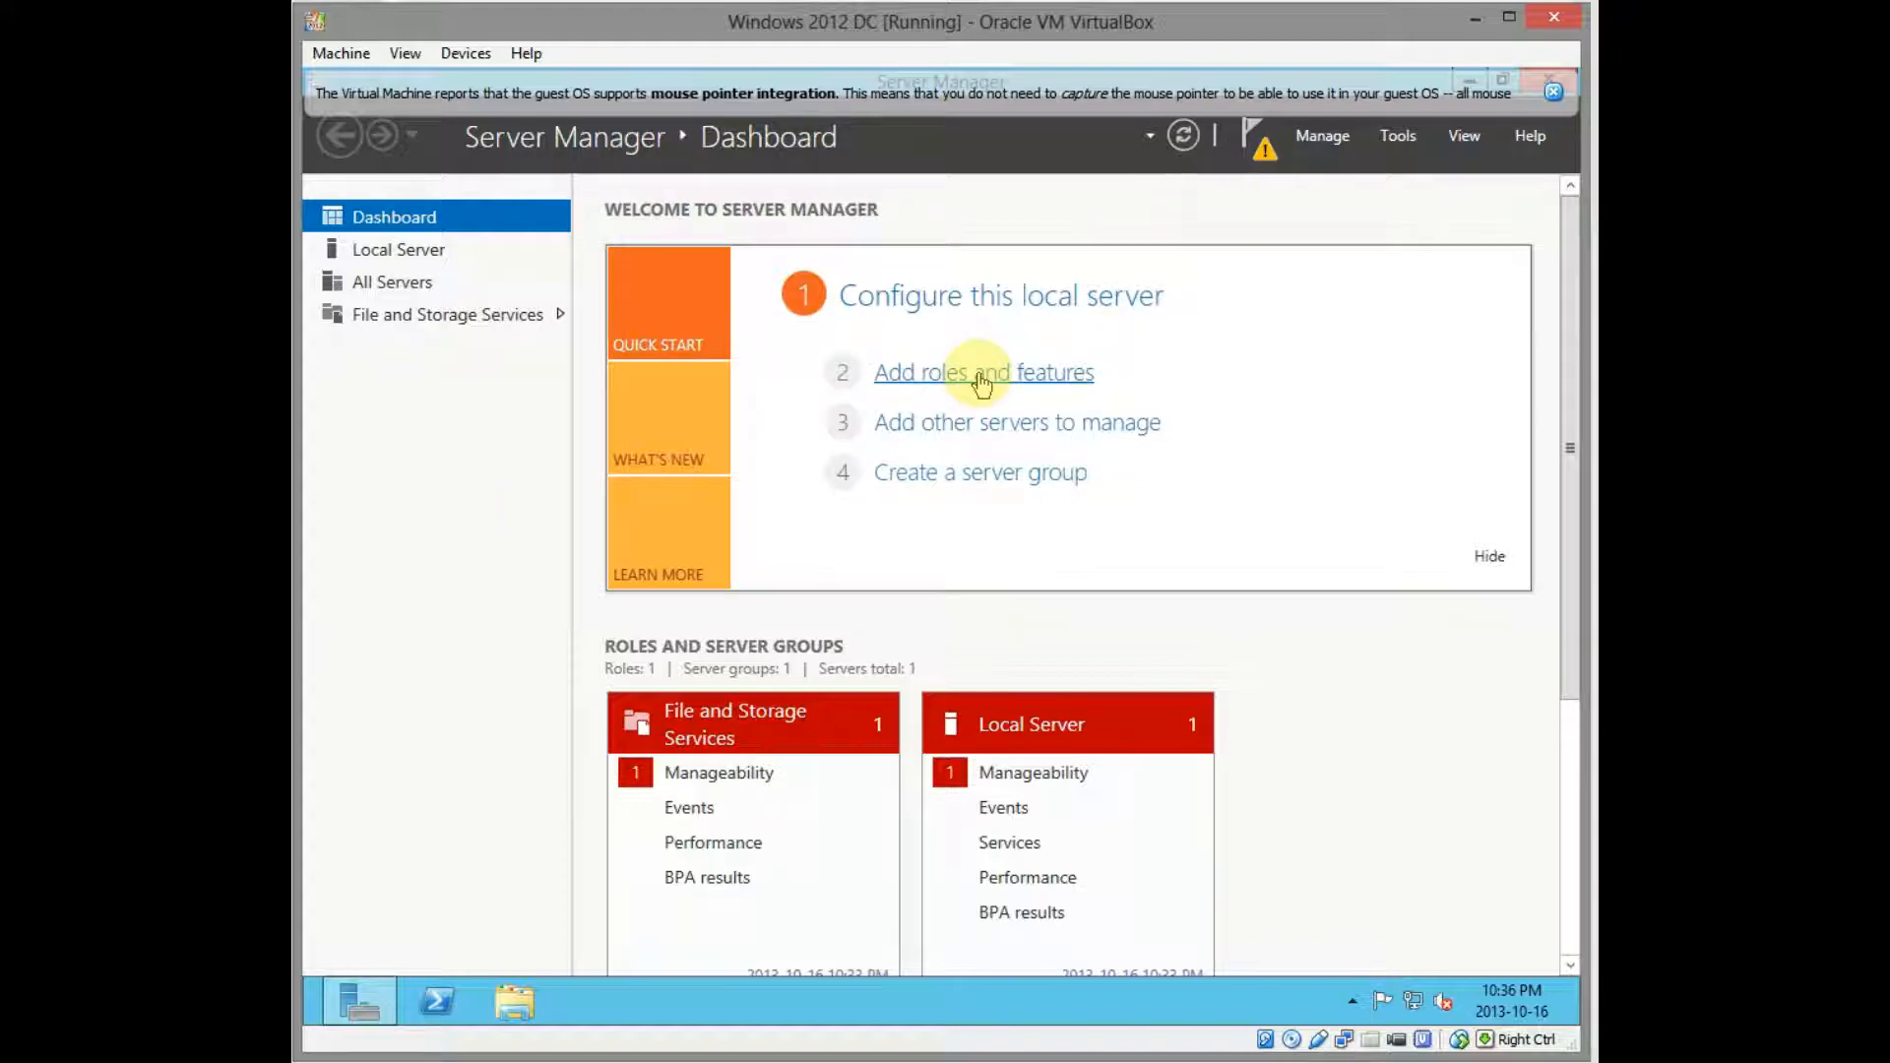
Start the Add Roles and Features wizard with a role-based installation on server DC
click(985, 372)
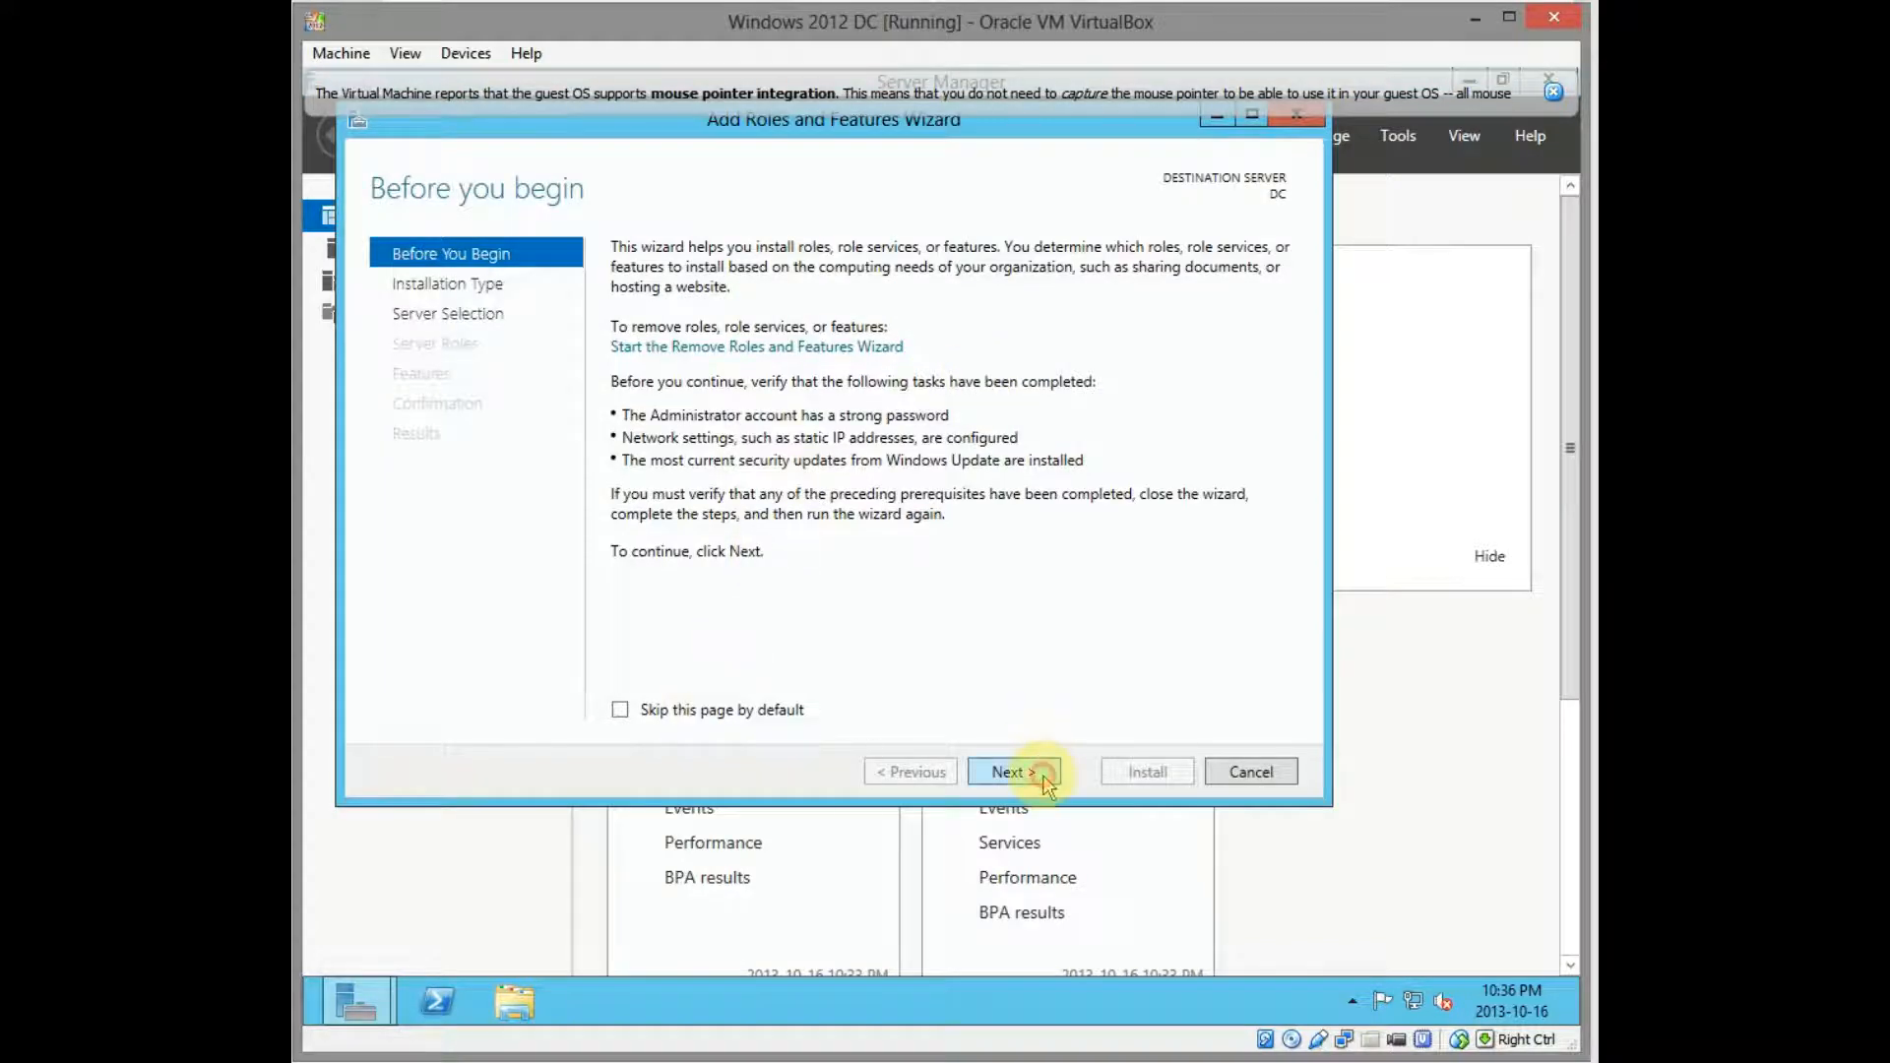
click(1010, 772)
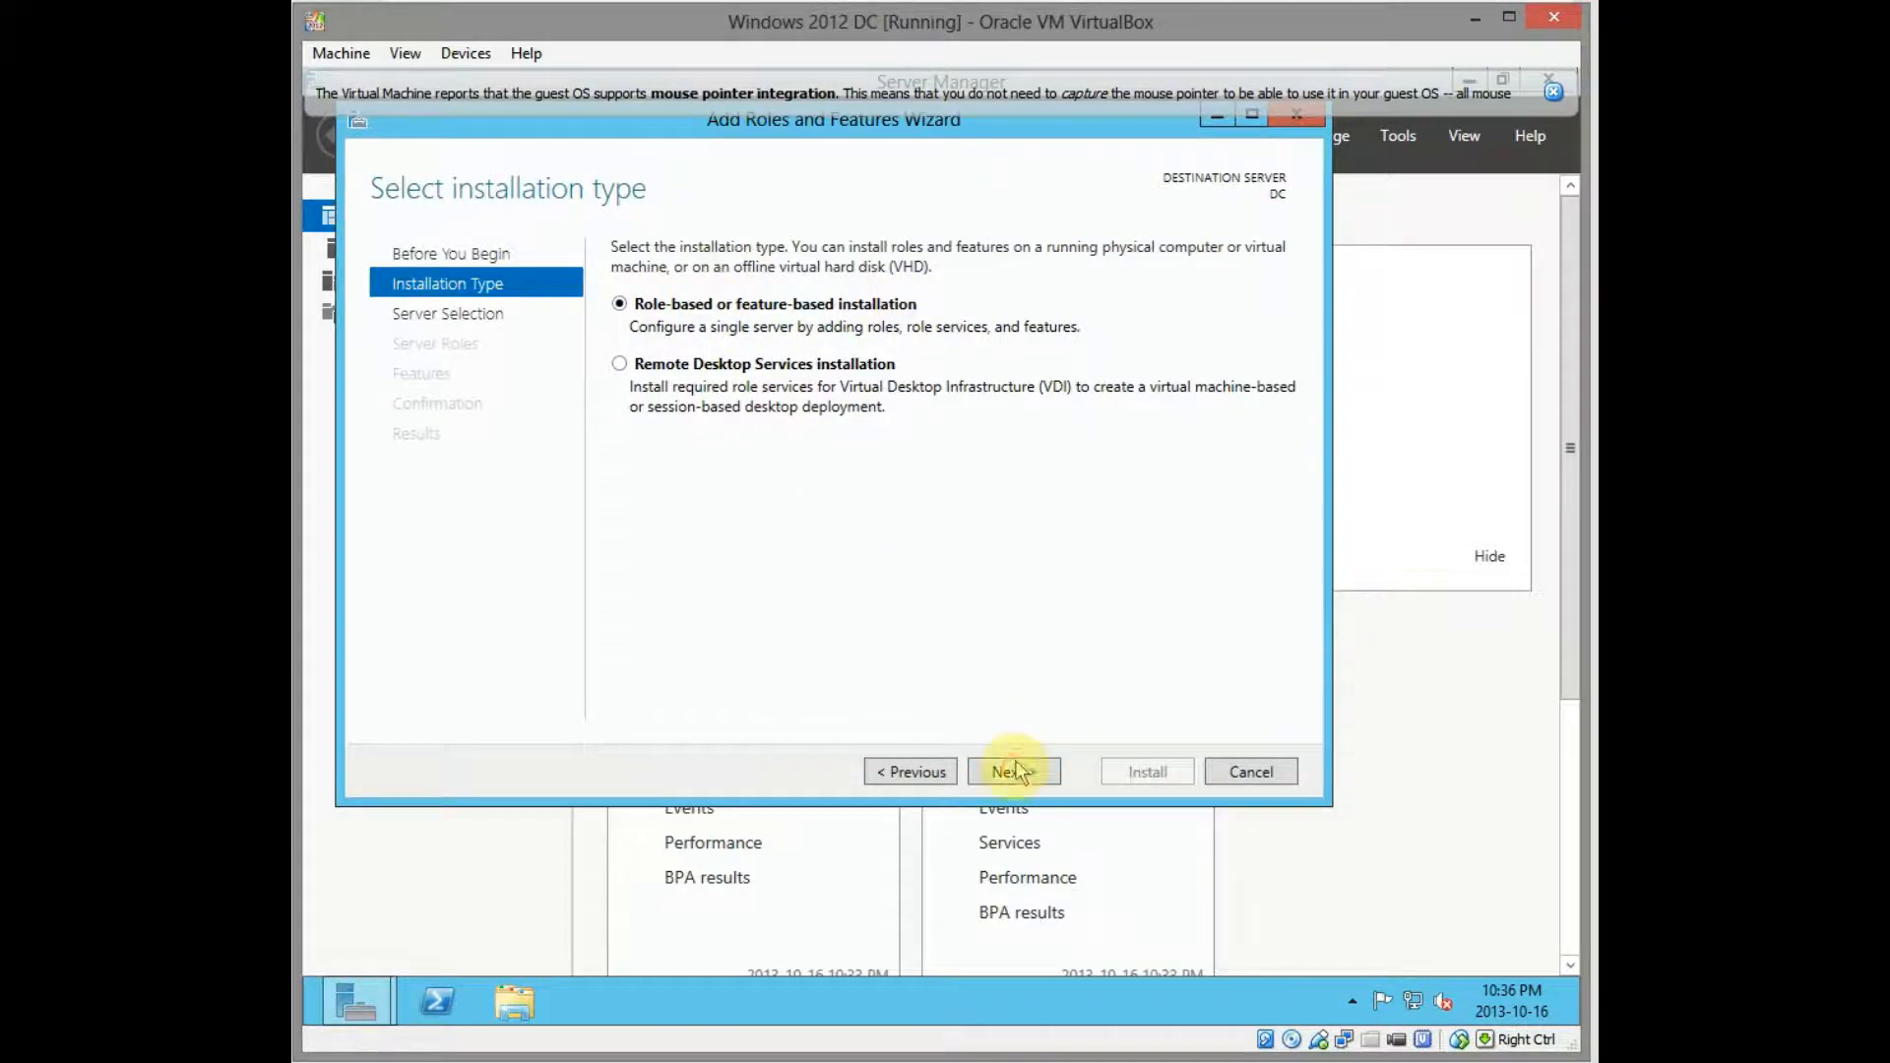
click(1013, 772)
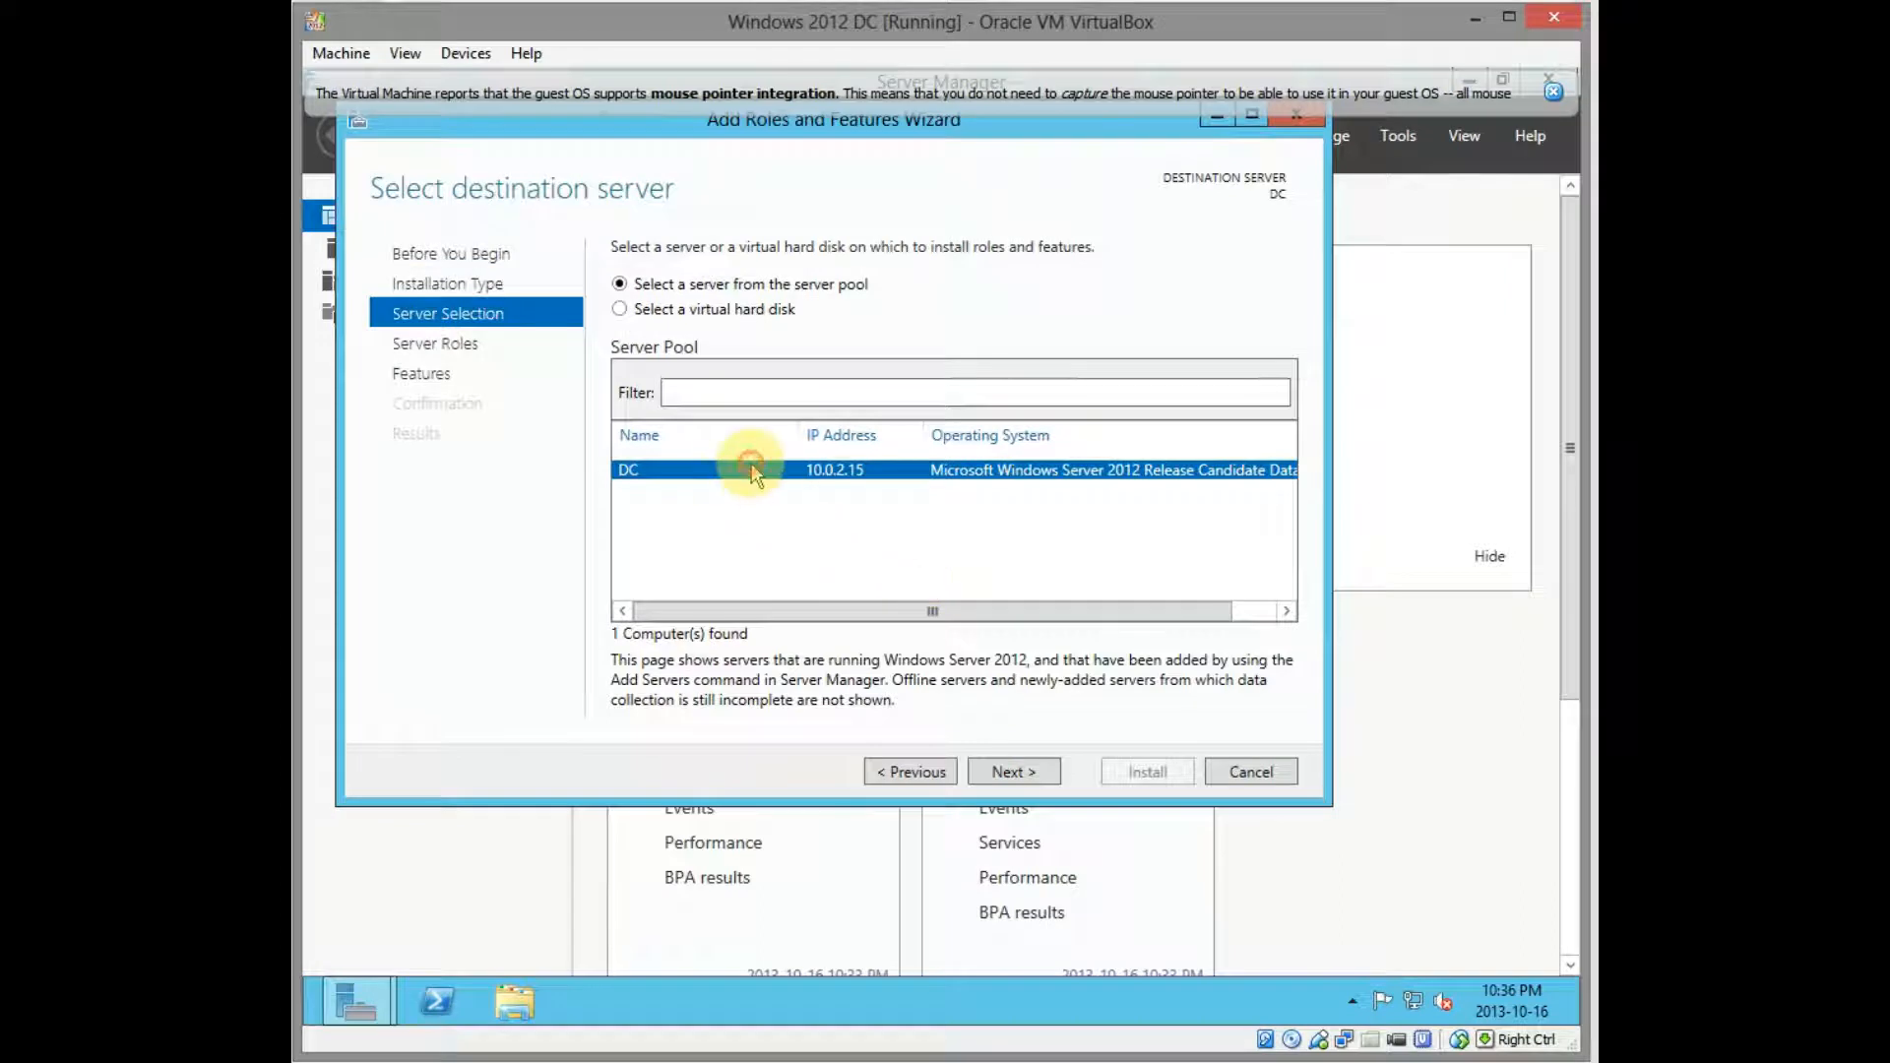
mouse_move(1091, 636)
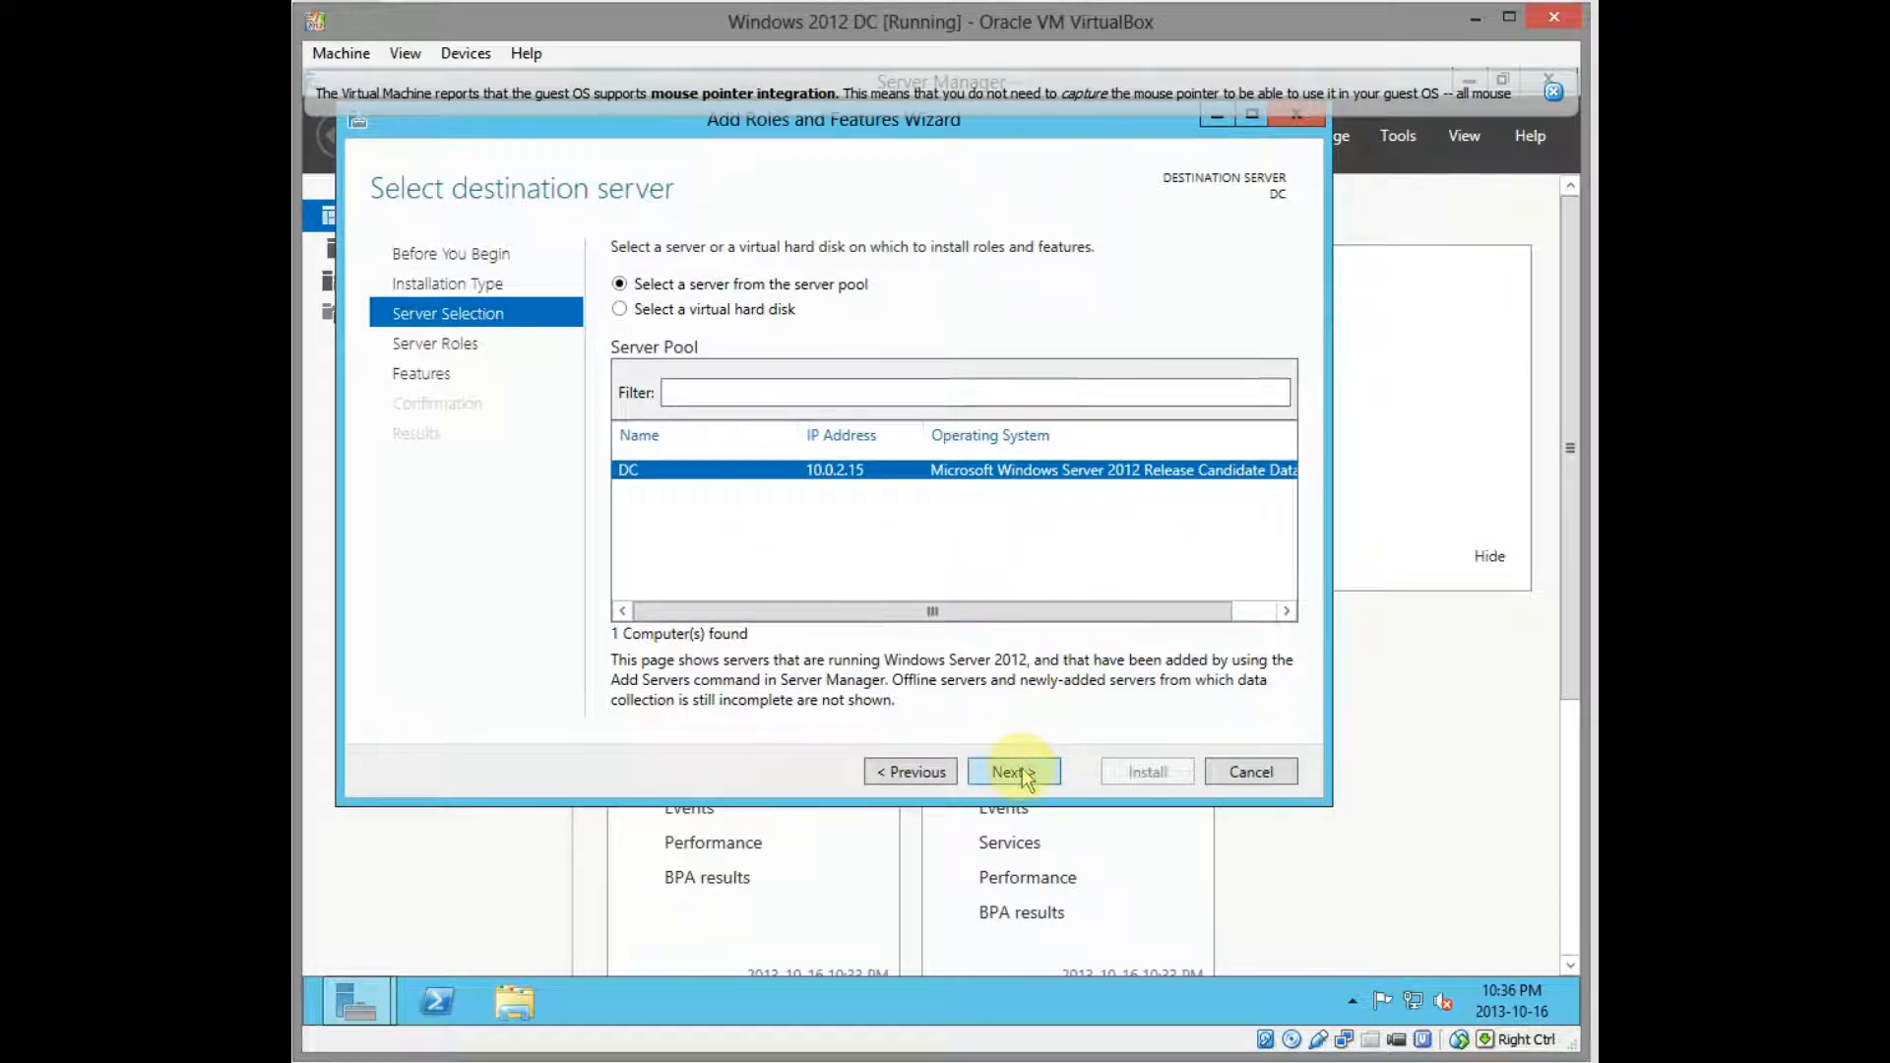
click(1012, 772)
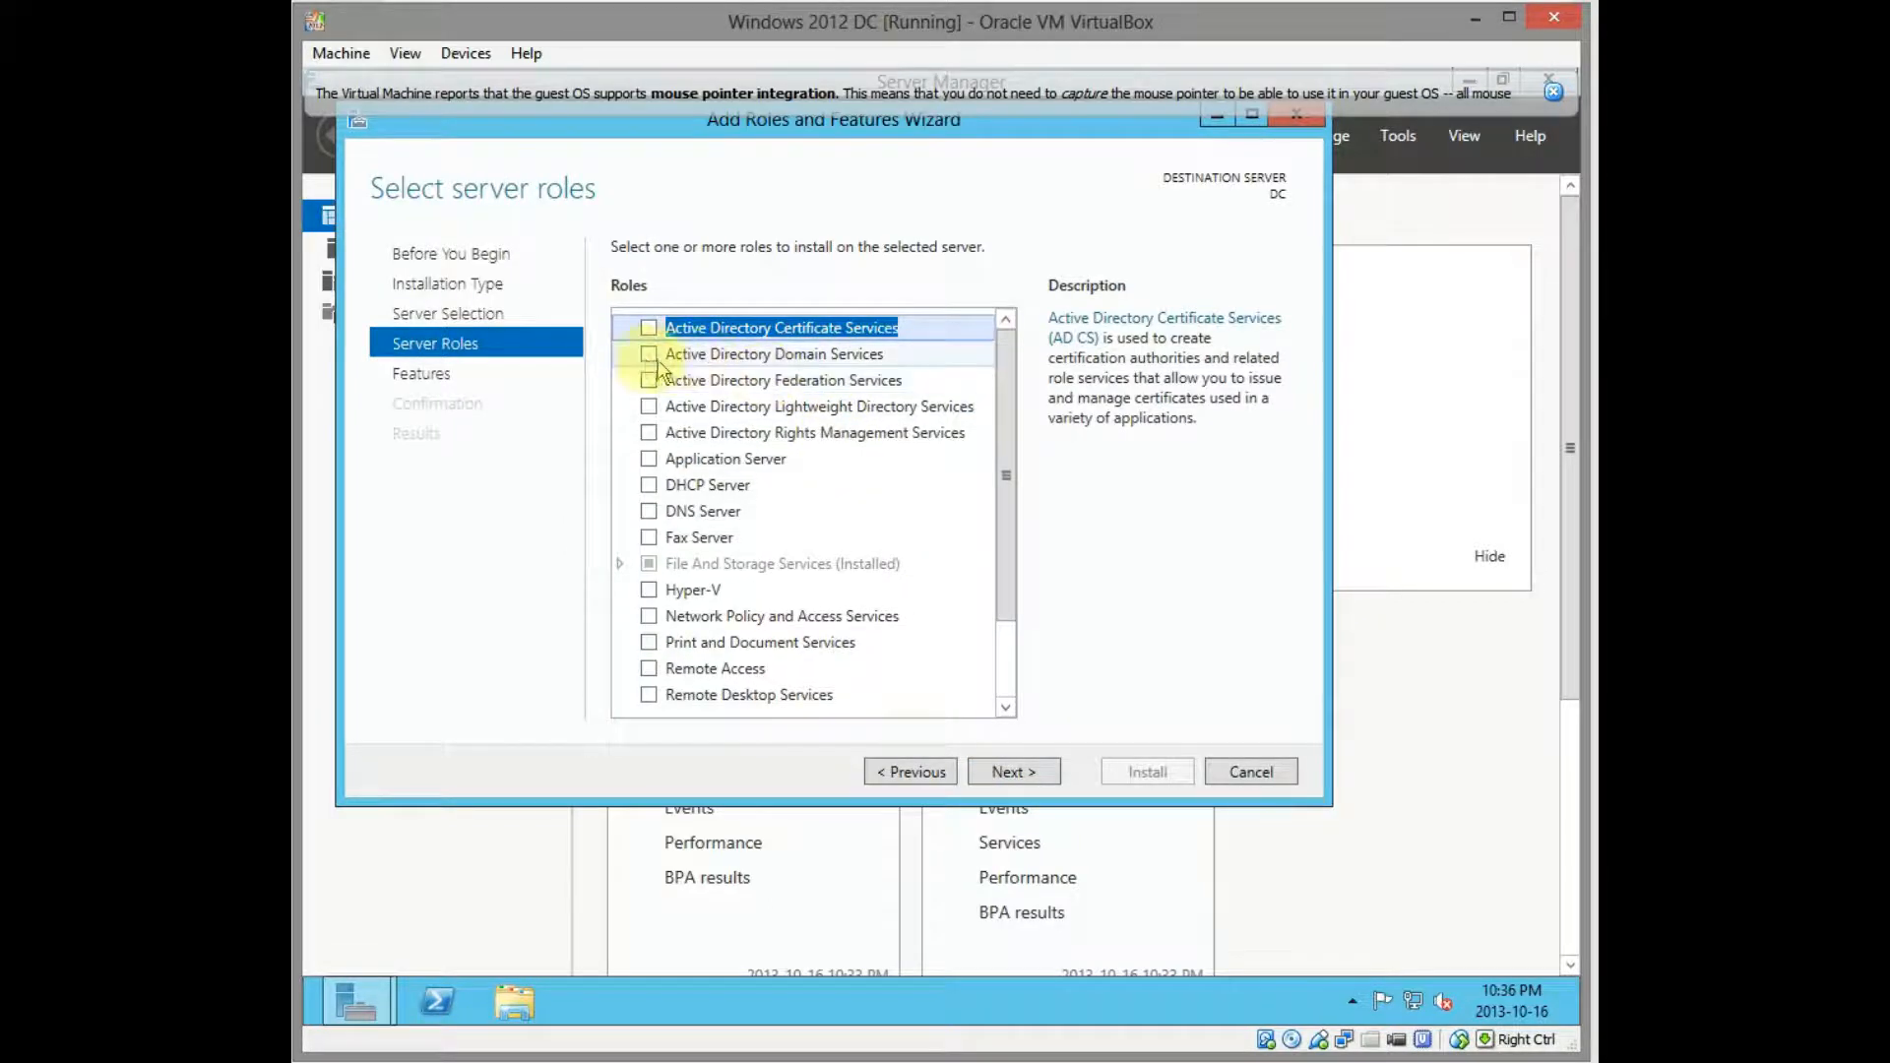
Select the Active Directory Domain Services role with its management tools and reach the confirmation summary
click(648, 352)
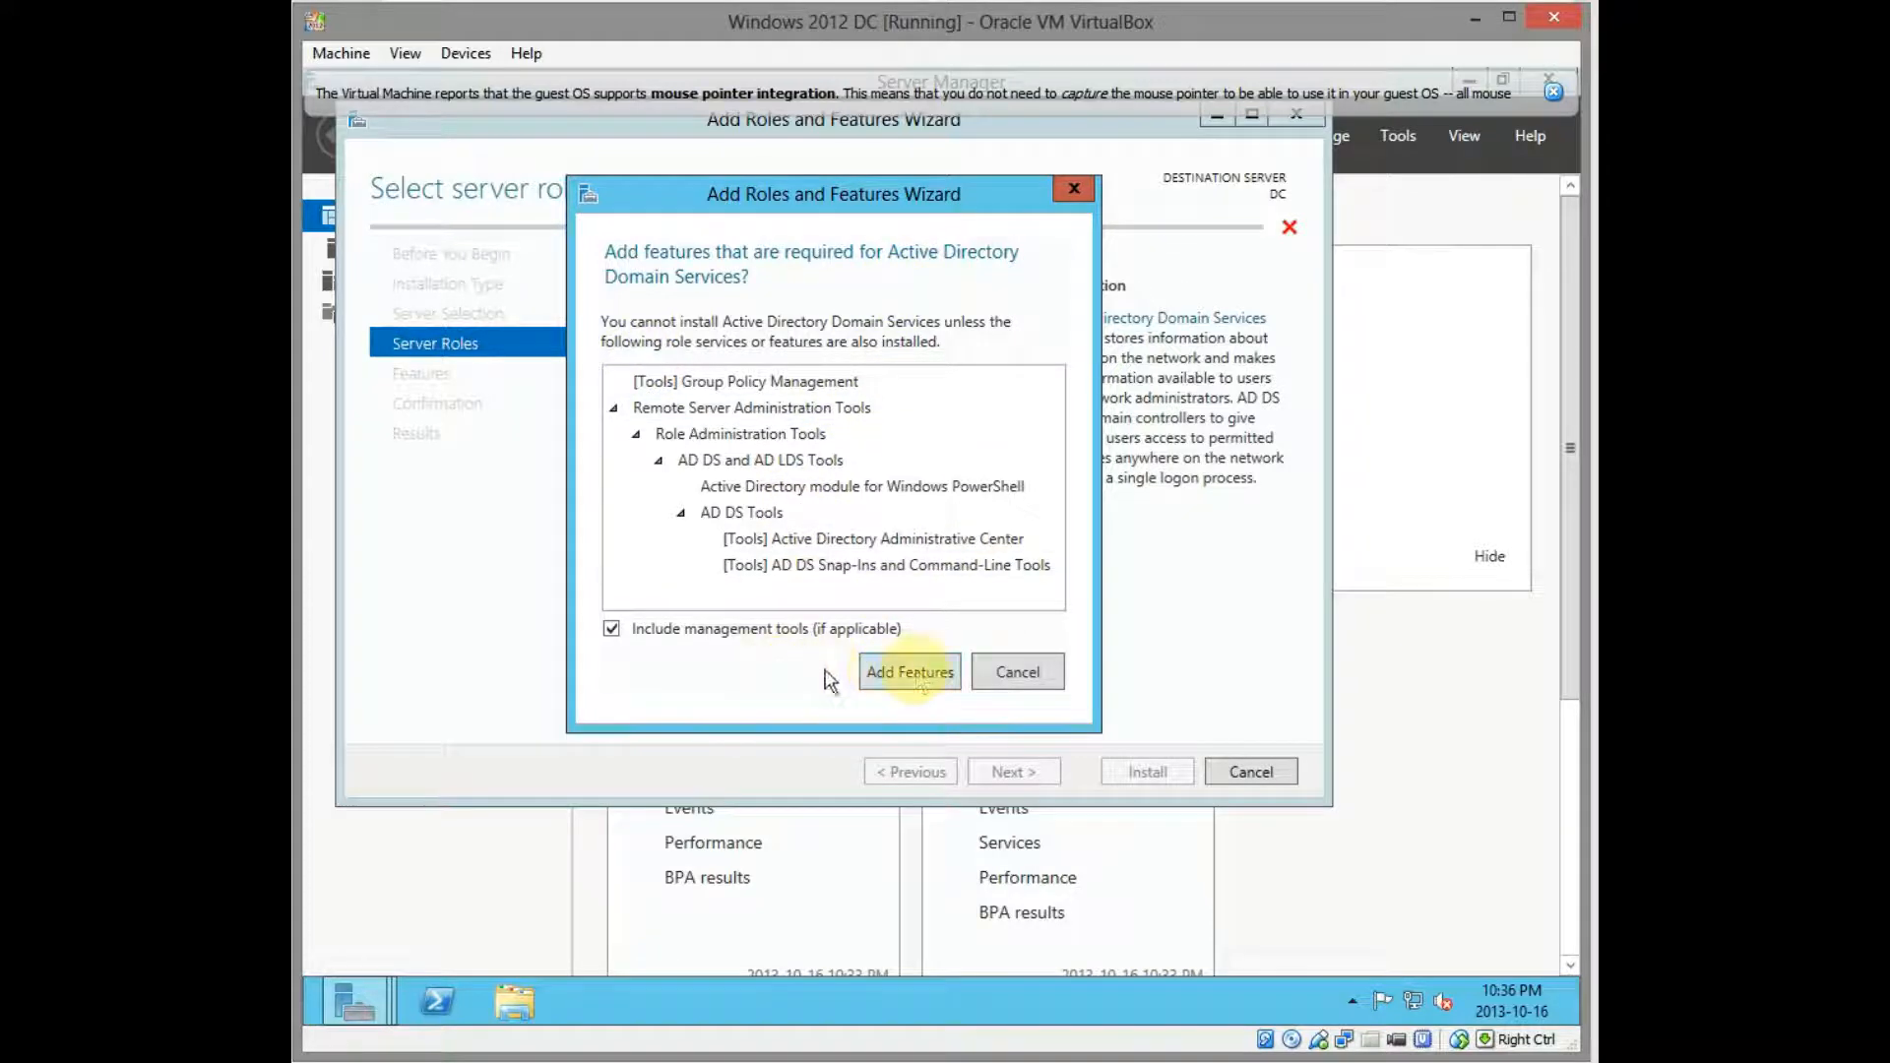
click(910, 672)
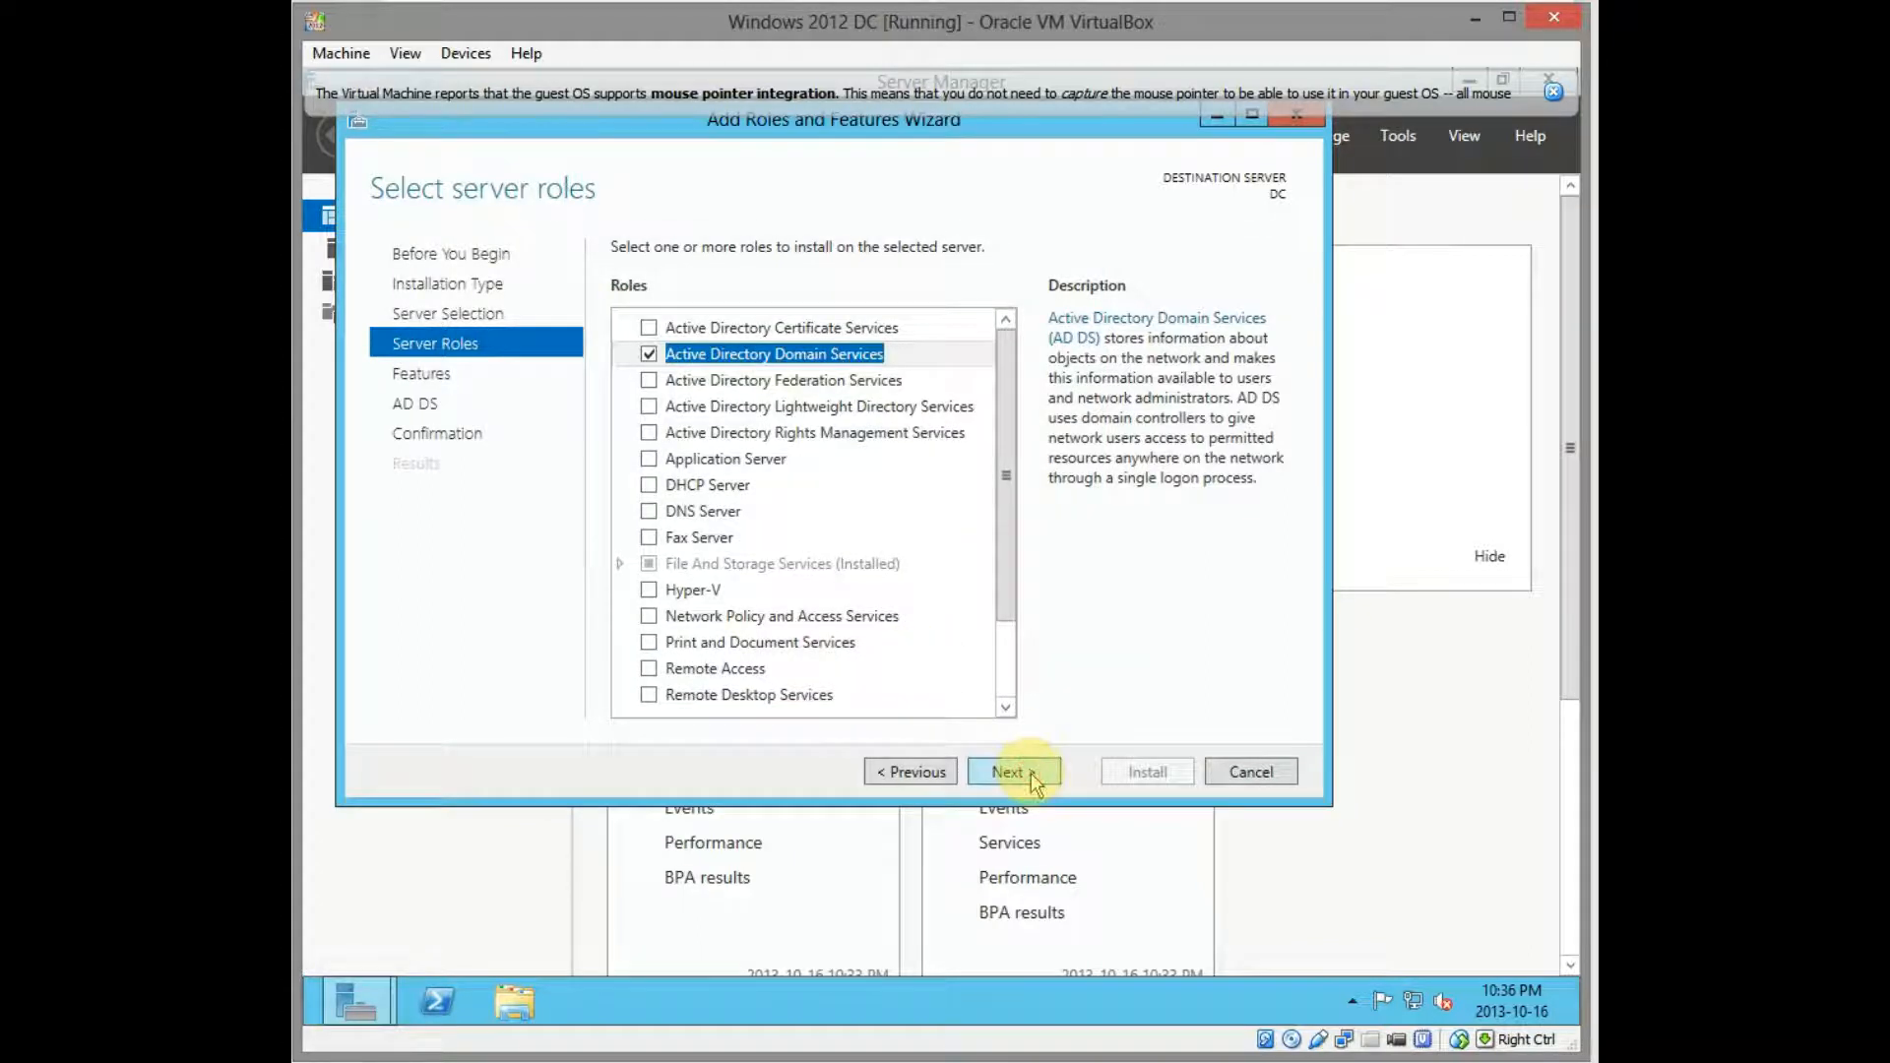
click(1010, 772)
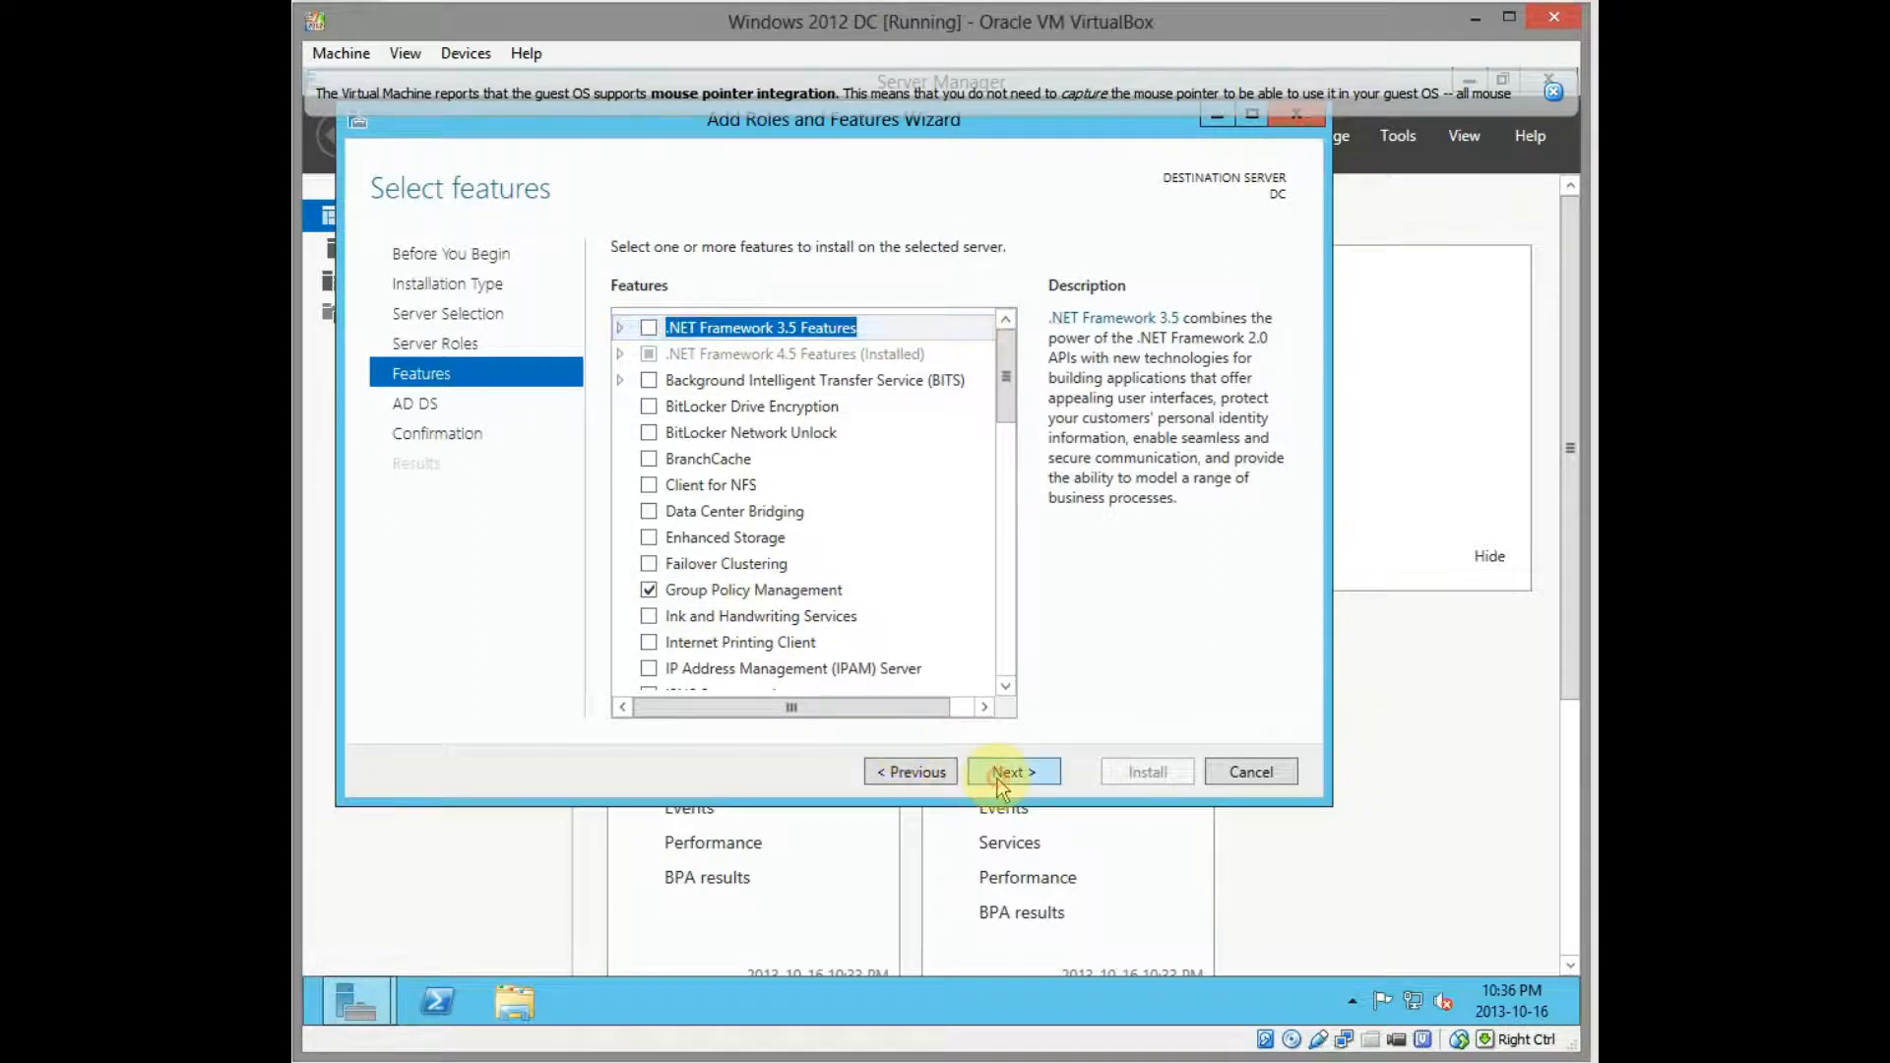
click(1012, 772)
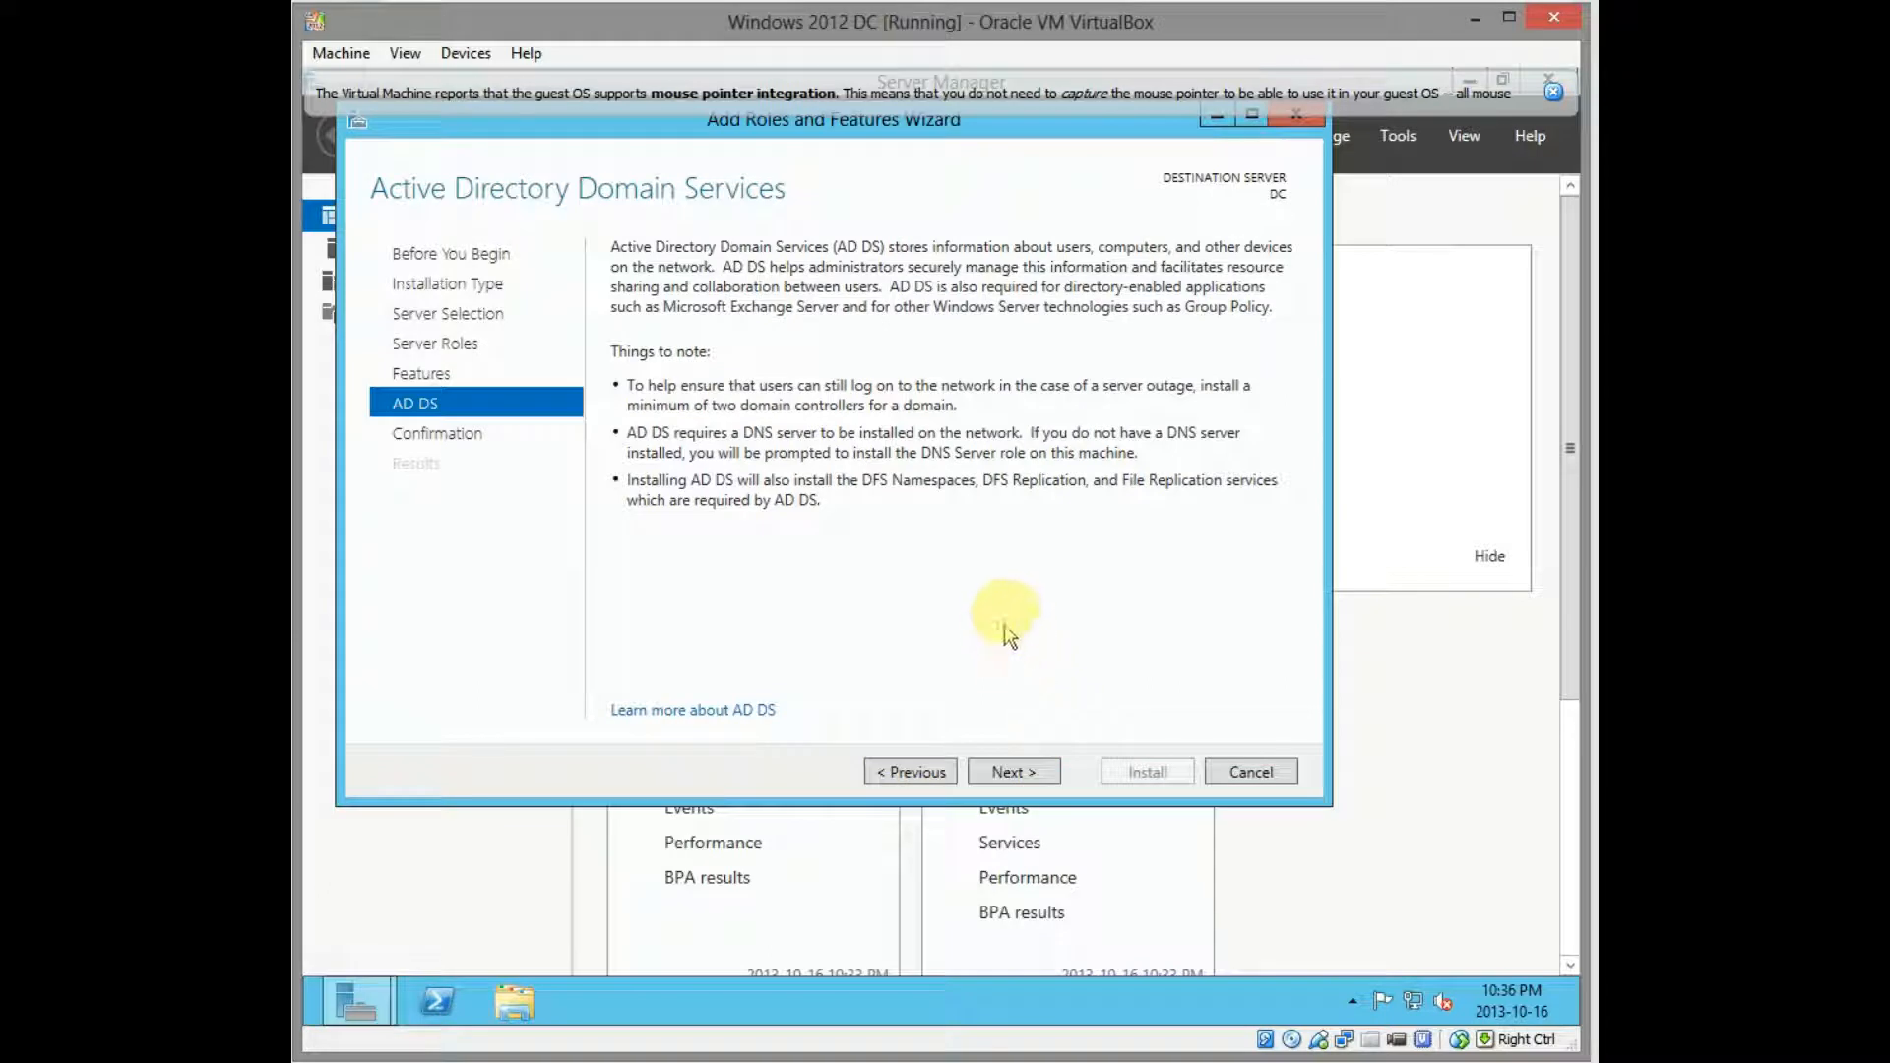
click(1013, 772)
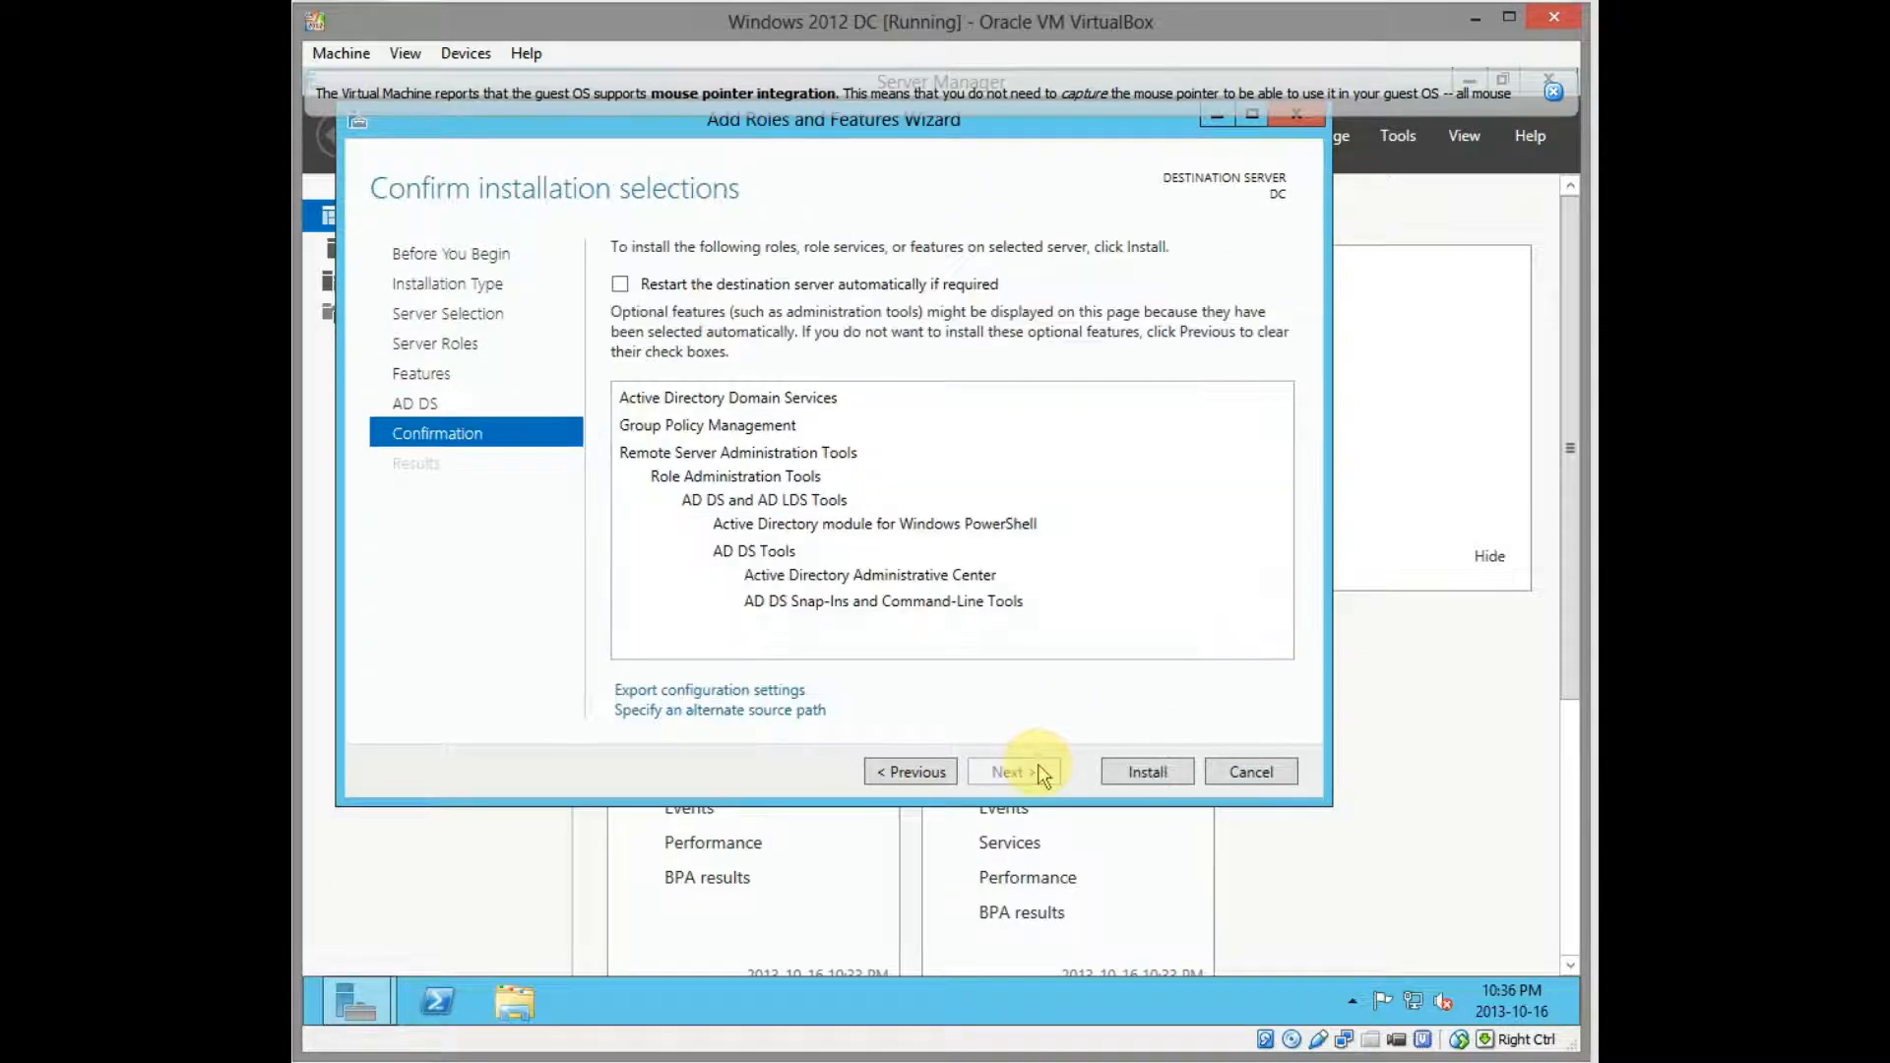
Install Active Directory Domain Services and its management tools on DC
click(1144, 772)
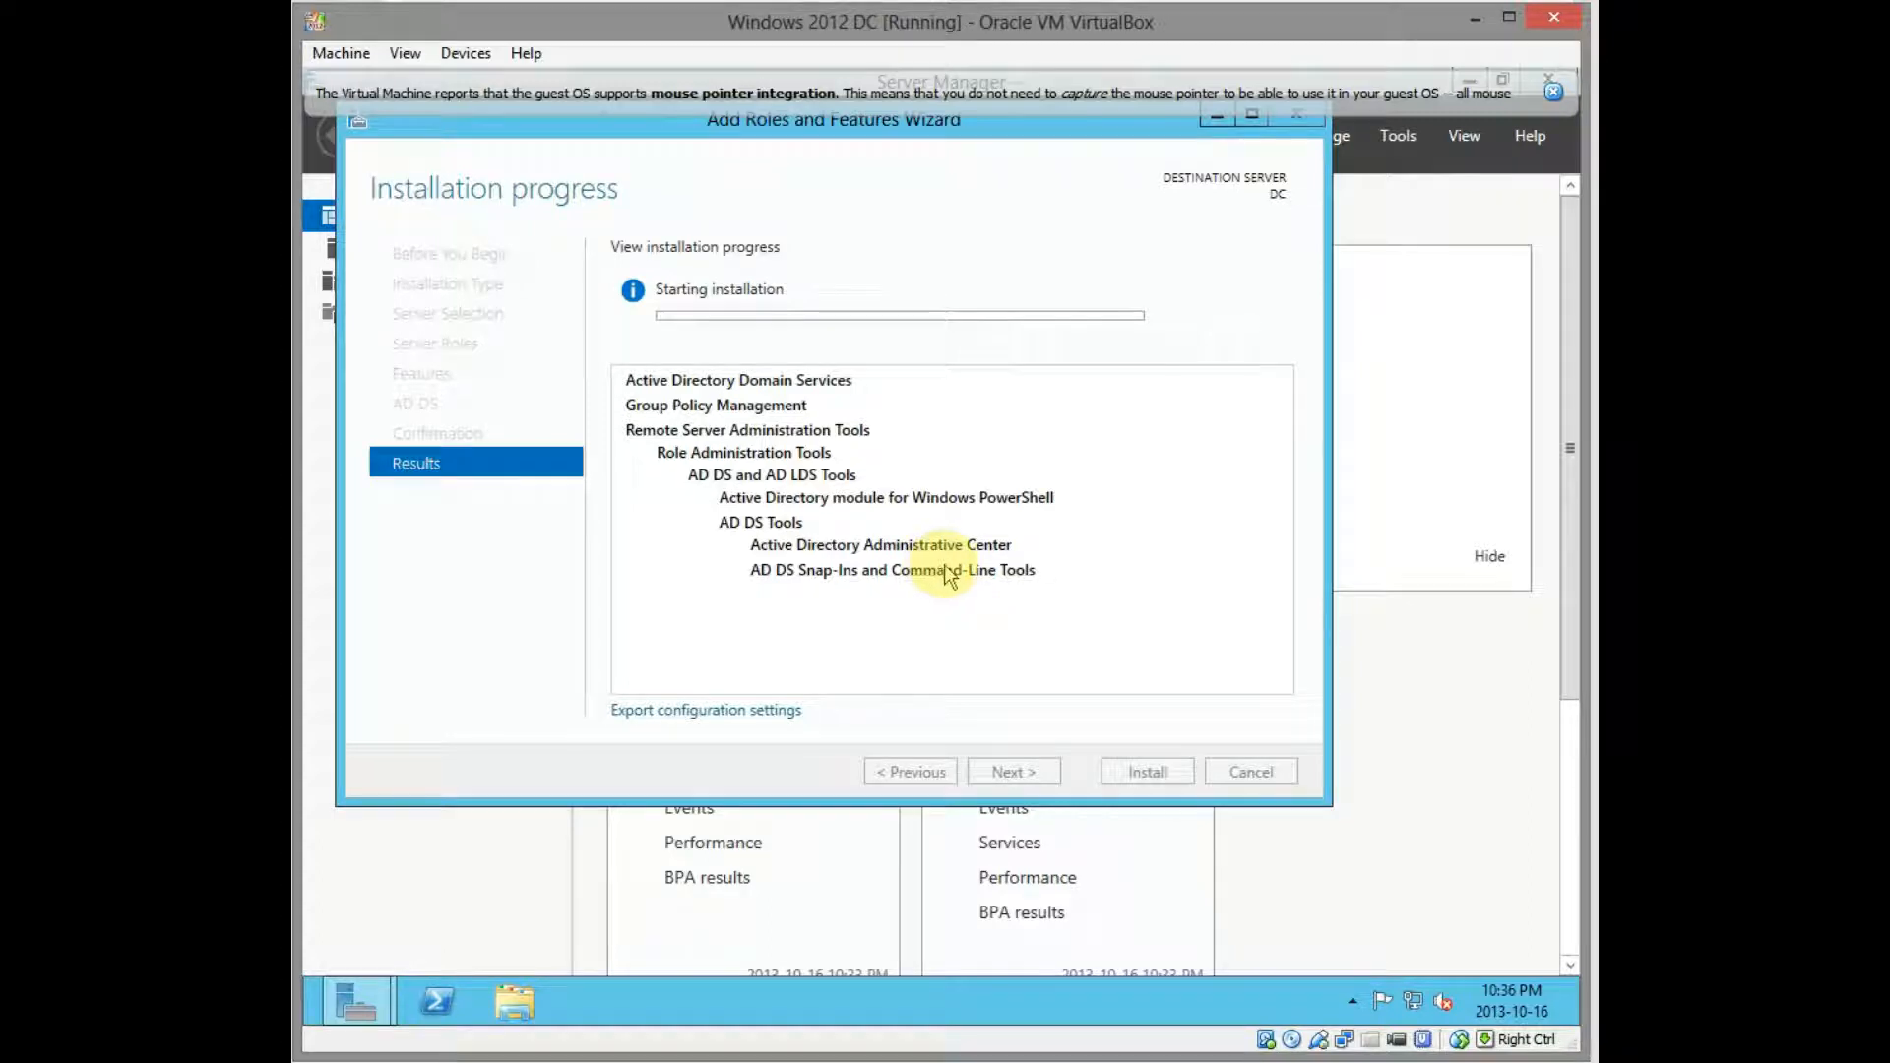
mouse_move(941, 512)
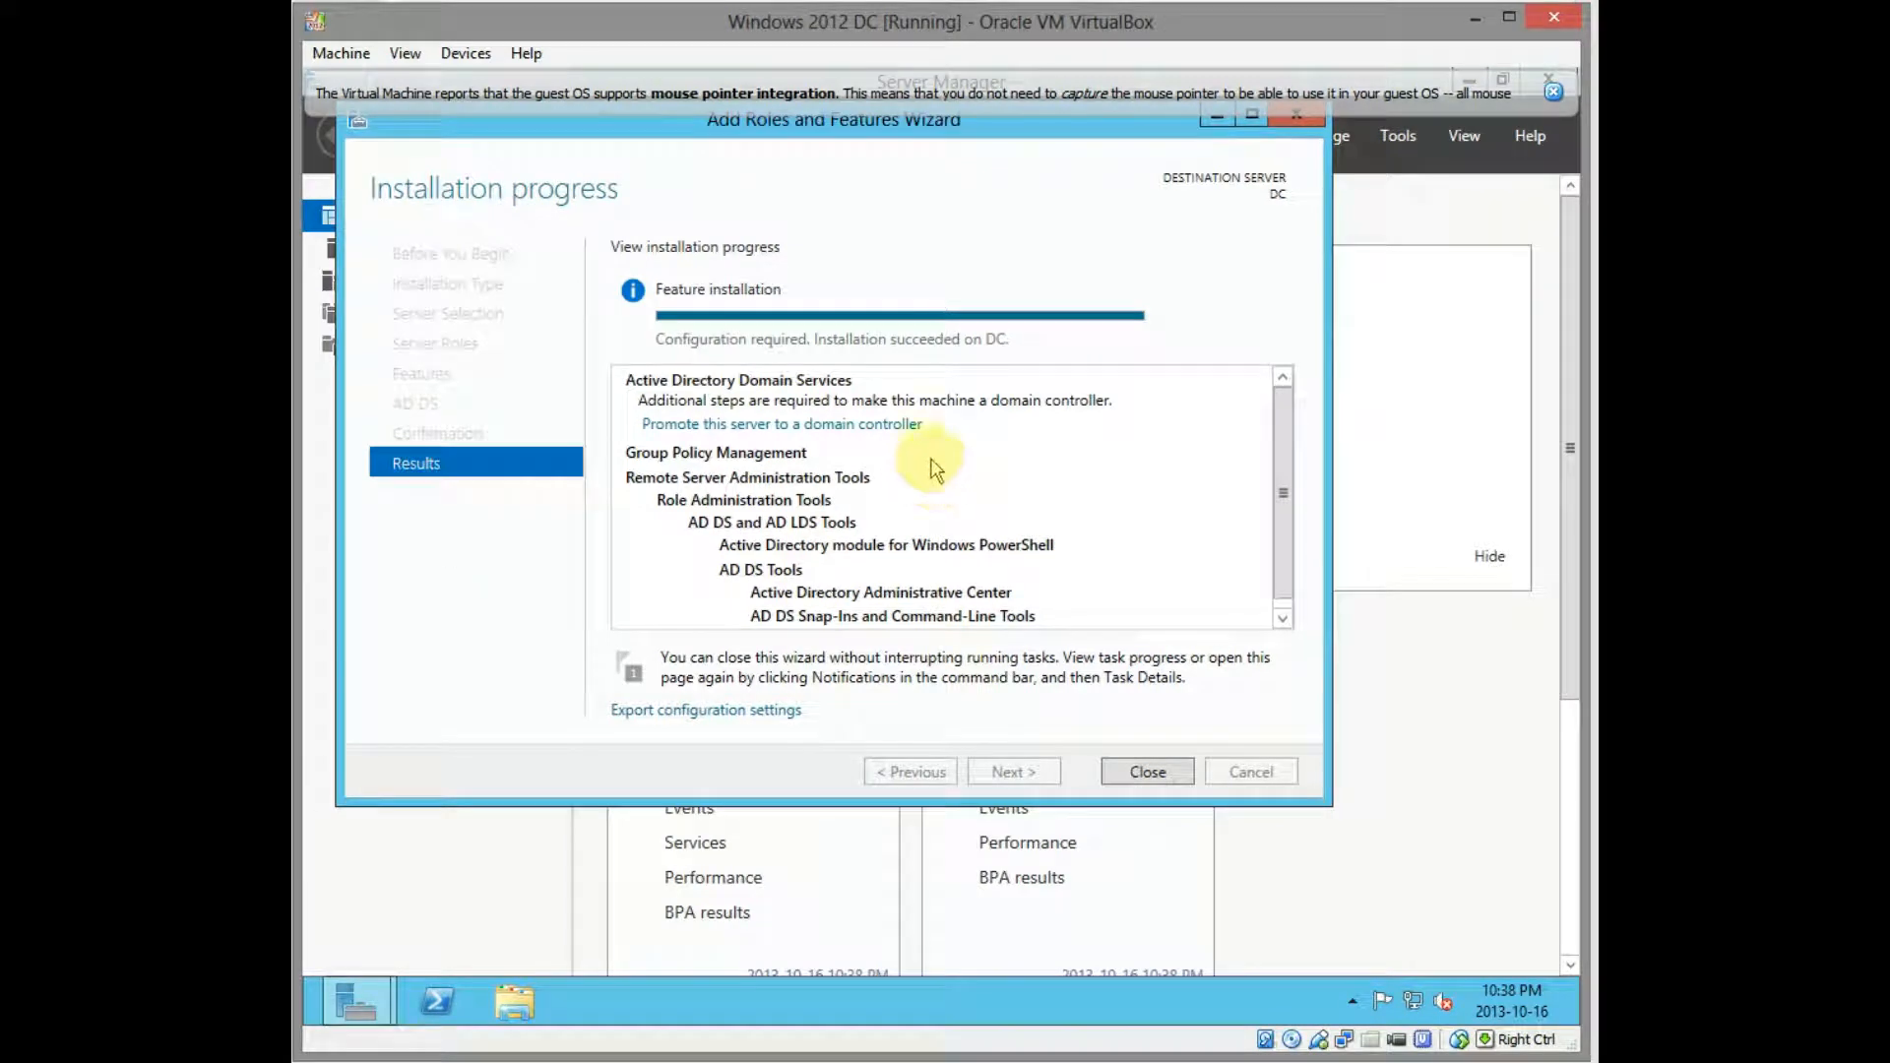
mouse_move(1146, 772)
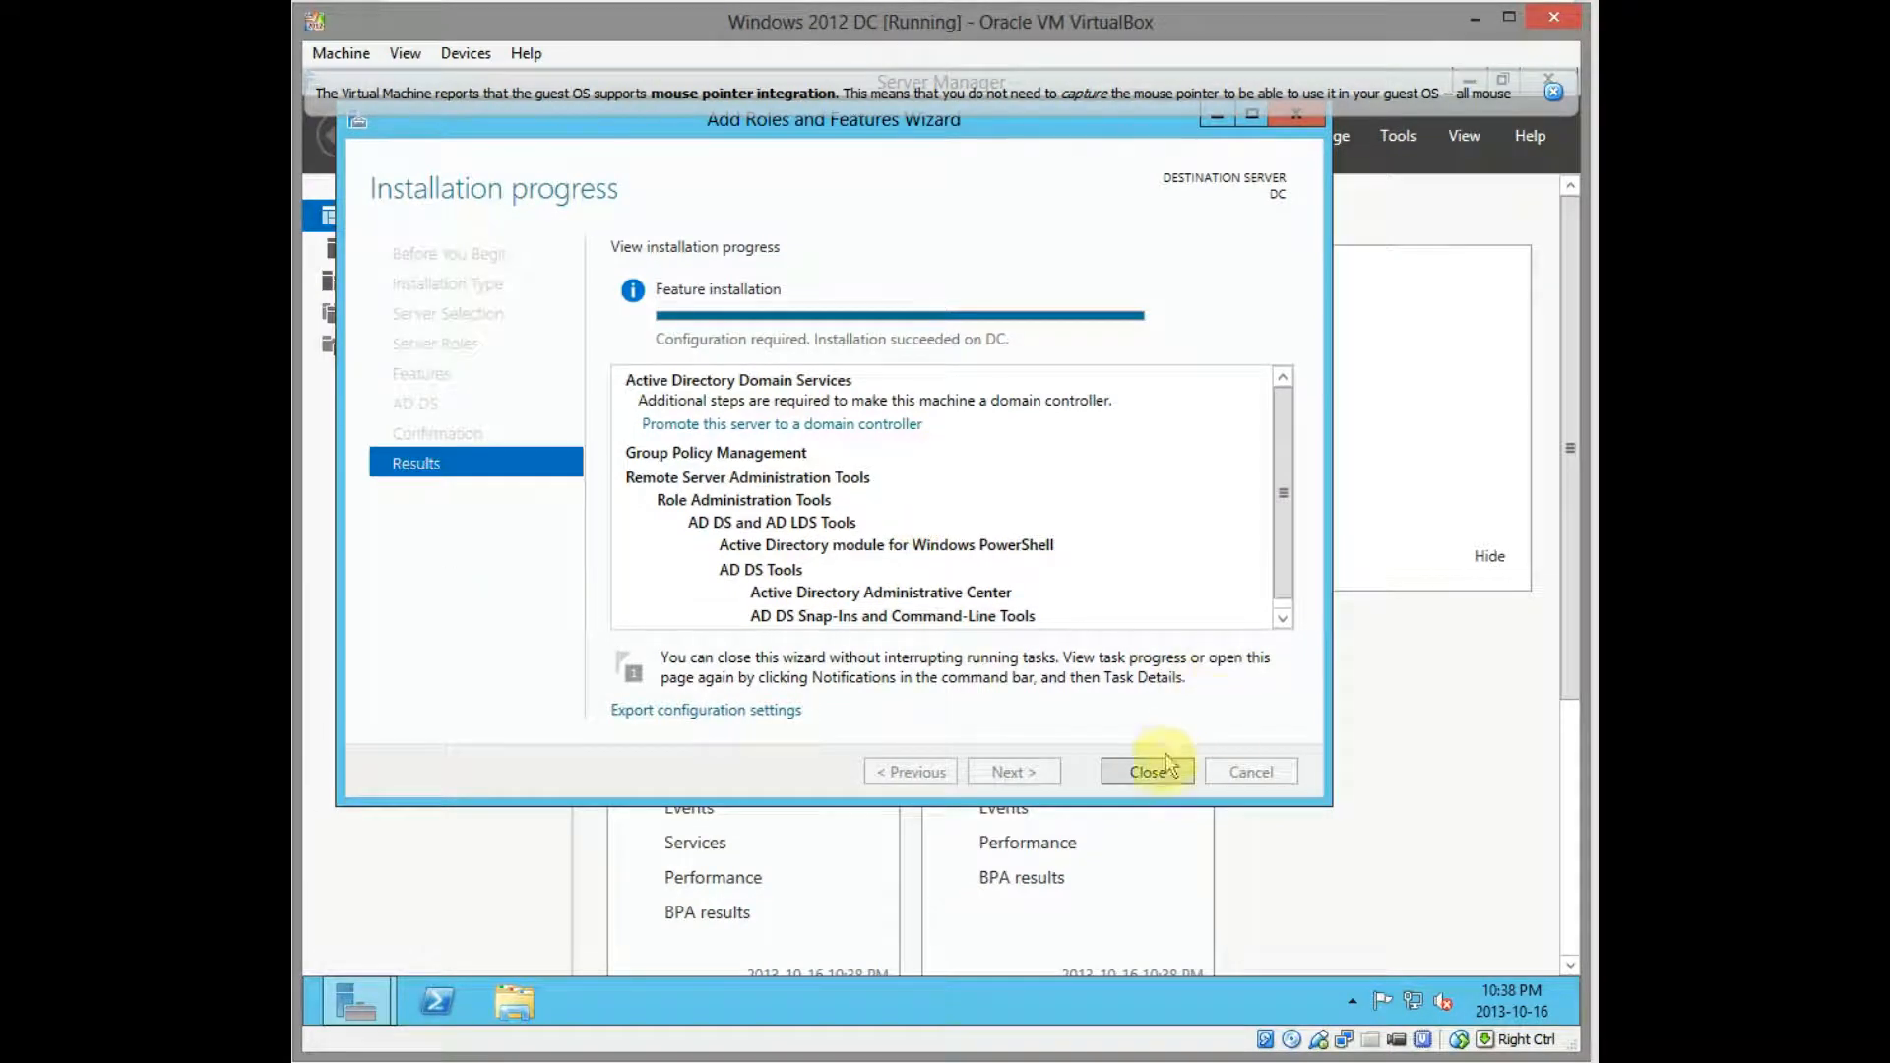
Close the completed installation wizard, returning to the dashboard listing AD DS
click(1146, 772)
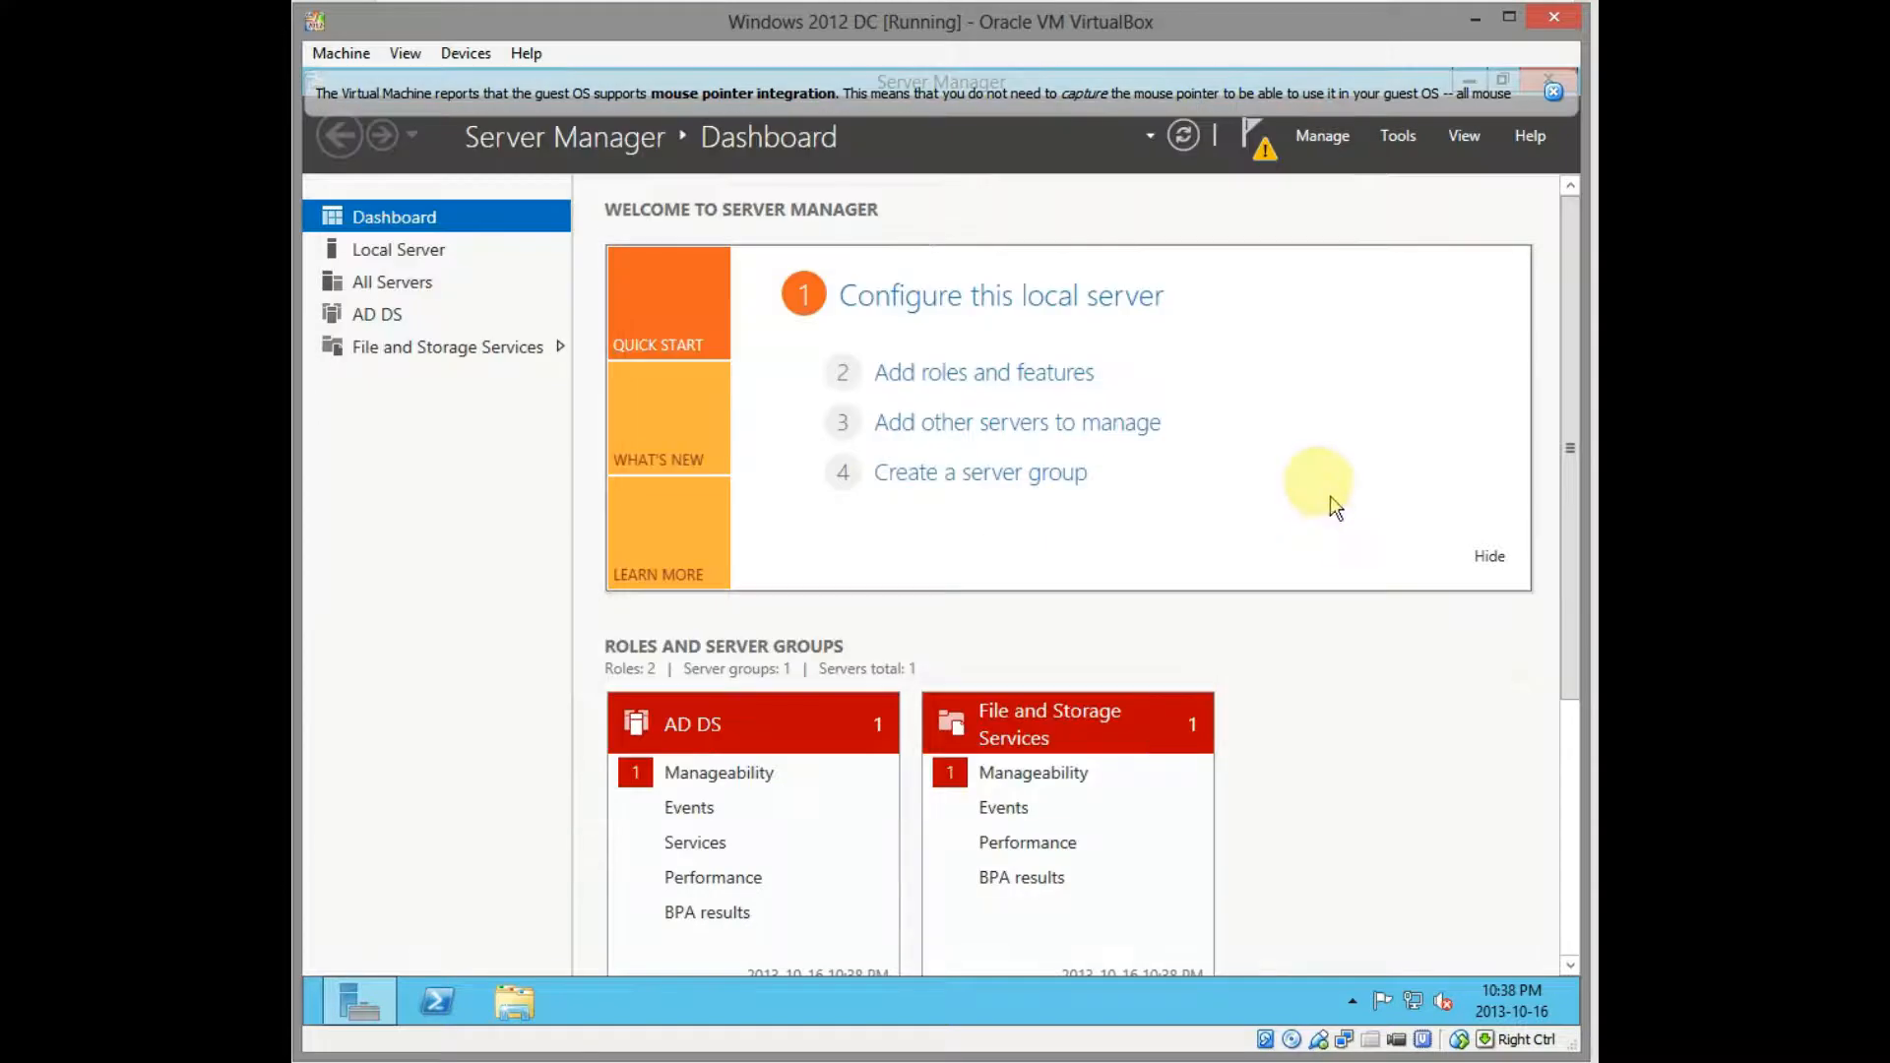
mouse_move(1290, 500)
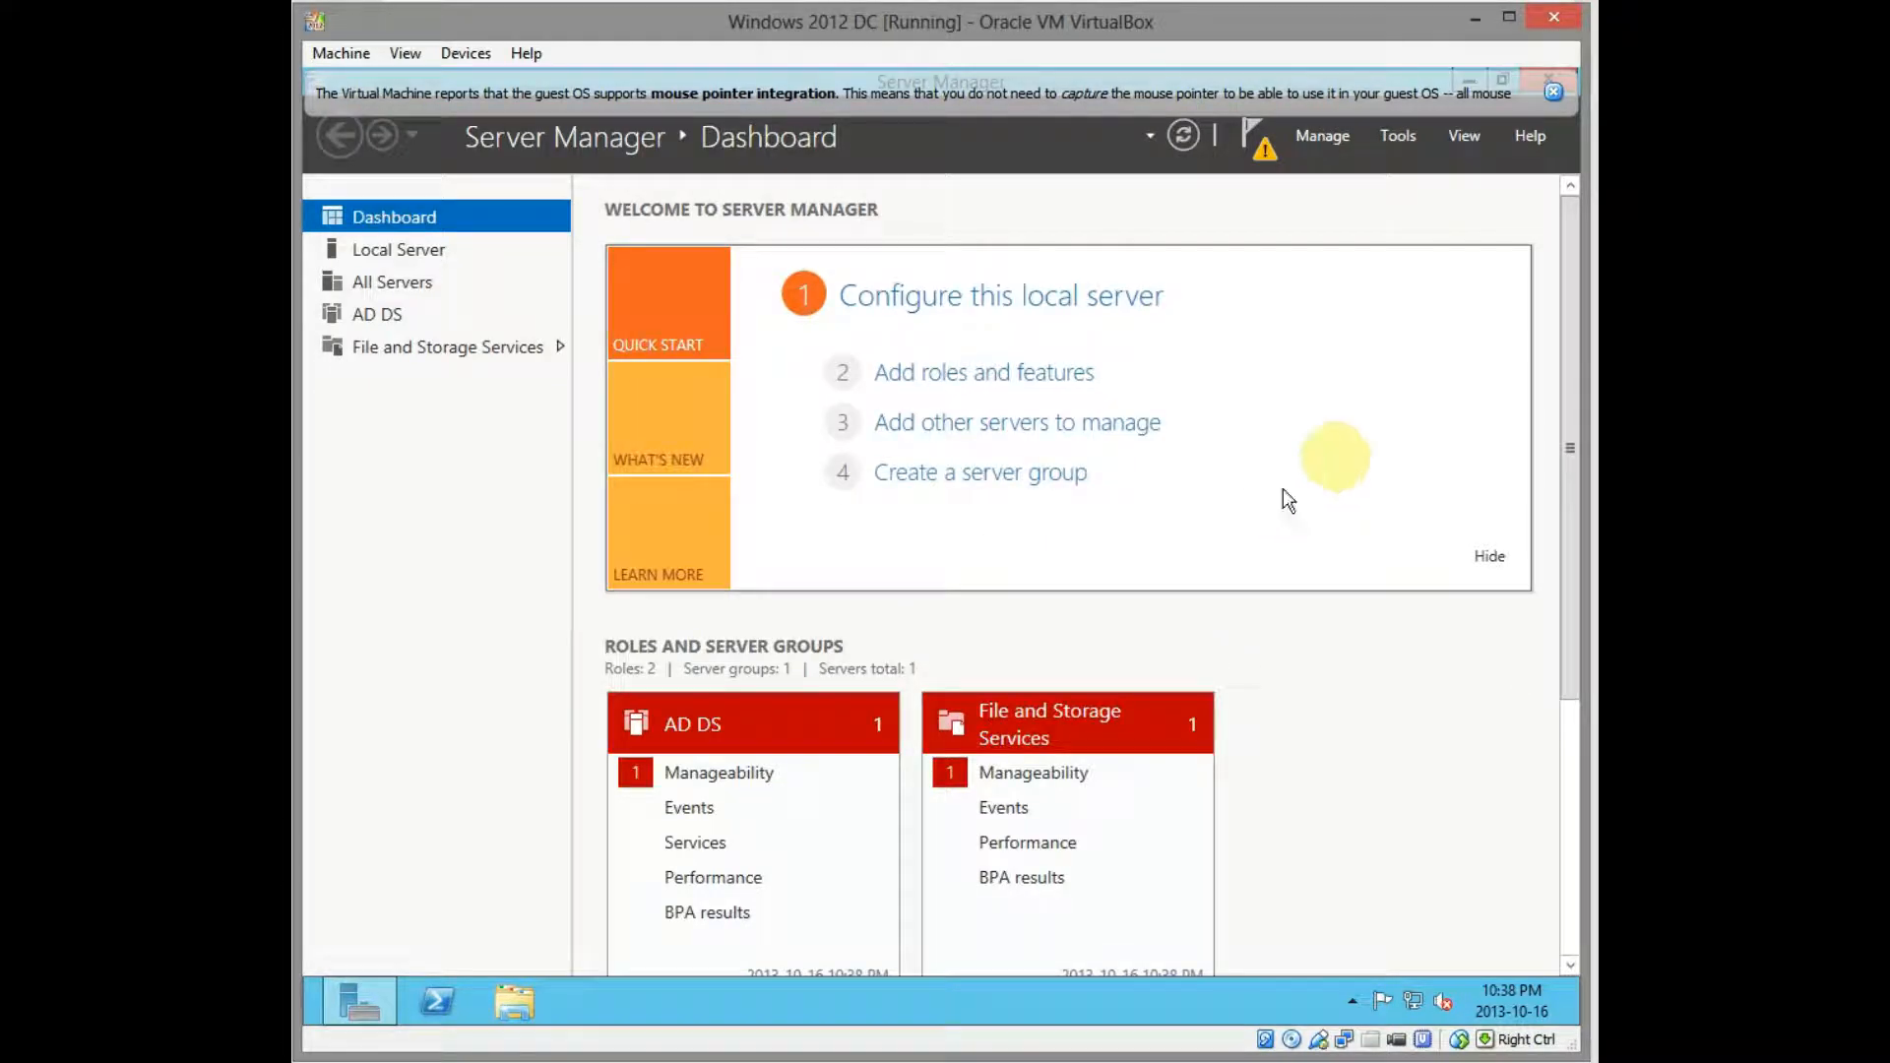
mouse_move(1438, 323)
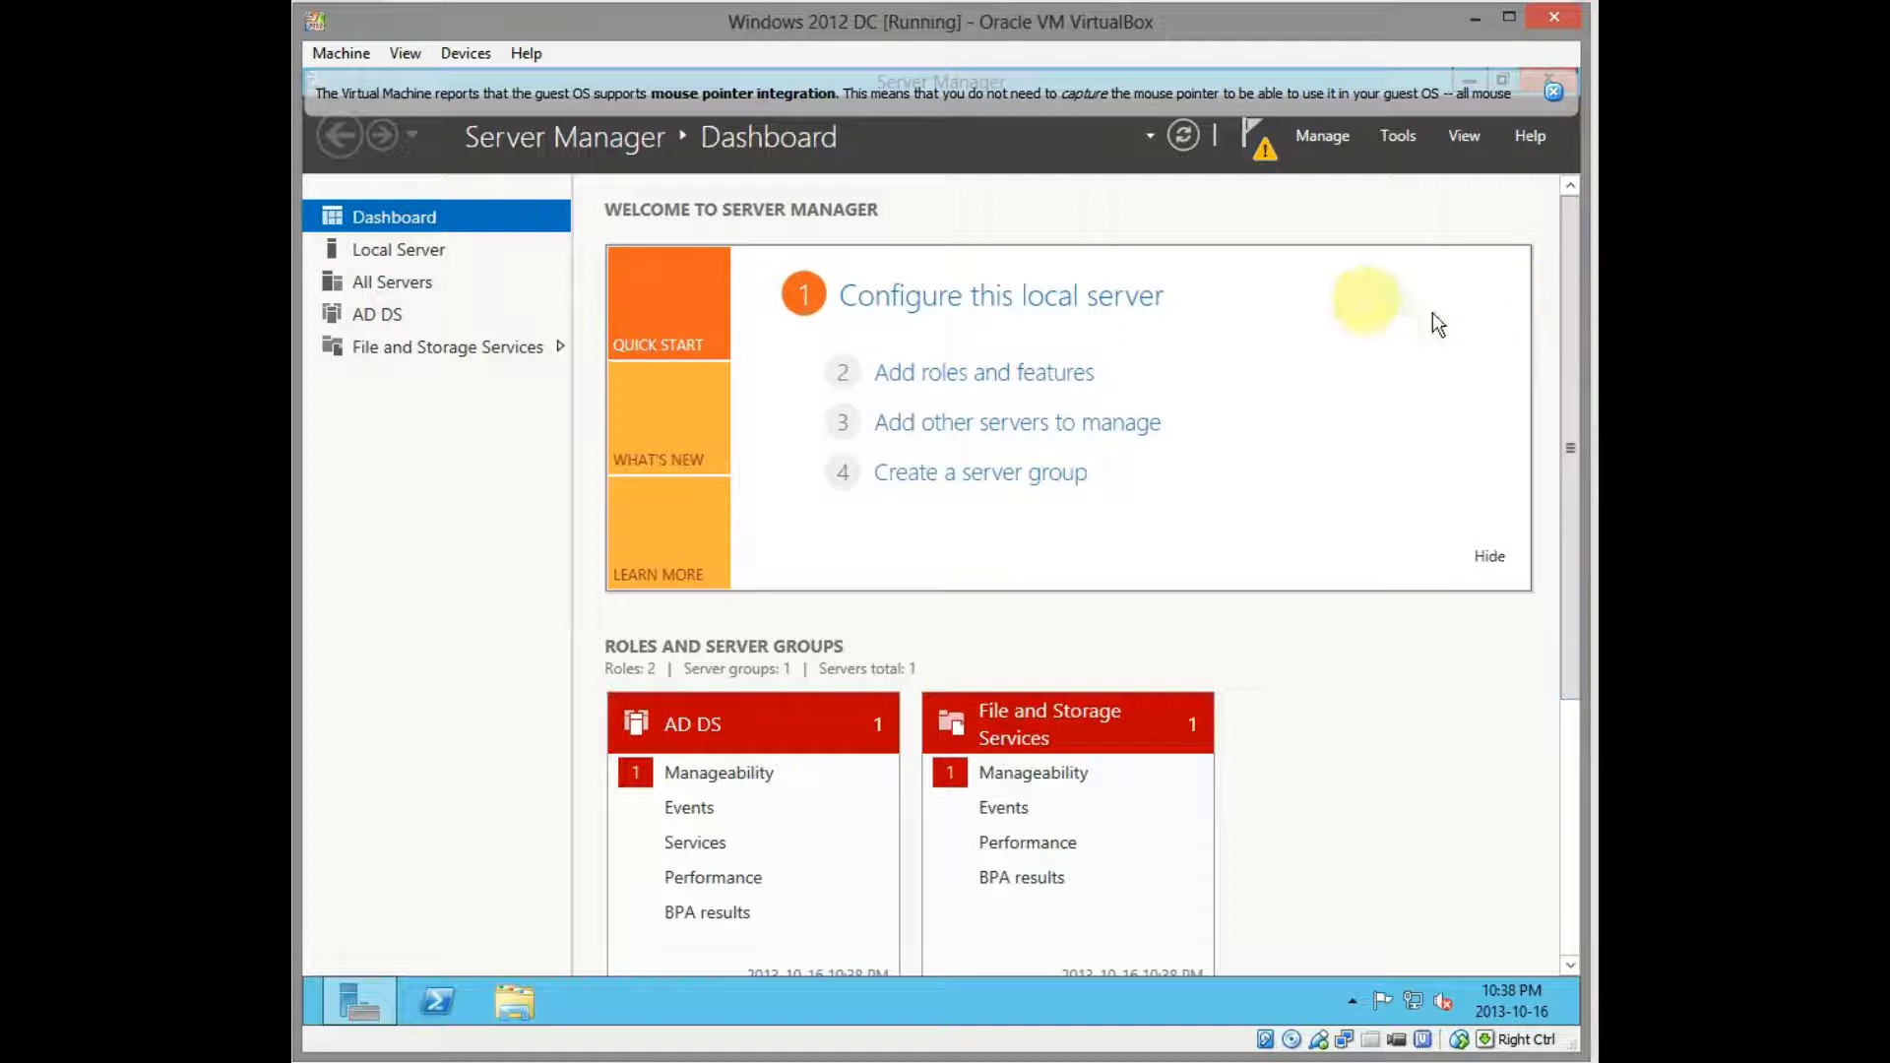
mouse_move(1324, 277)
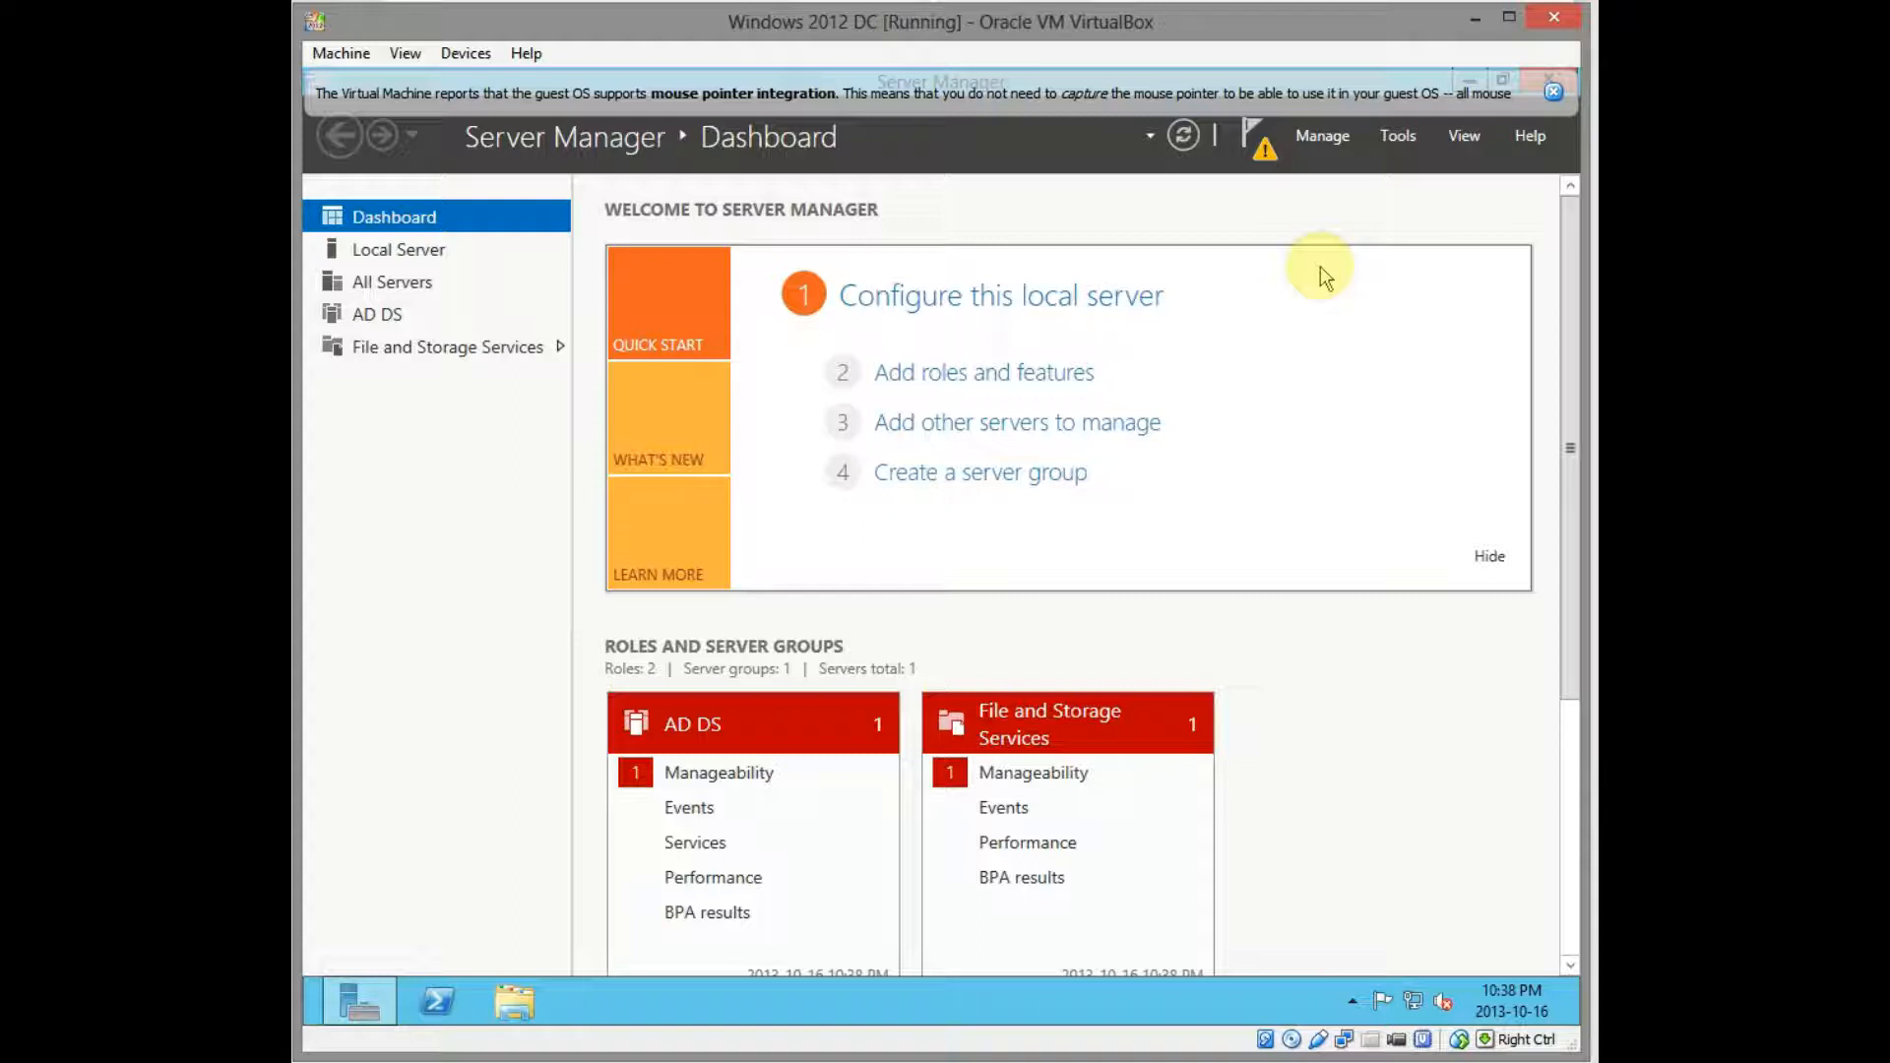
mouse_move(1326, 280)
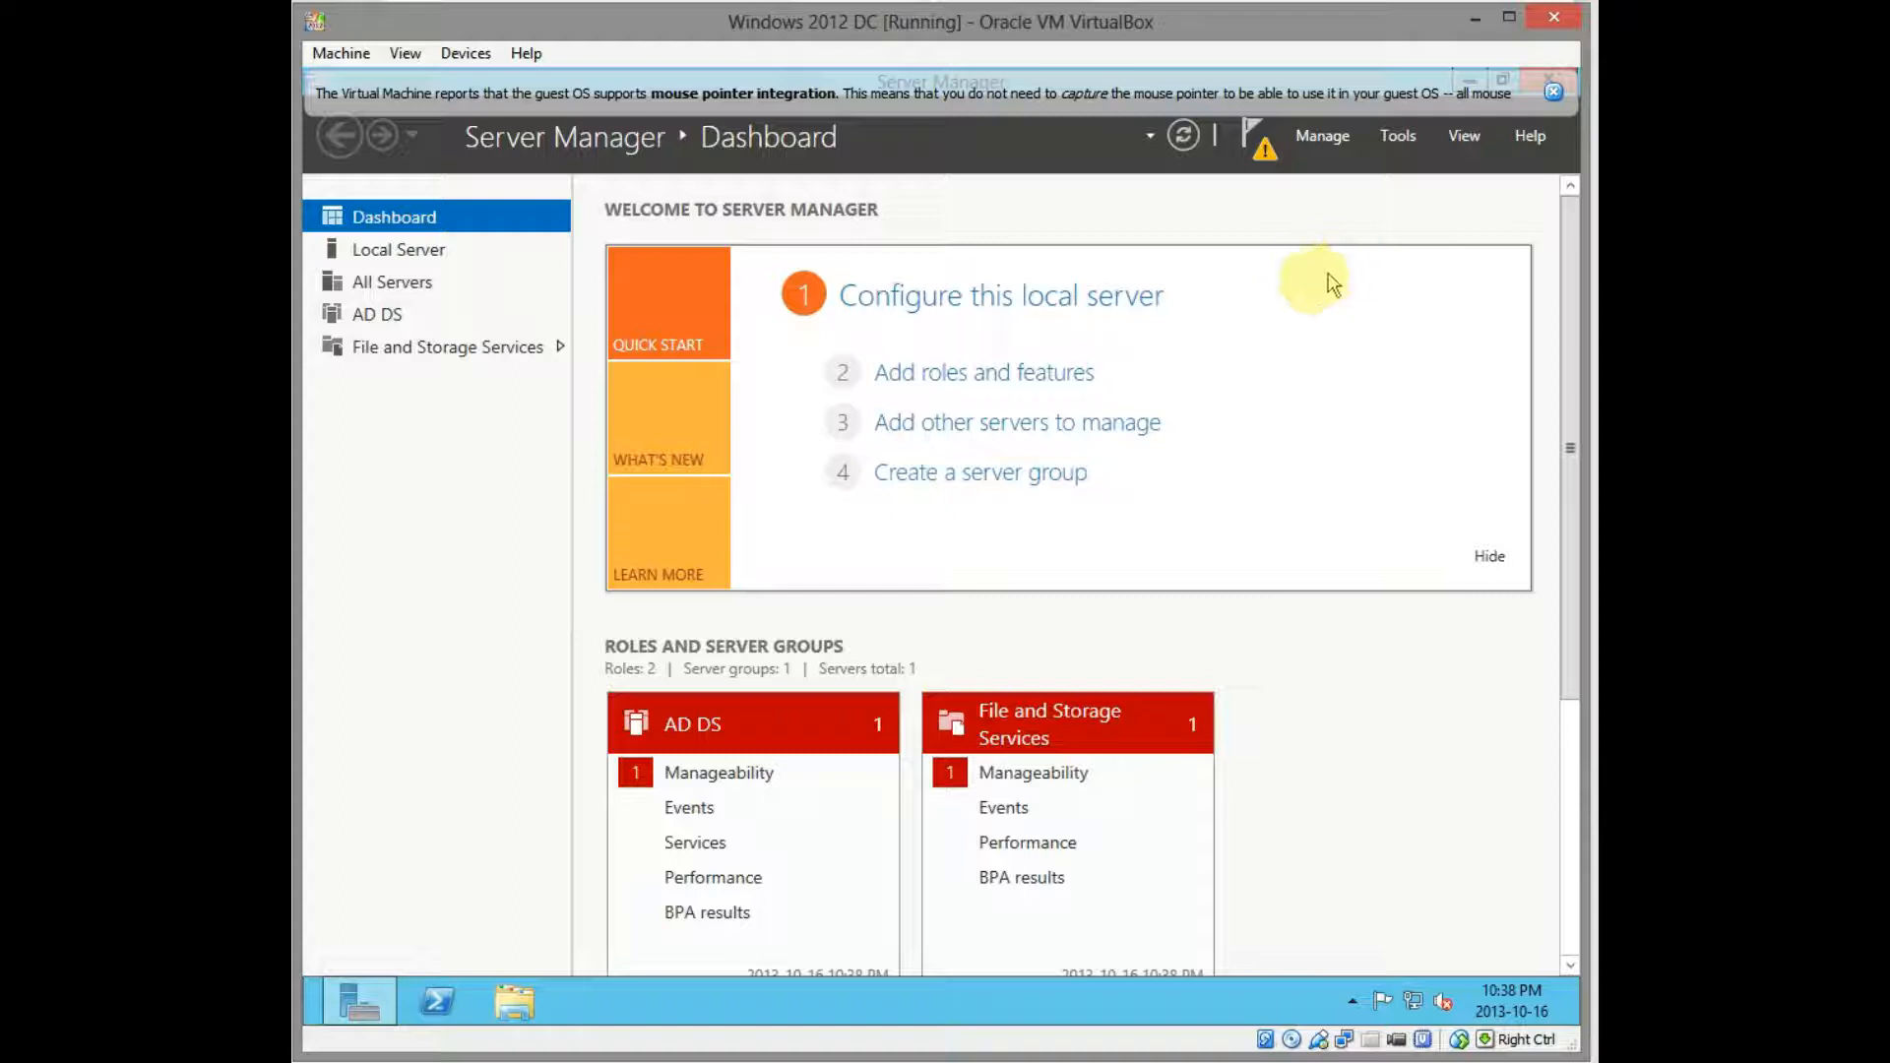
mouse_move(1255, 144)
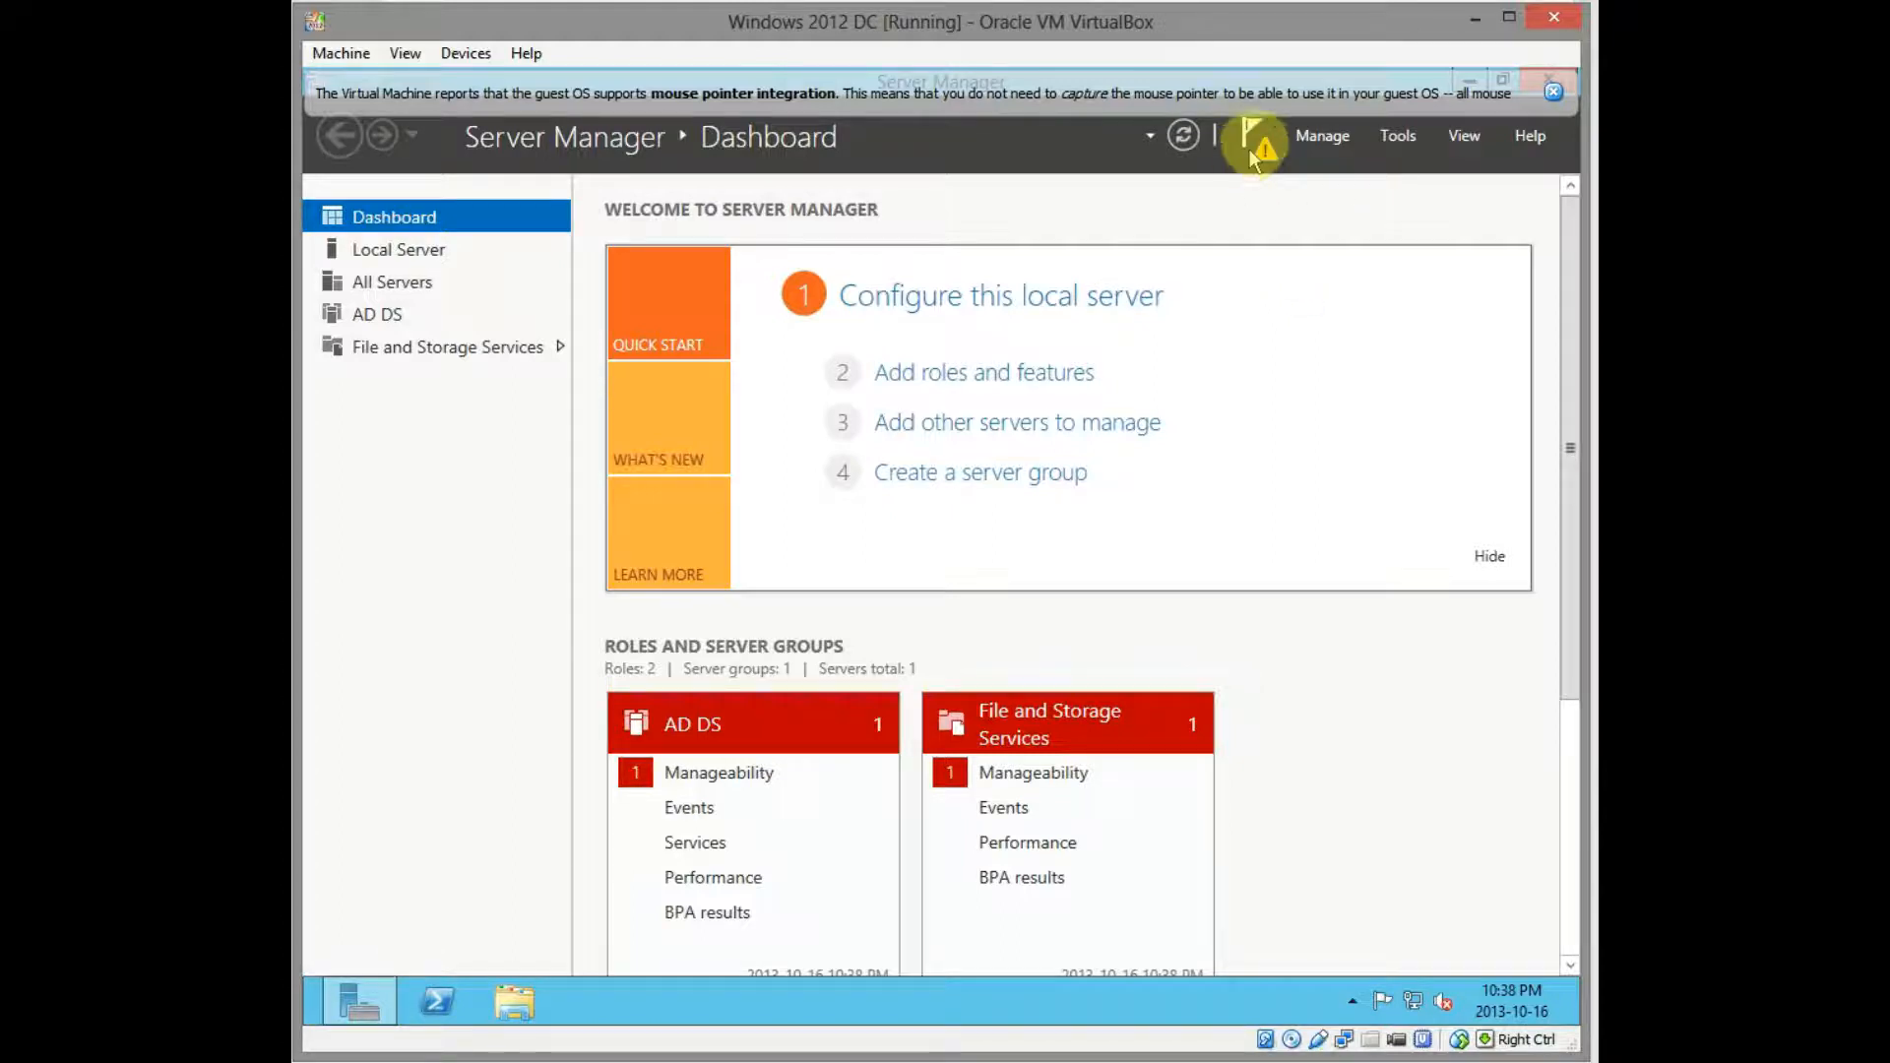
Show the notification warning that AD DS still needs post-deployment configuration
click(1256, 136)
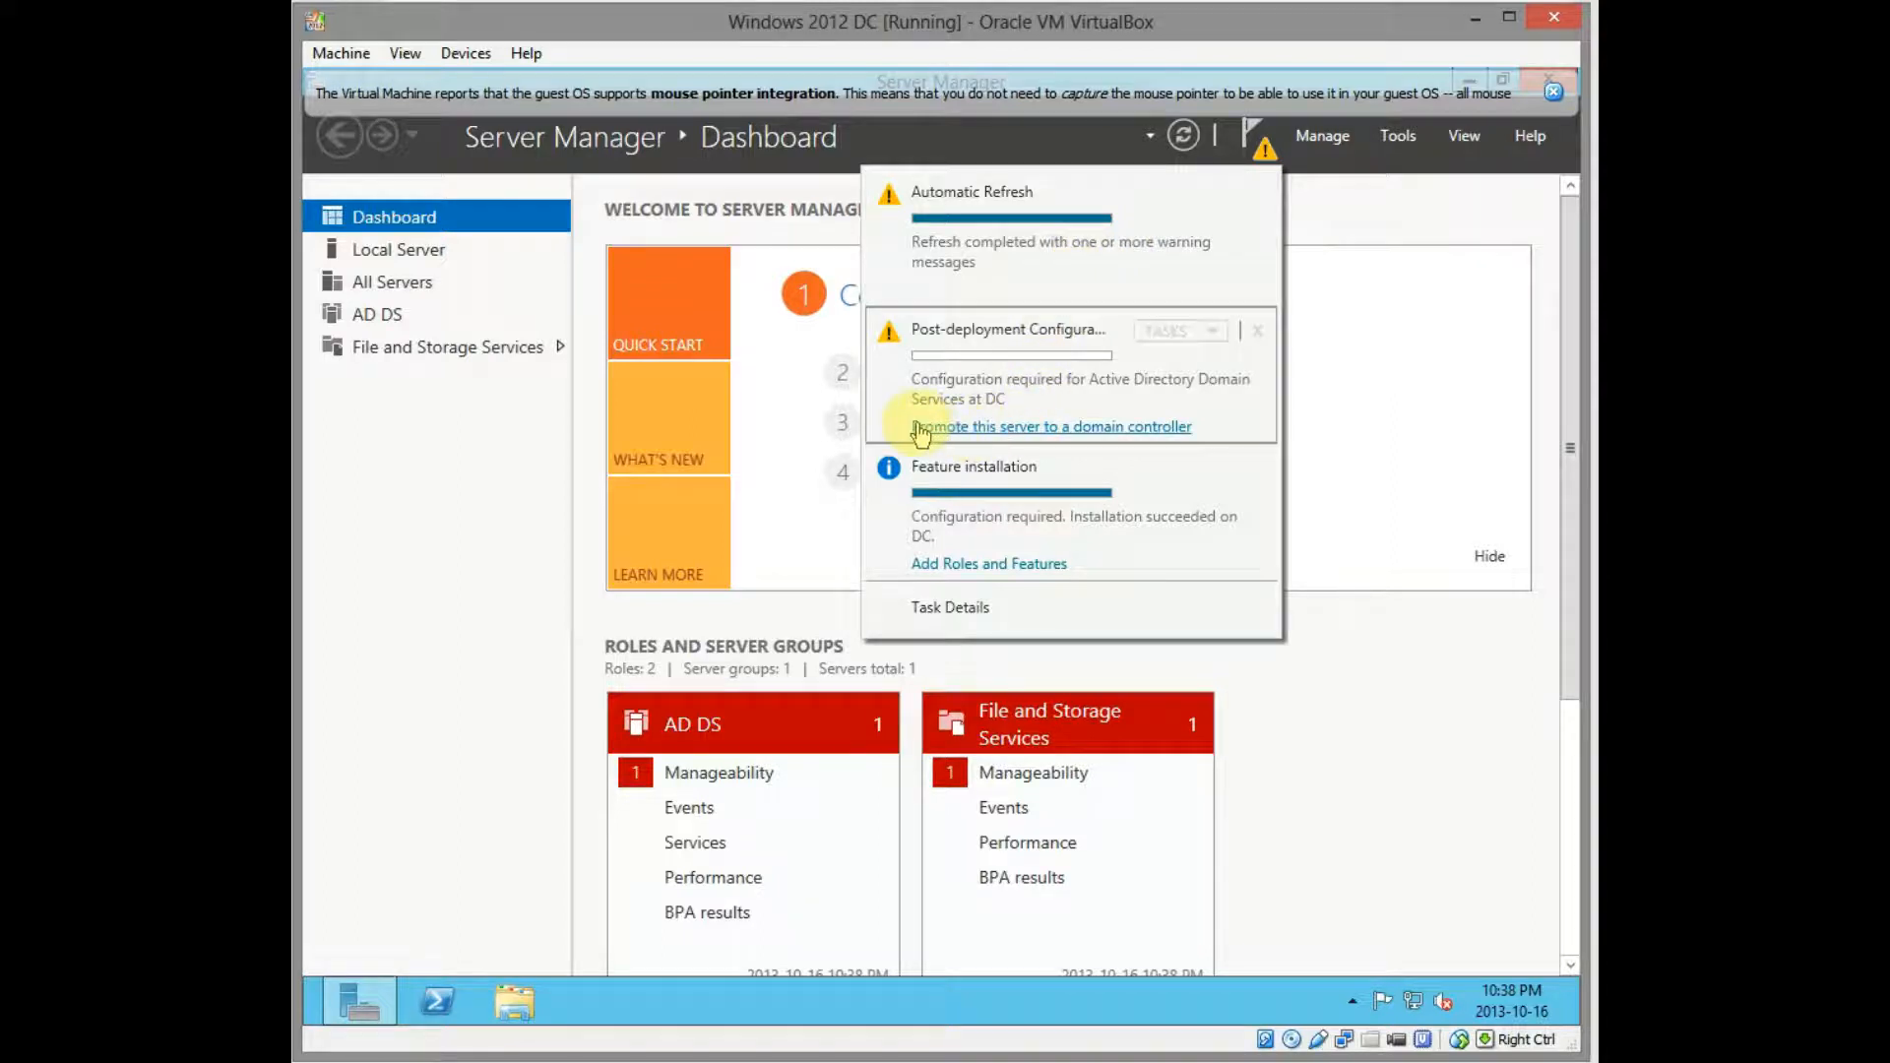
mouse_move(1089, 433)
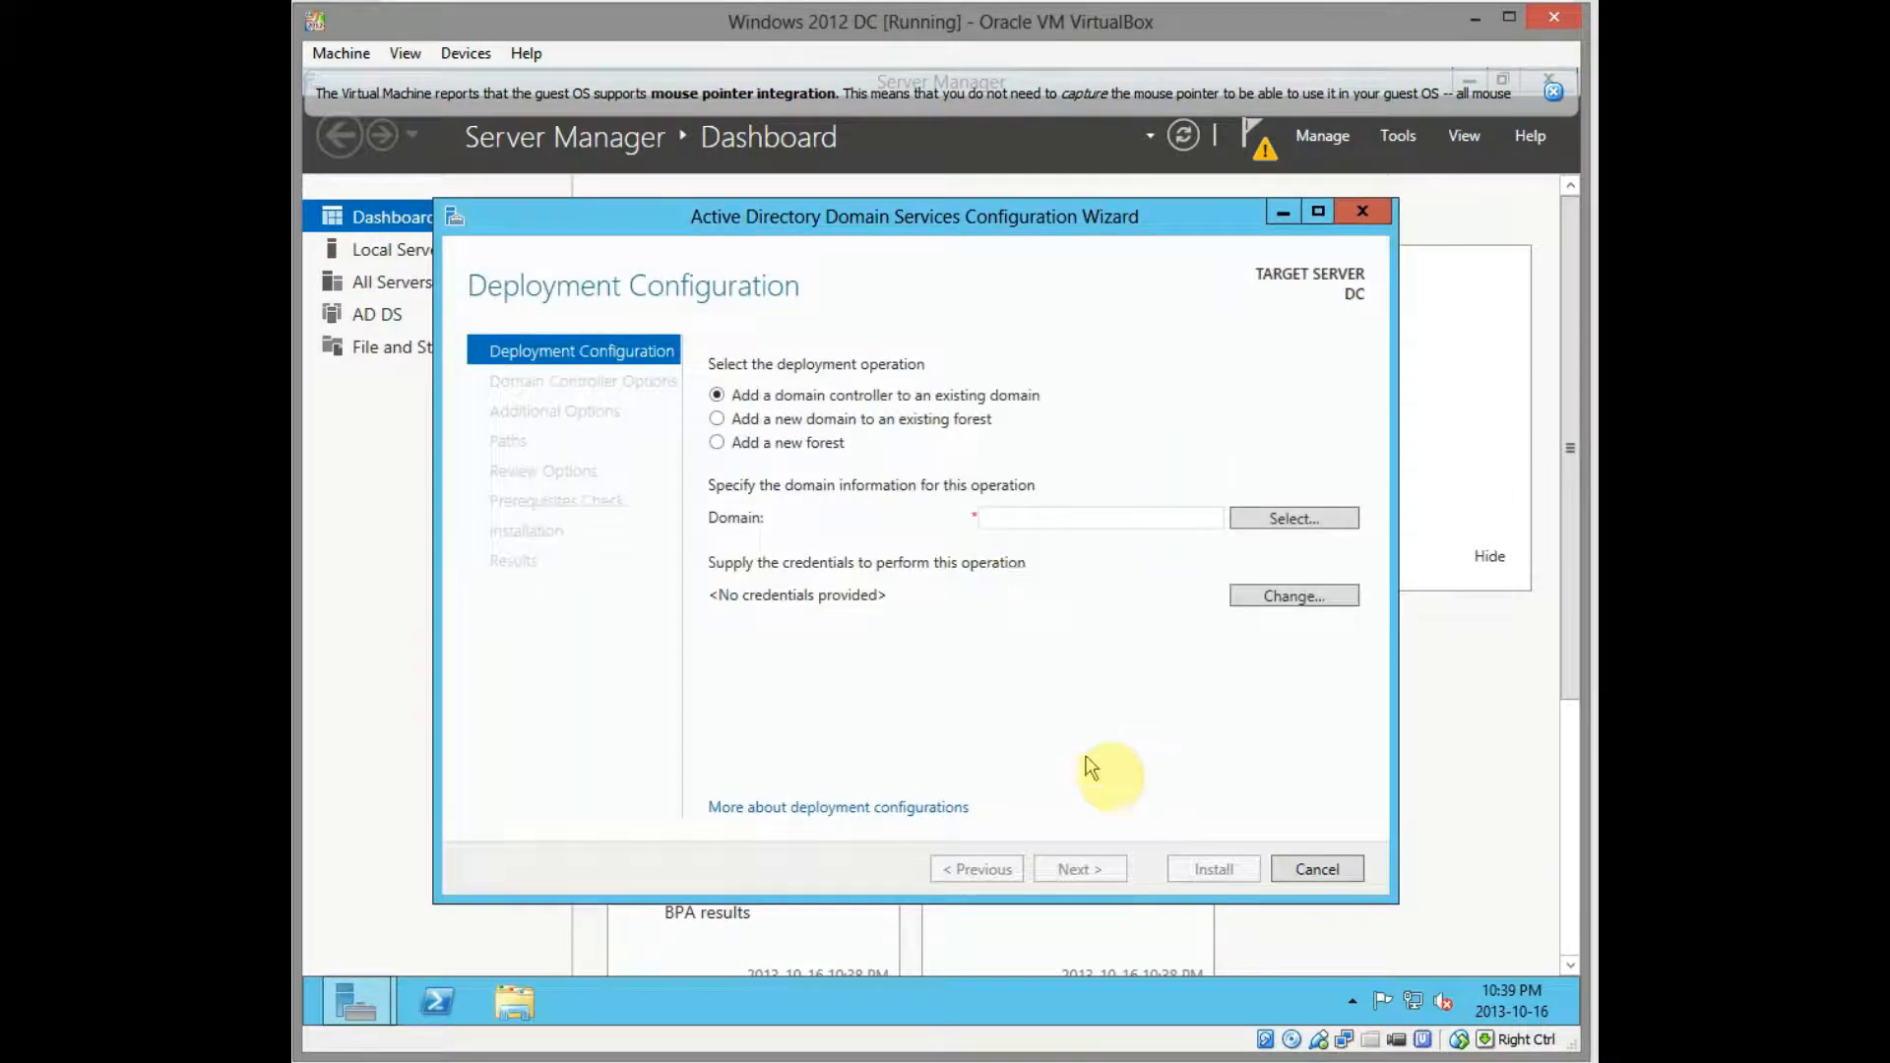
mouse_move(1108, 760)
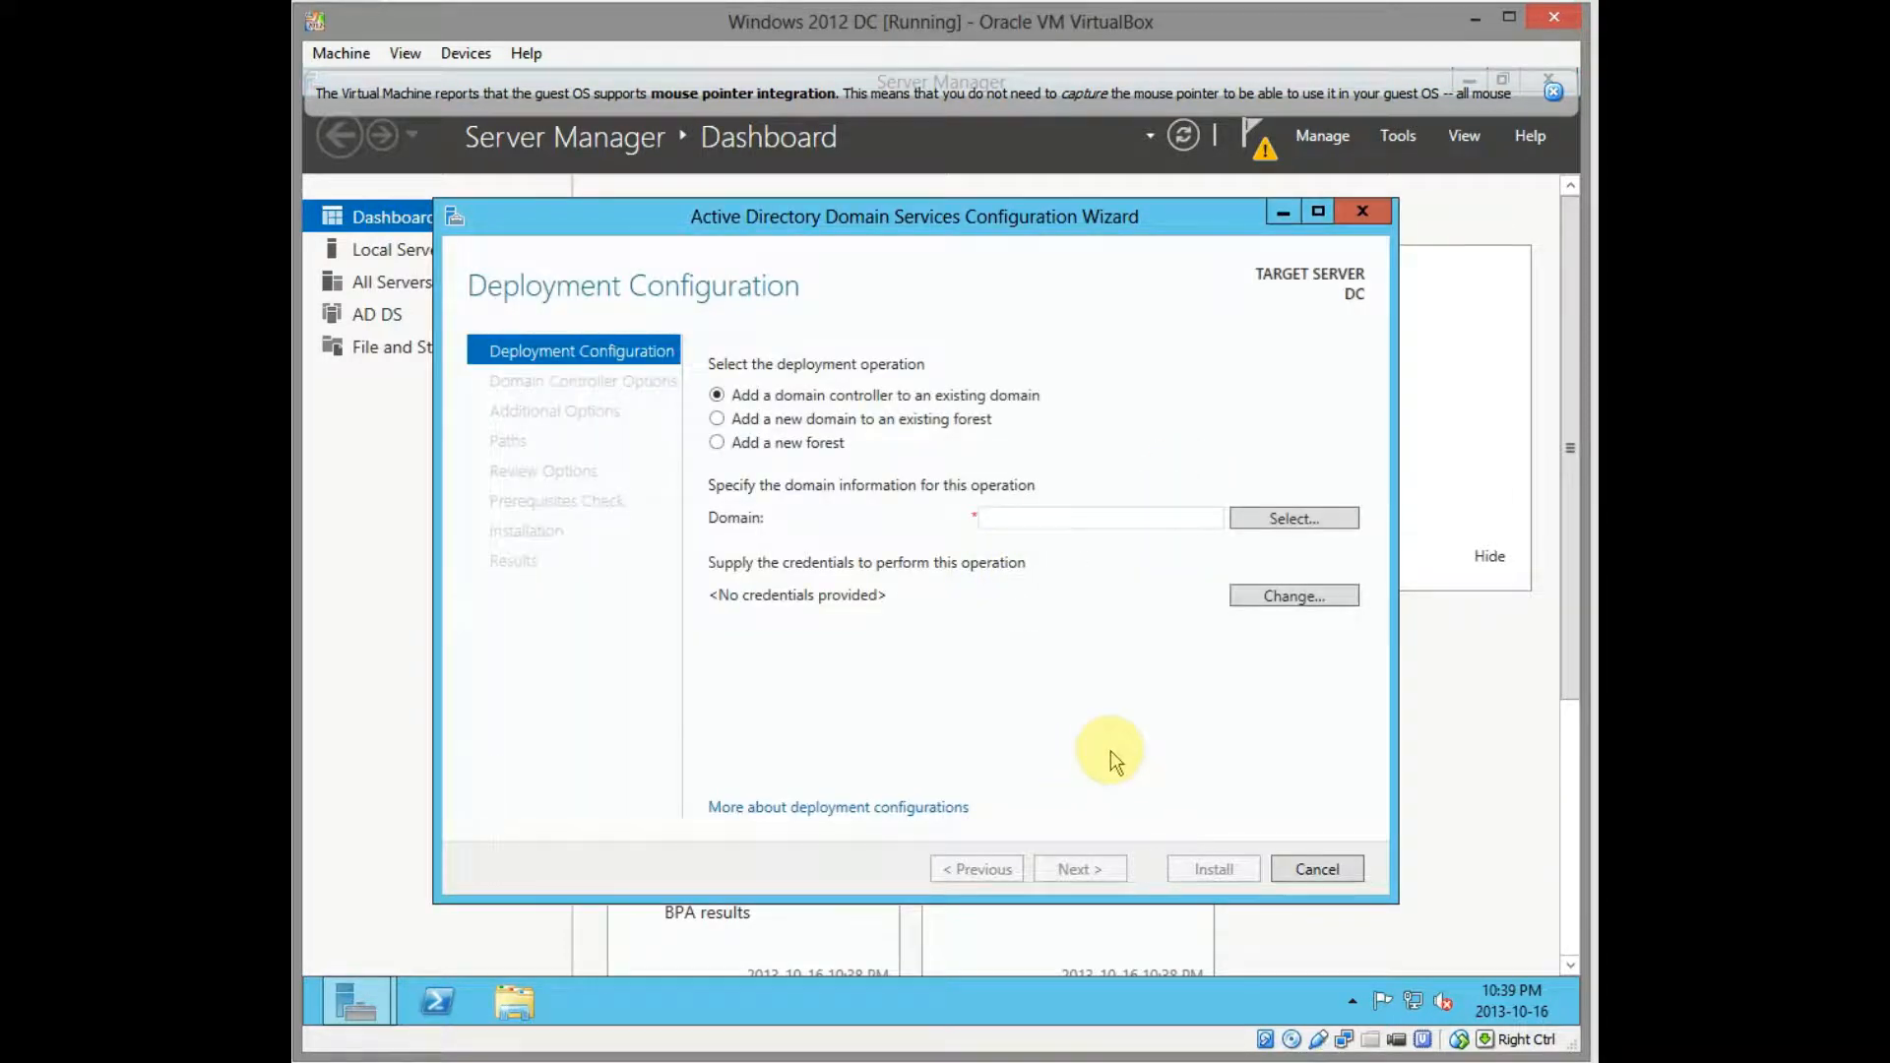
mouse_move(870, 433)
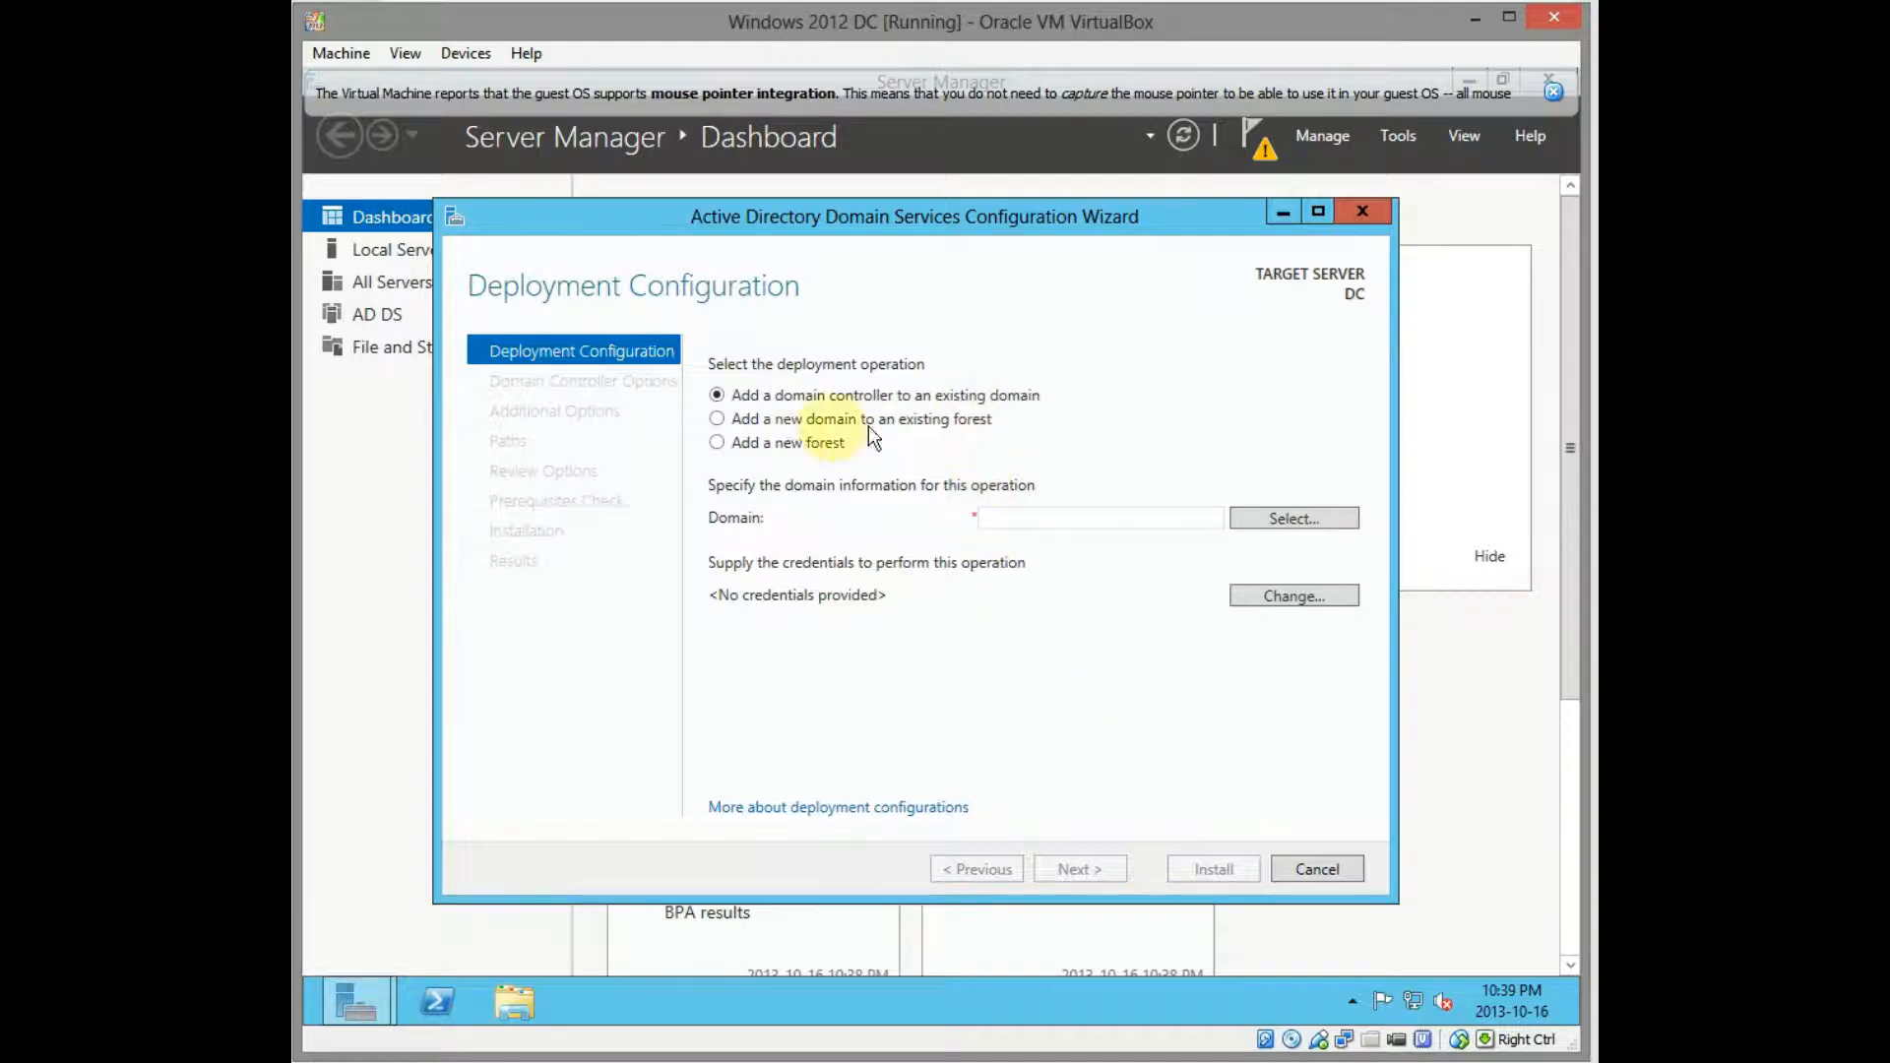
Deploy a new forest with root domain name test.local
click(717, 443)
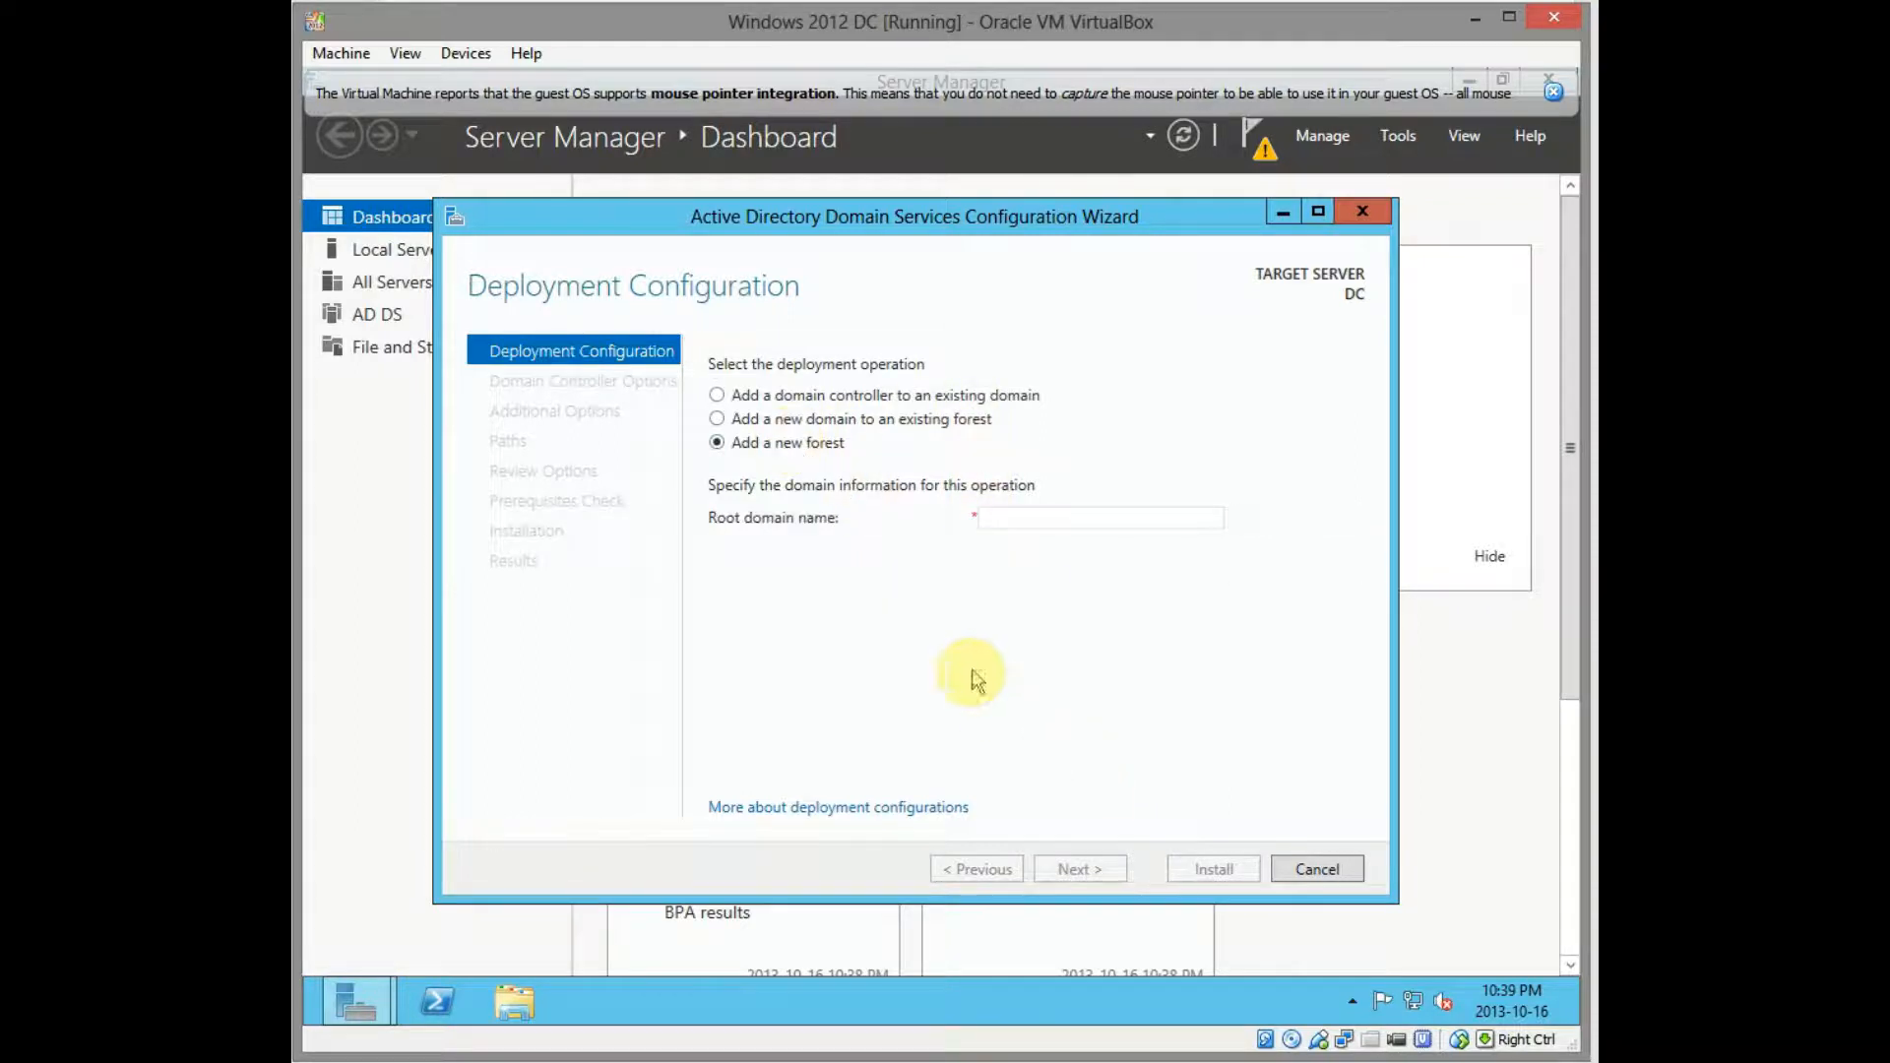
click(1098, 518)
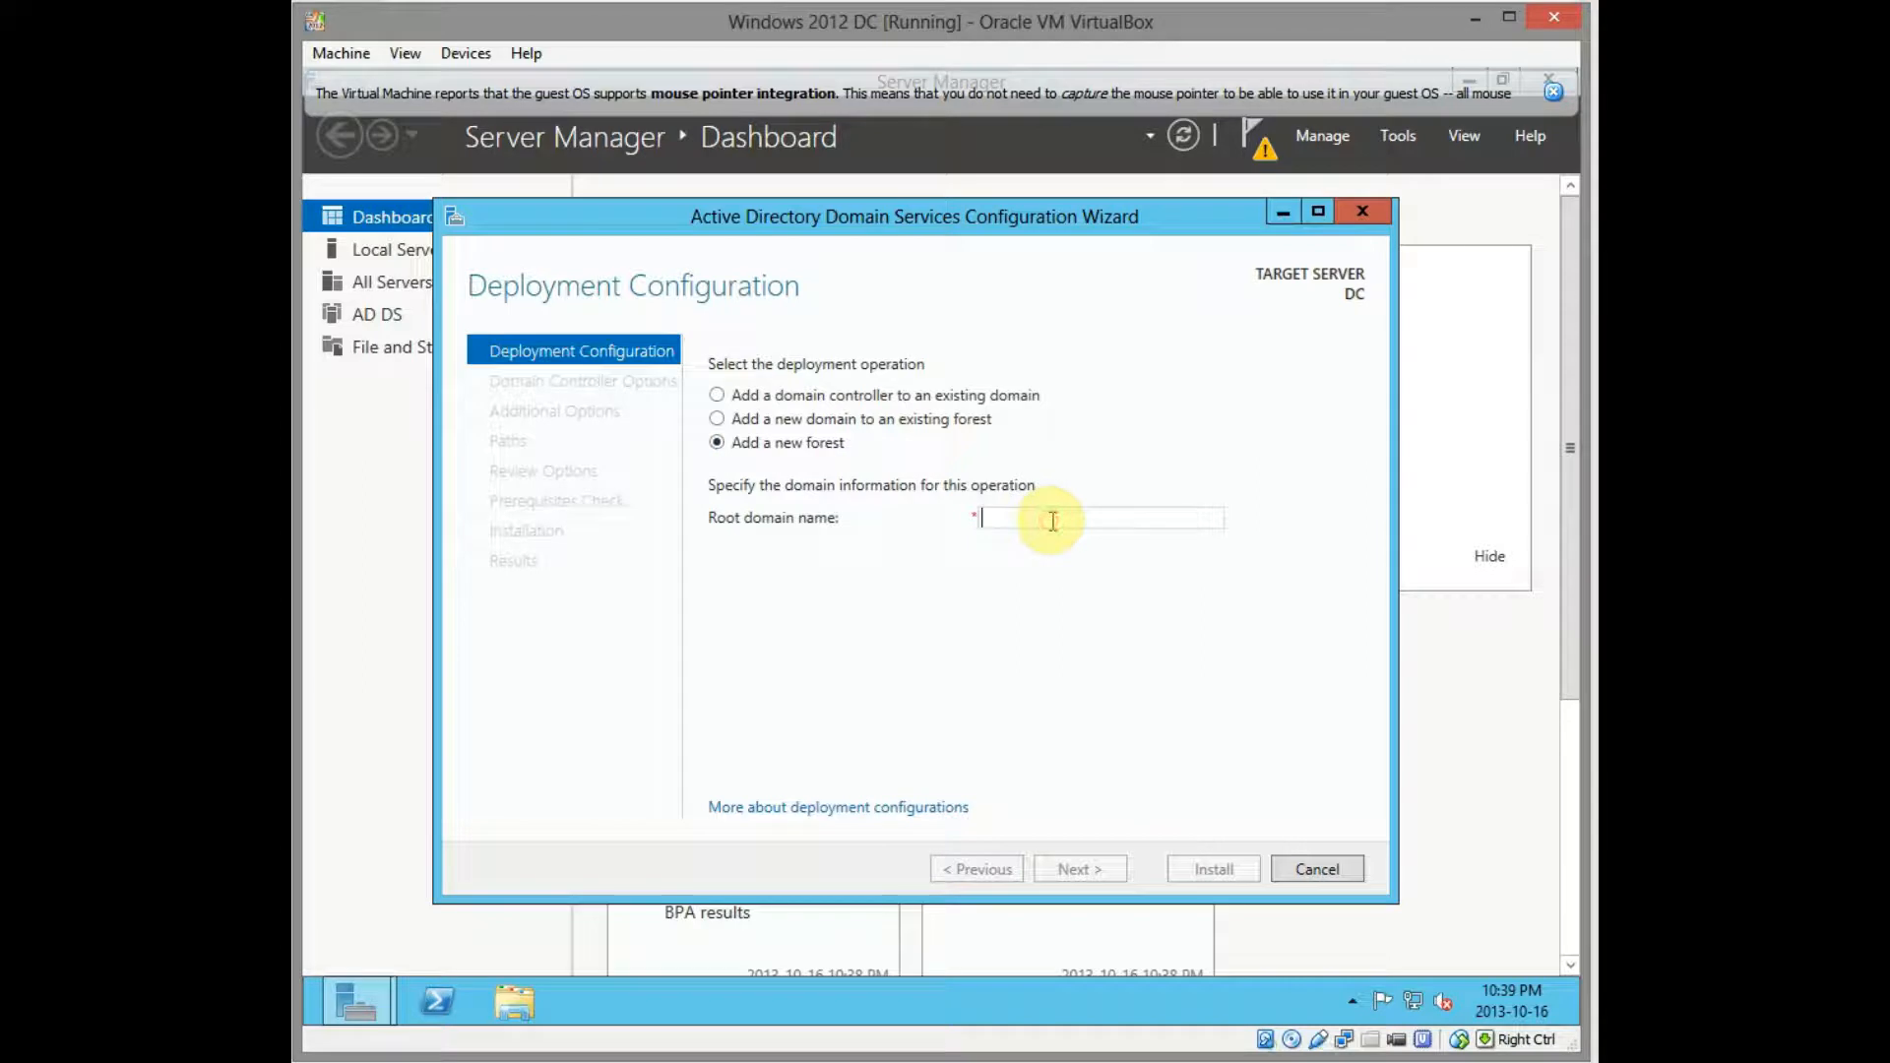
text(test.)
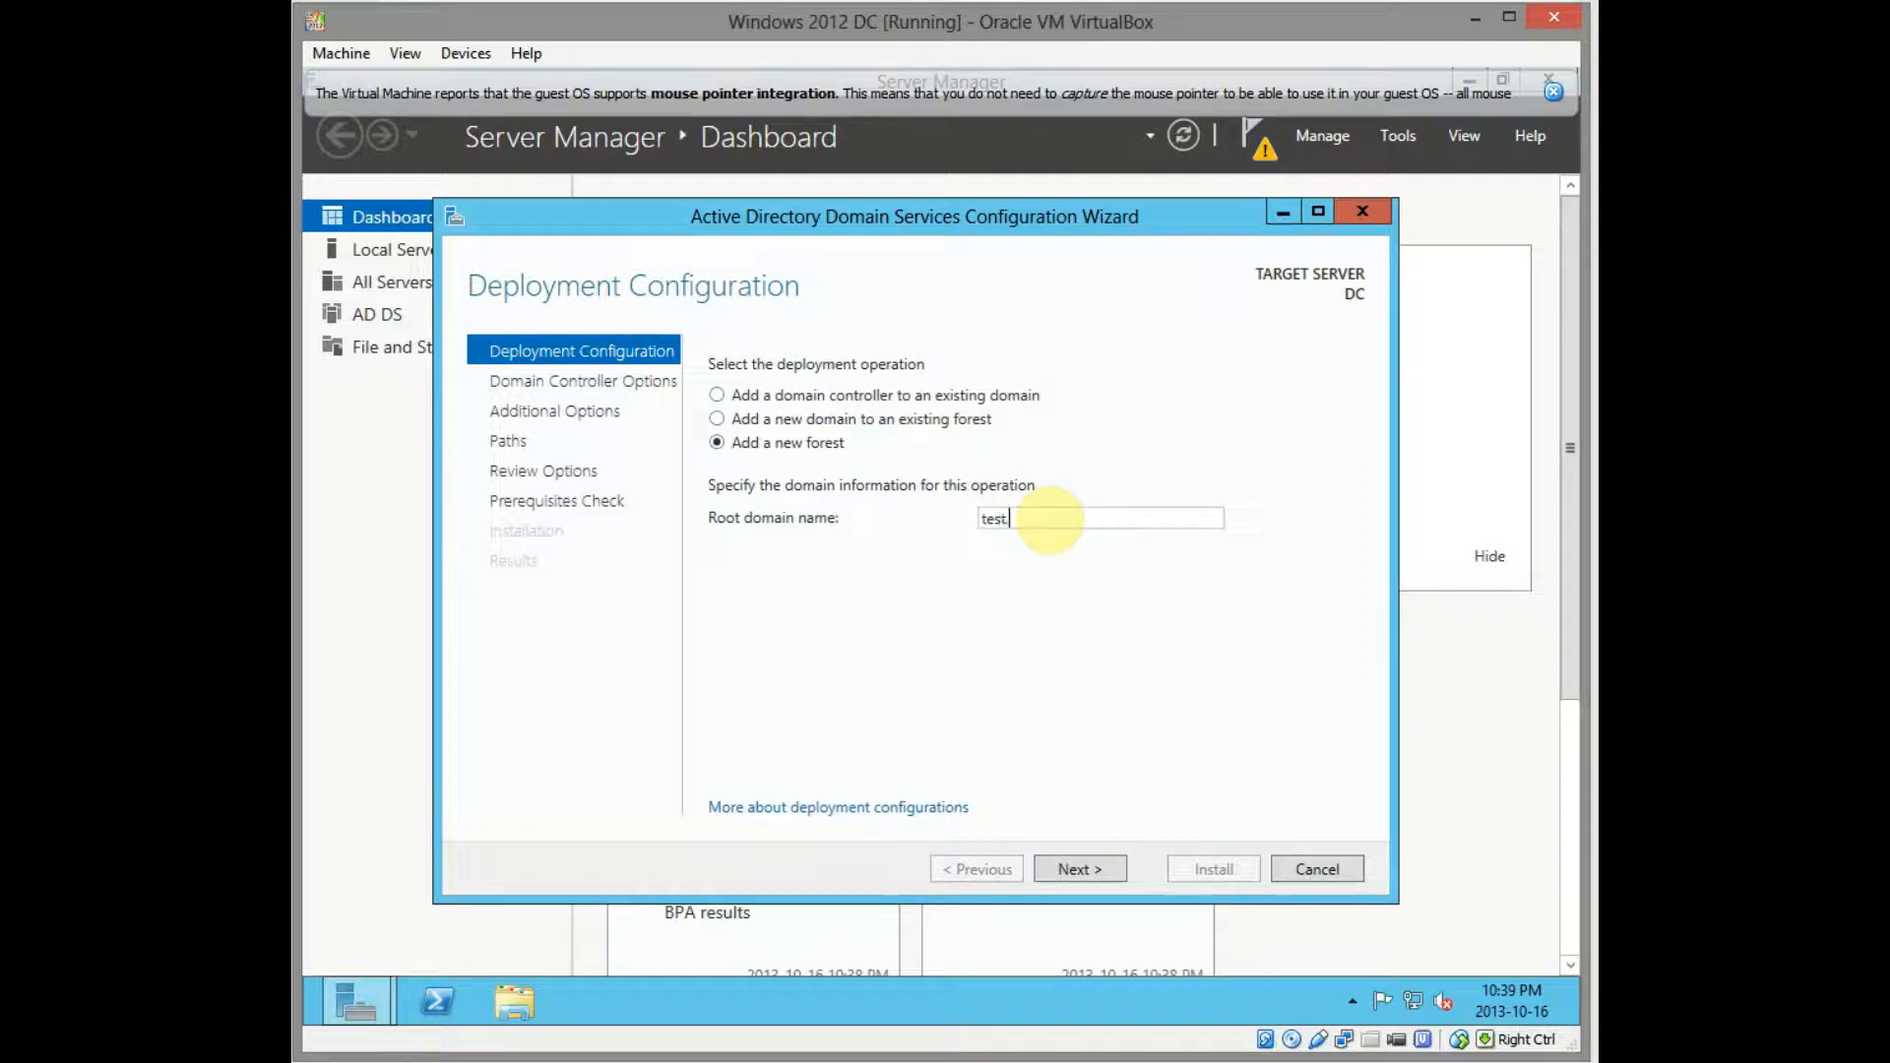
text(local)
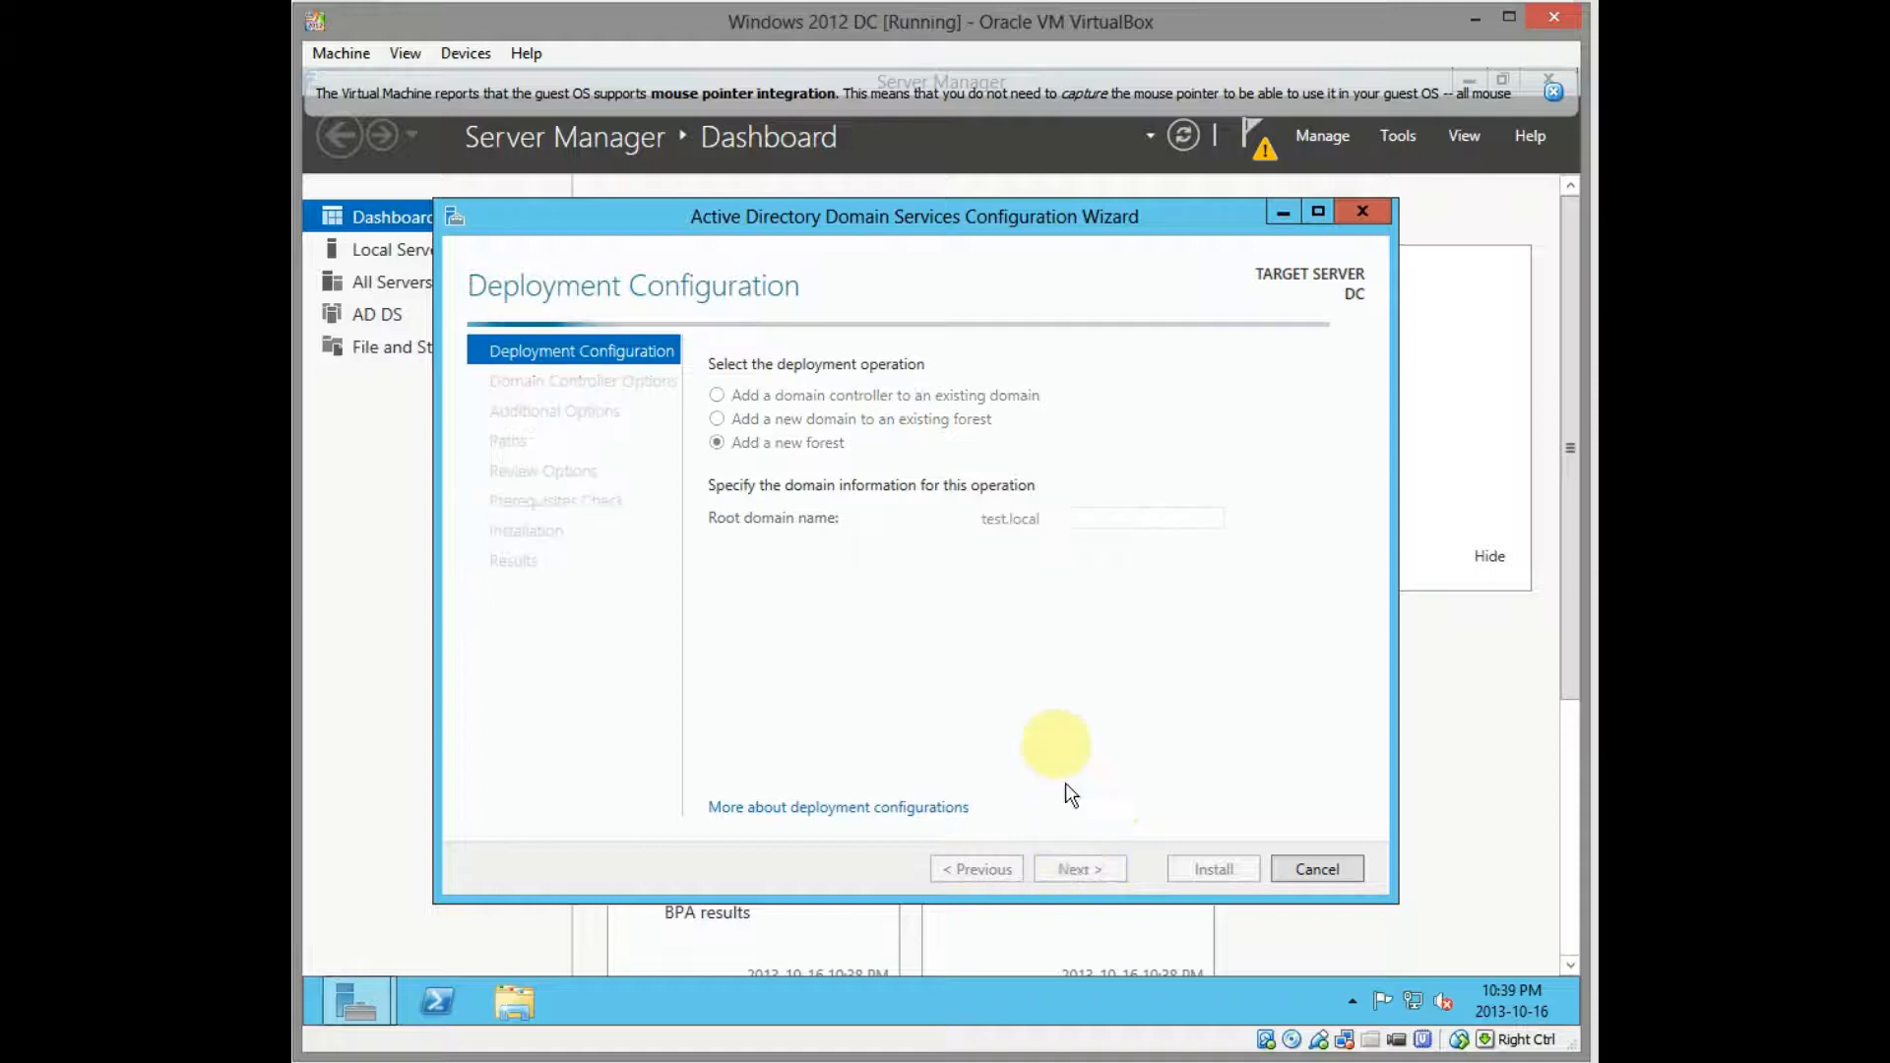
mouse_move(1030, 705)
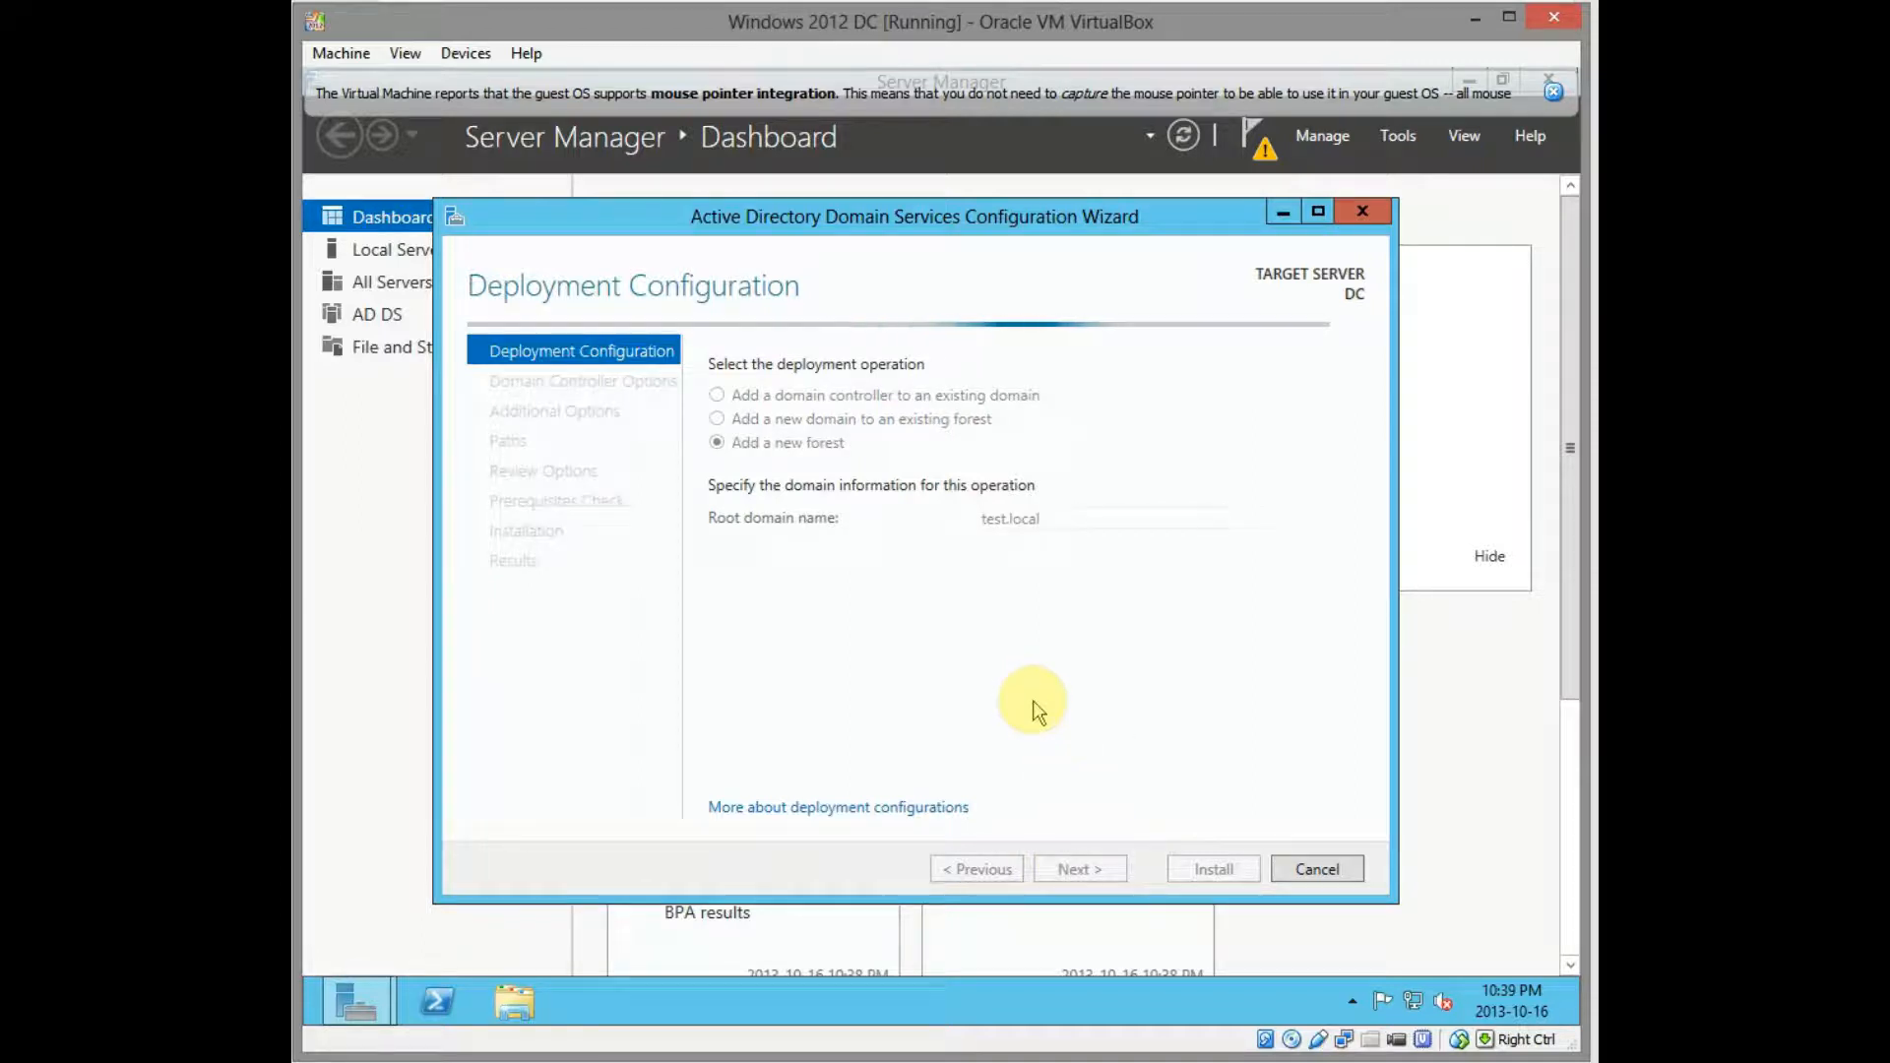
Set forest and domain functional levels to Windows Server 2008 R2 and enter matching DSRM passwords
click(1077, 868)
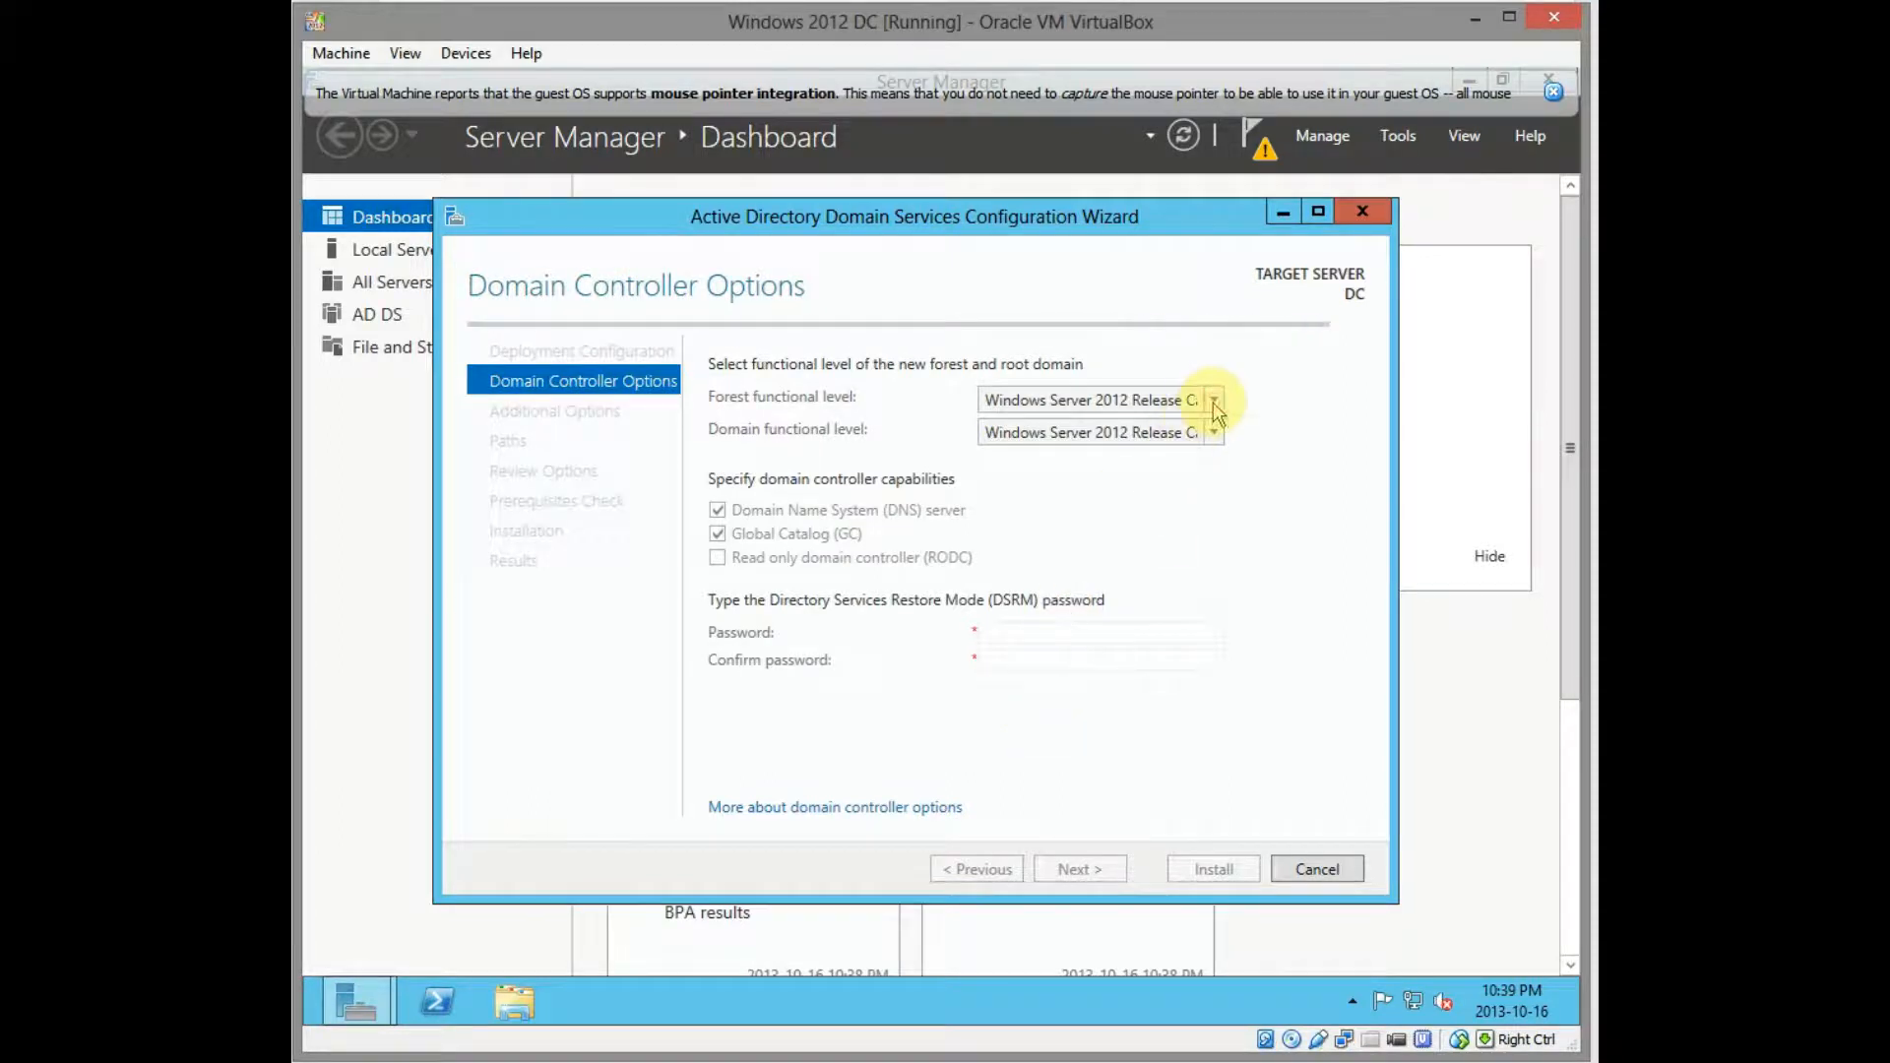
mouse_move(1181, 512)
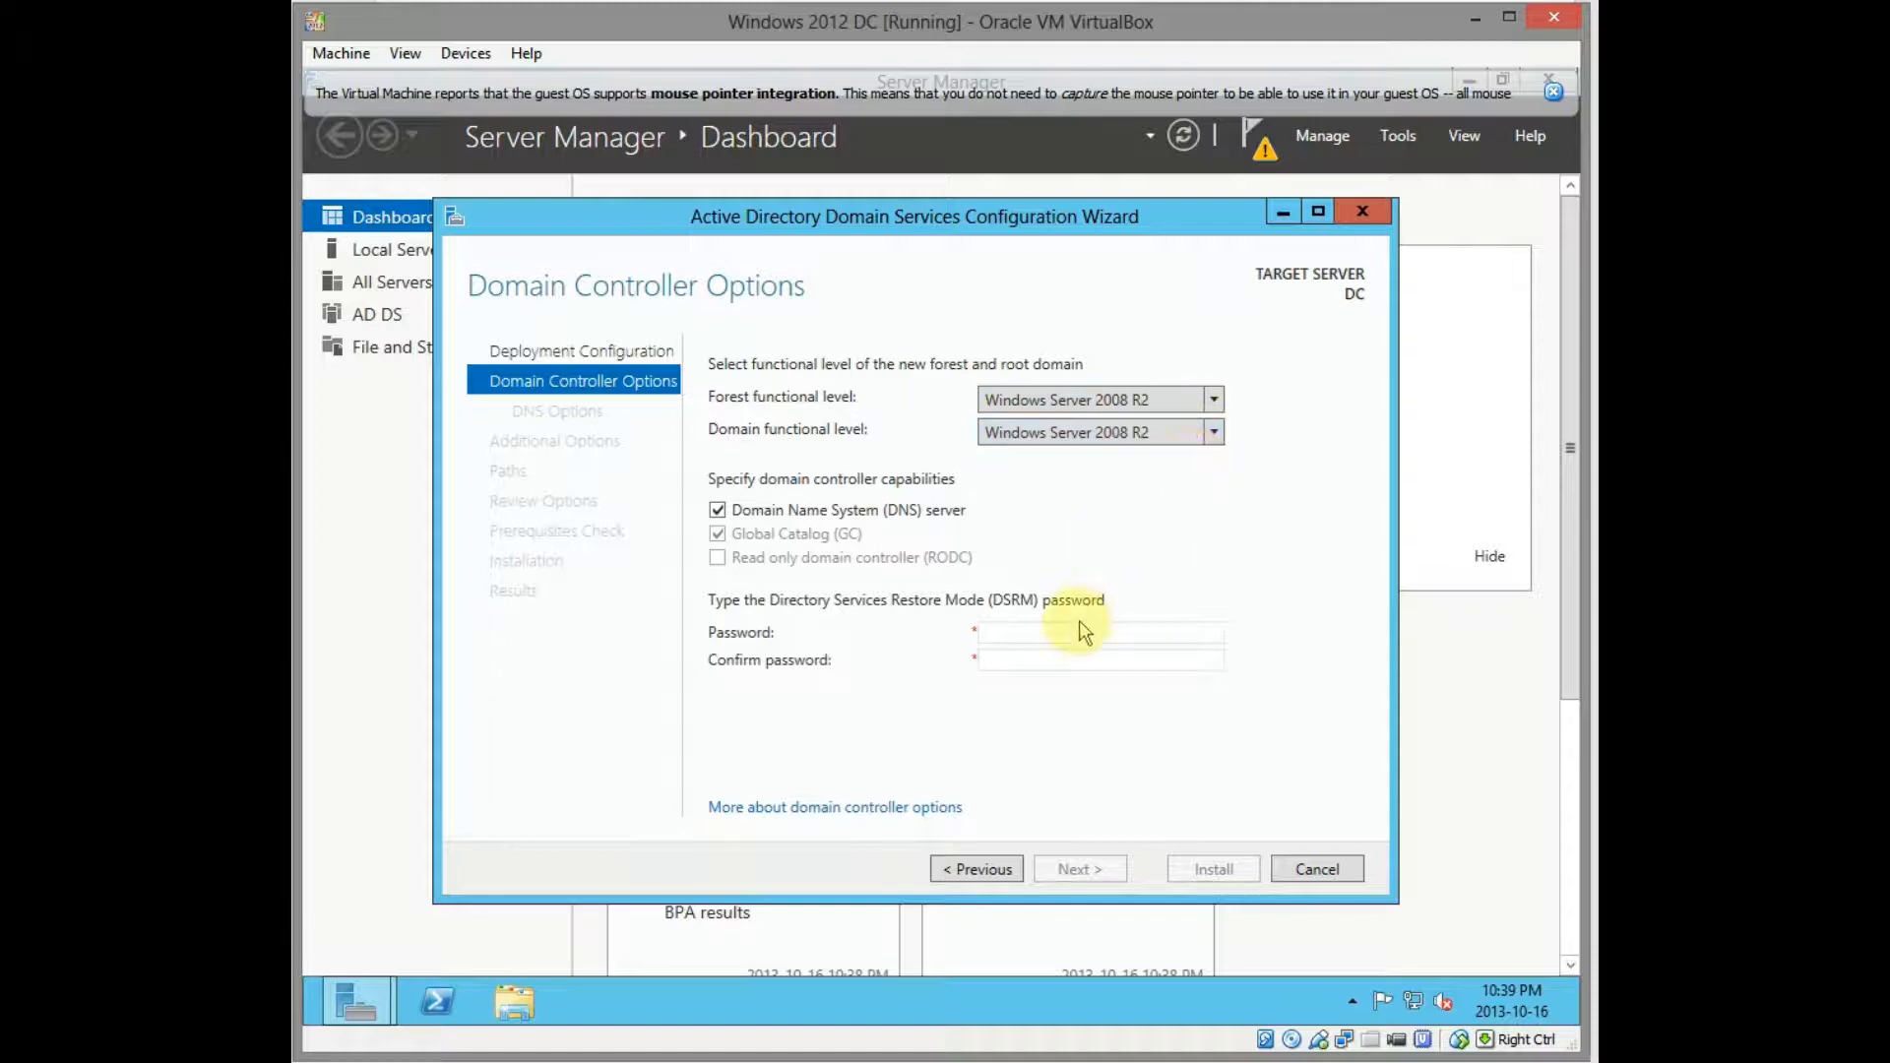
click(1097, 632)
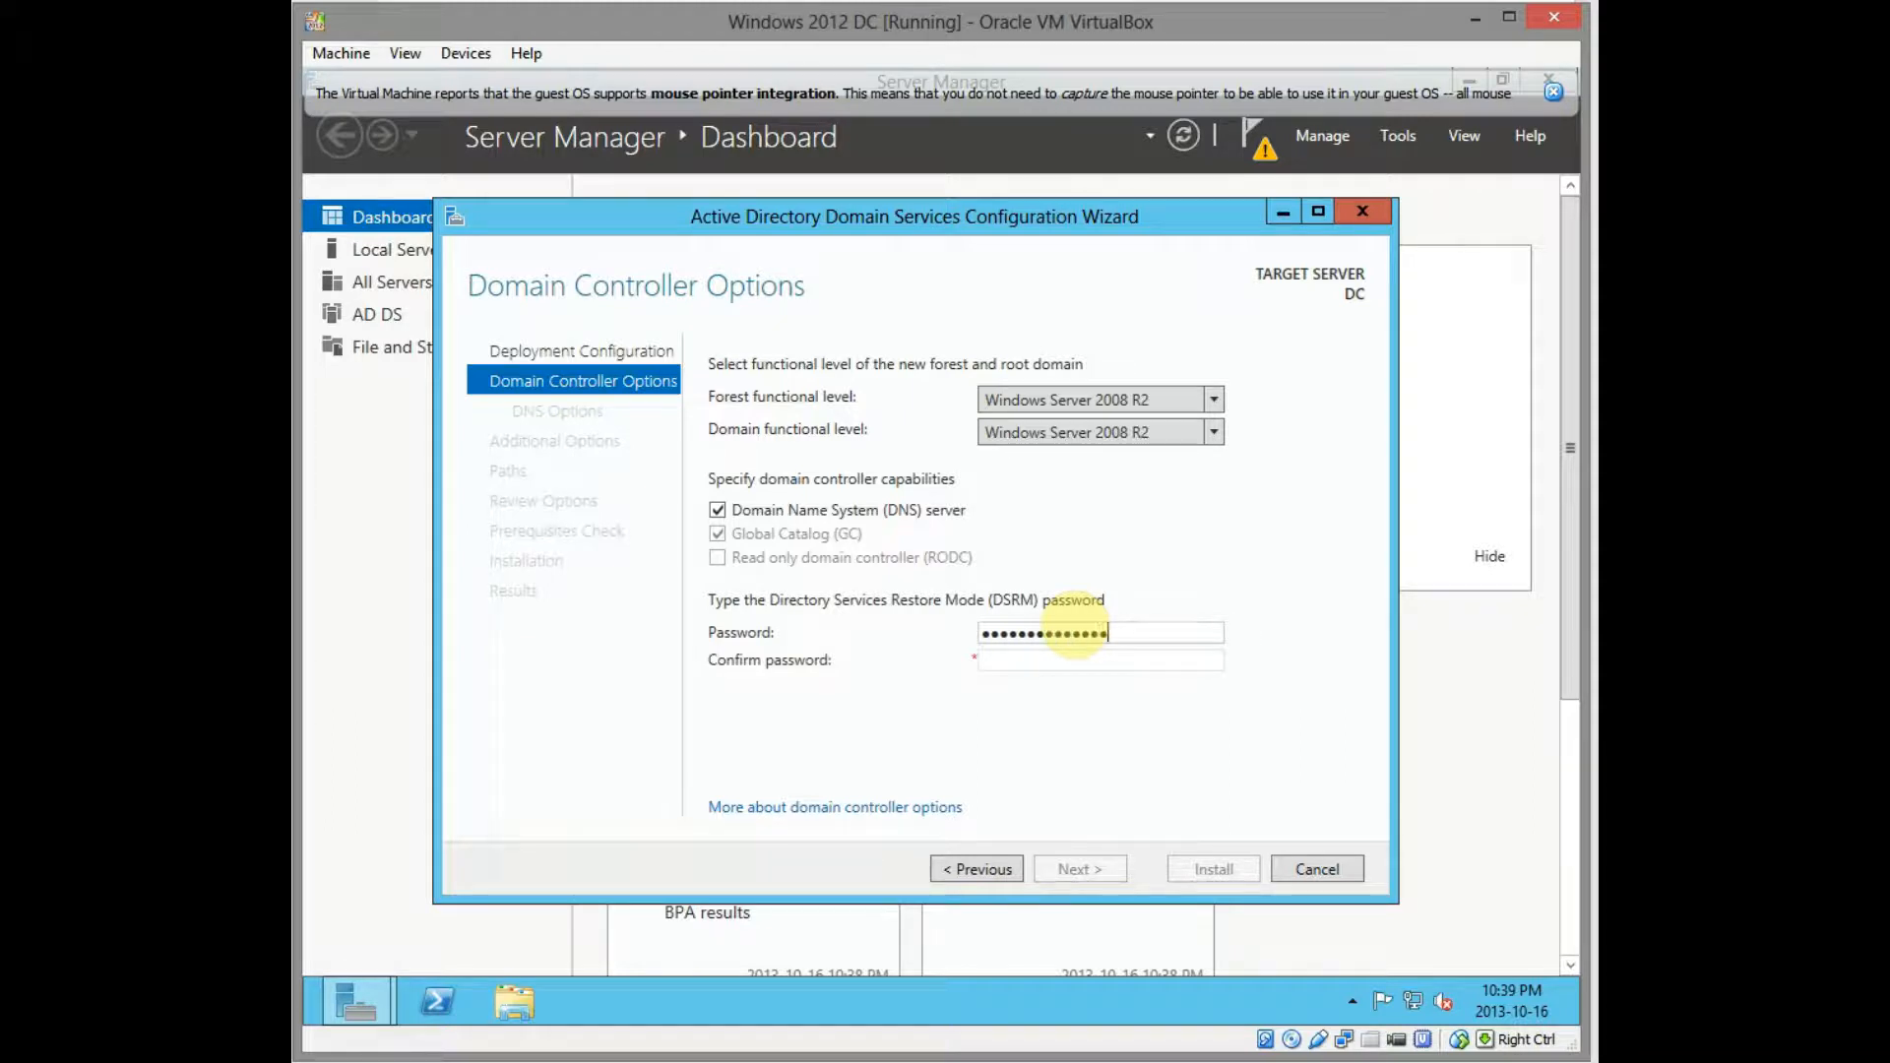
click(1099, 660)
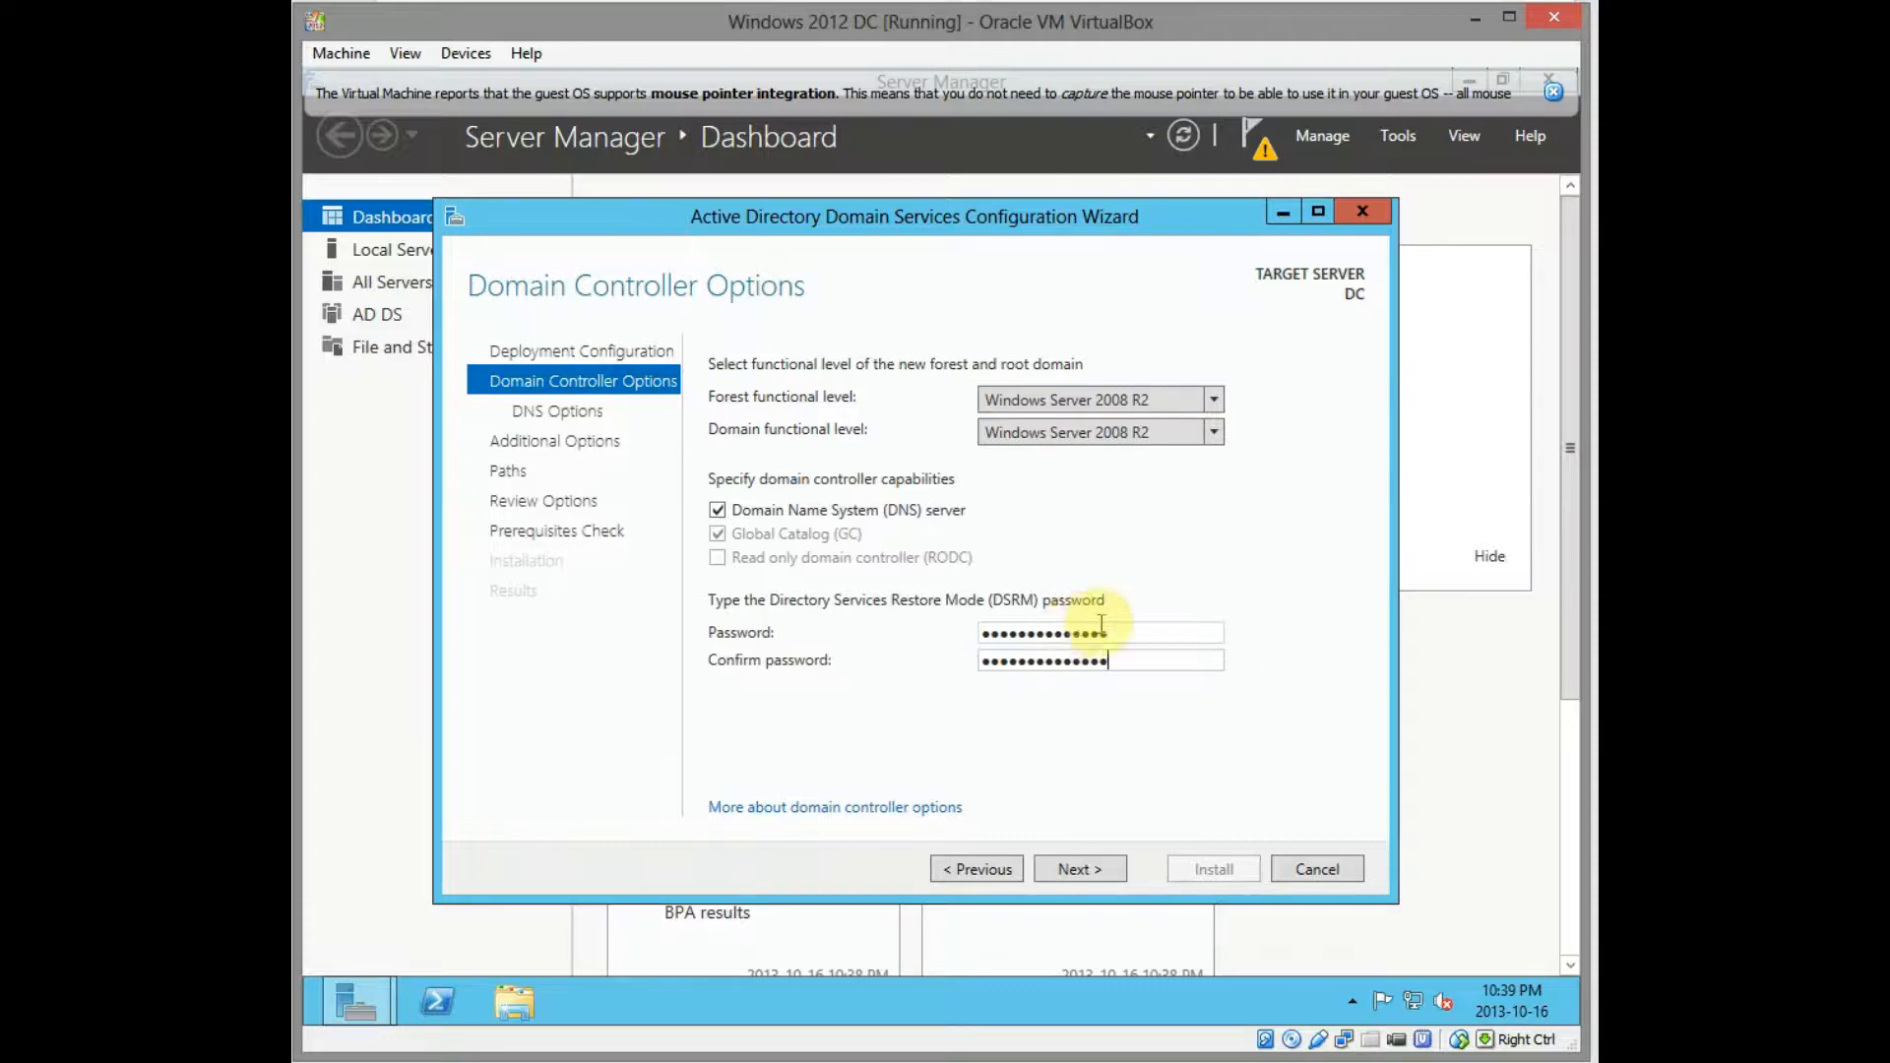
mouse_move(1097, 825)
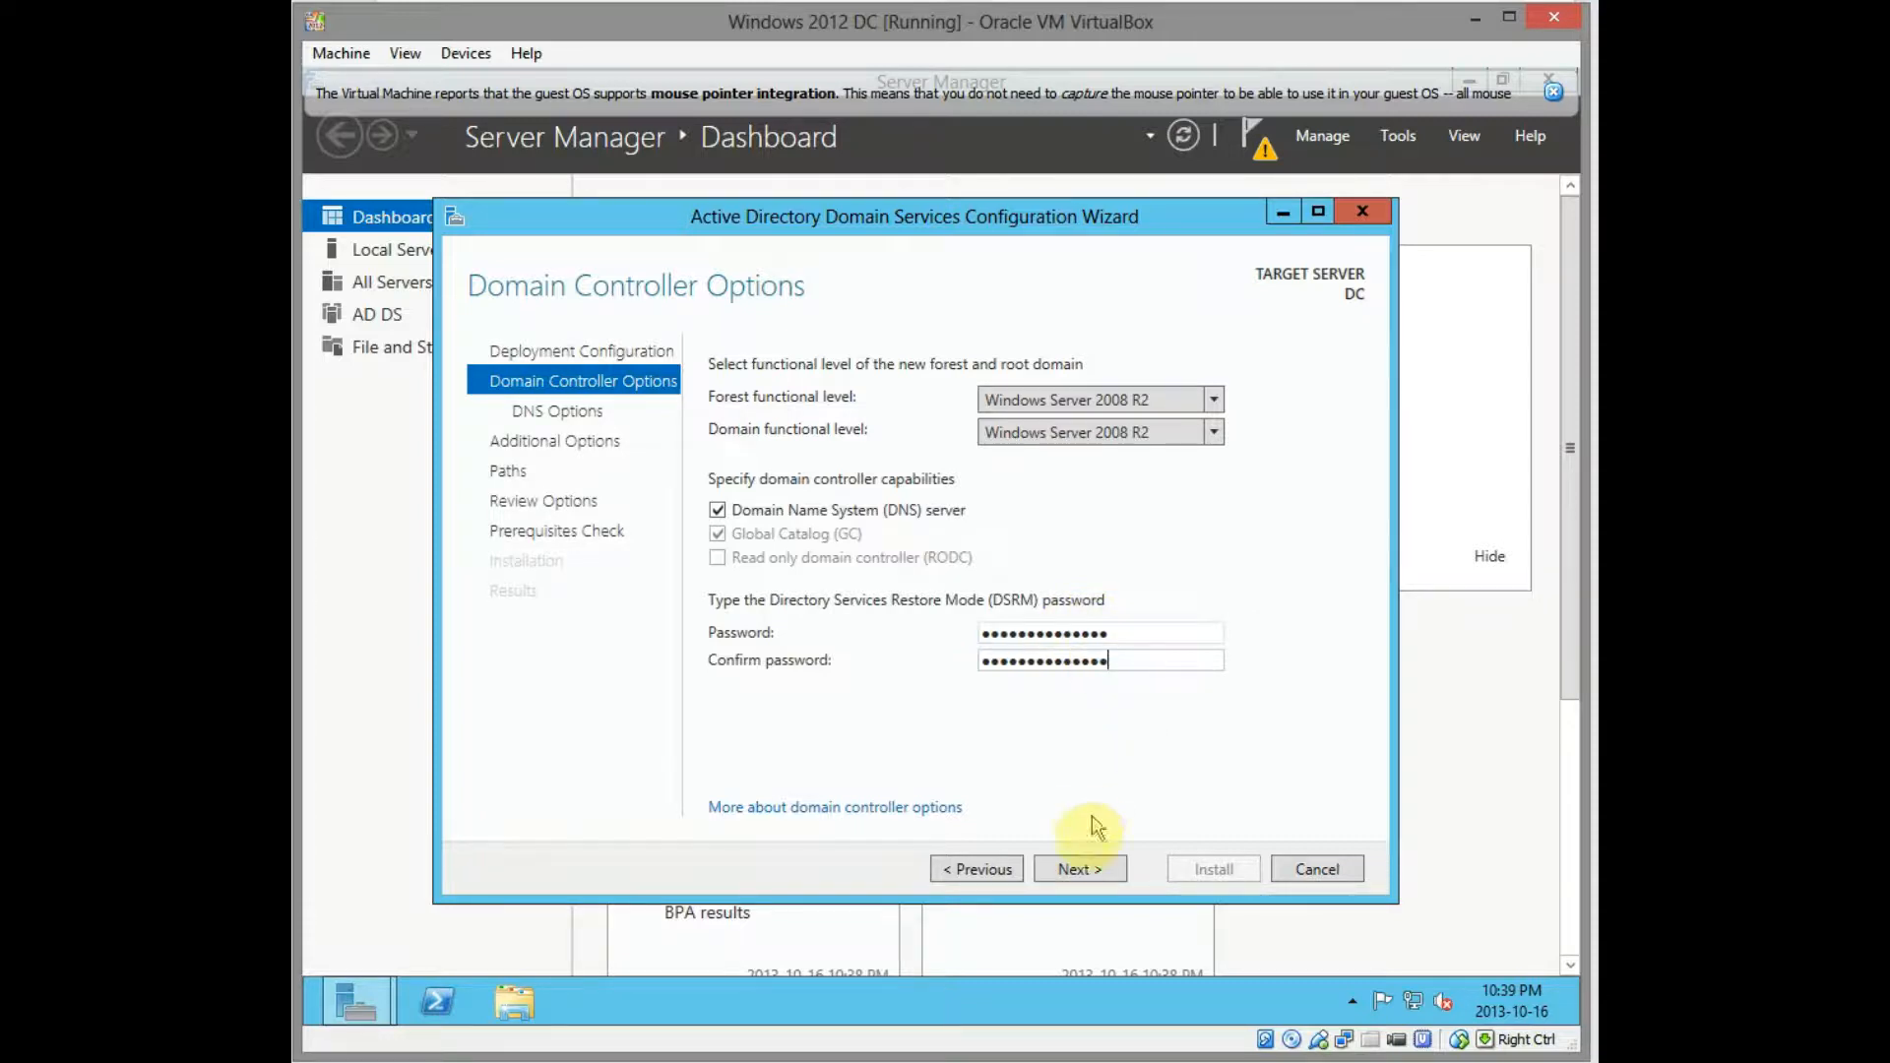
Advance to DNS Options, which warns a DNS delegation cannot be created
click(1077, 869)
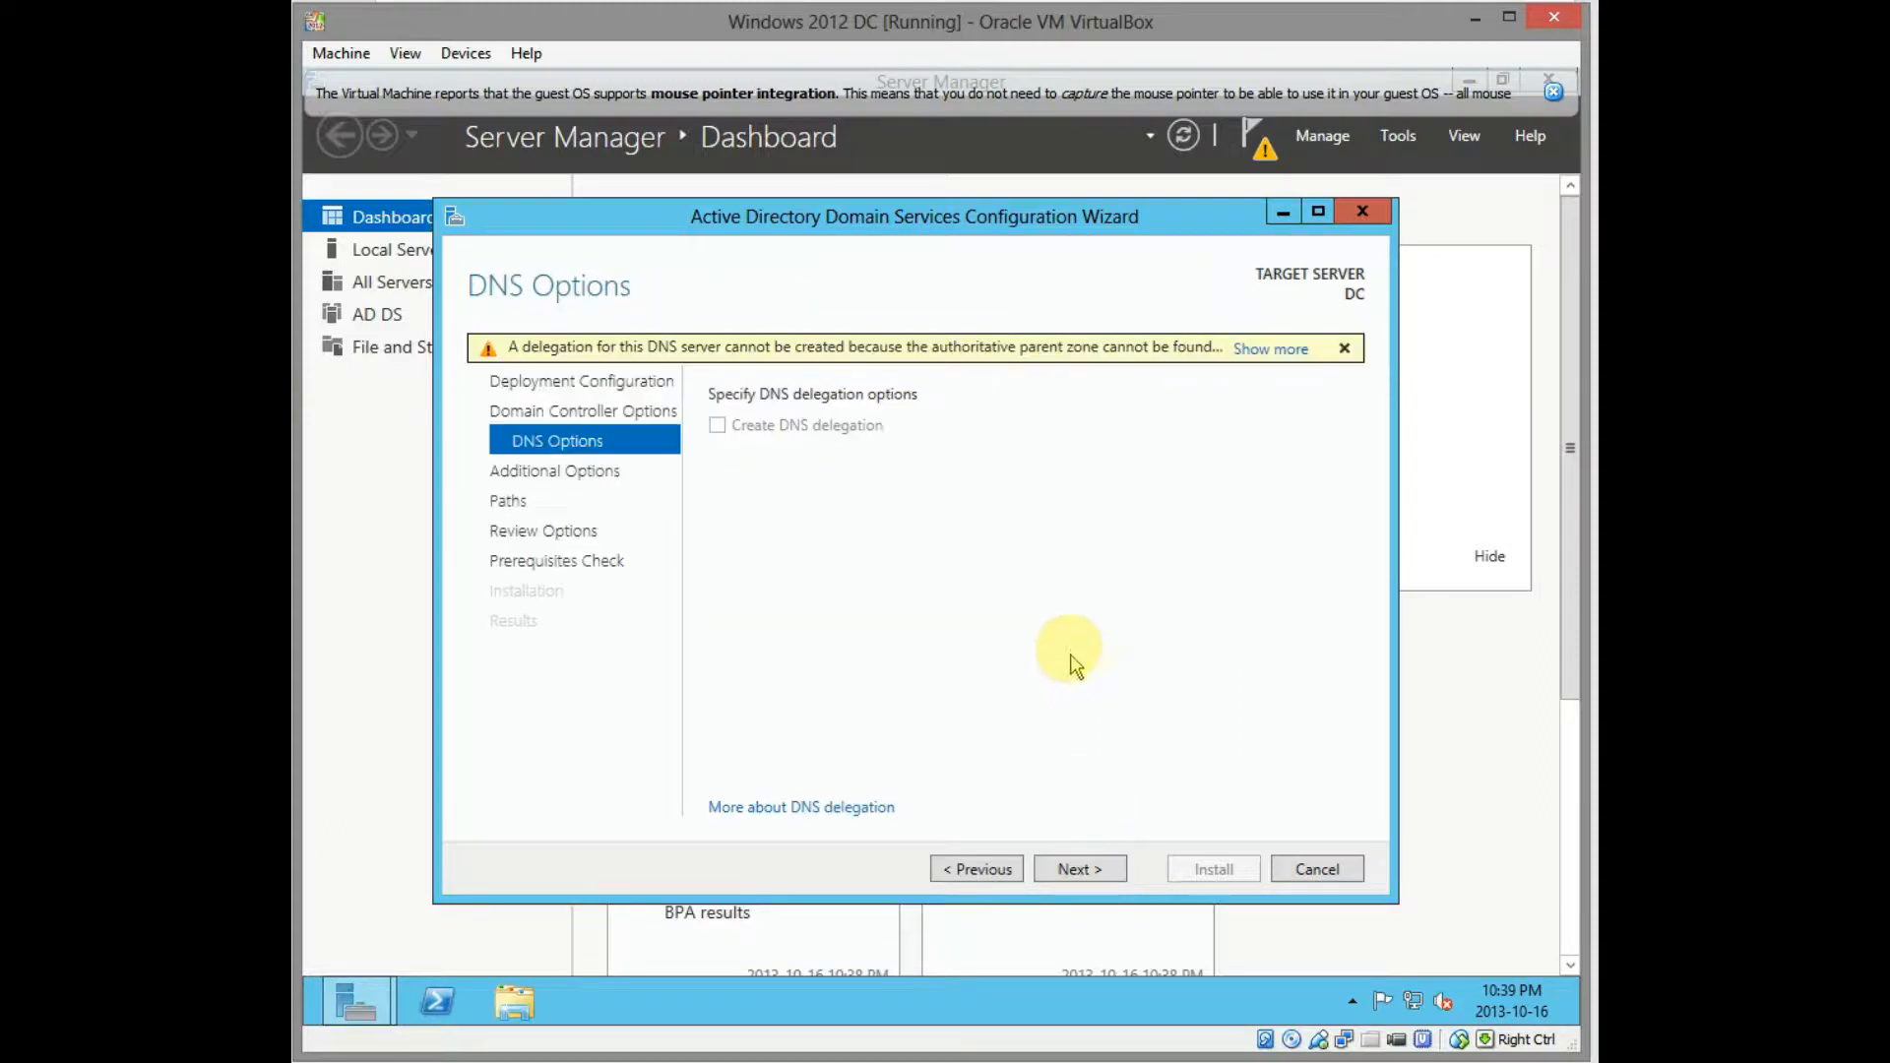
mouse_move(1019, 620)
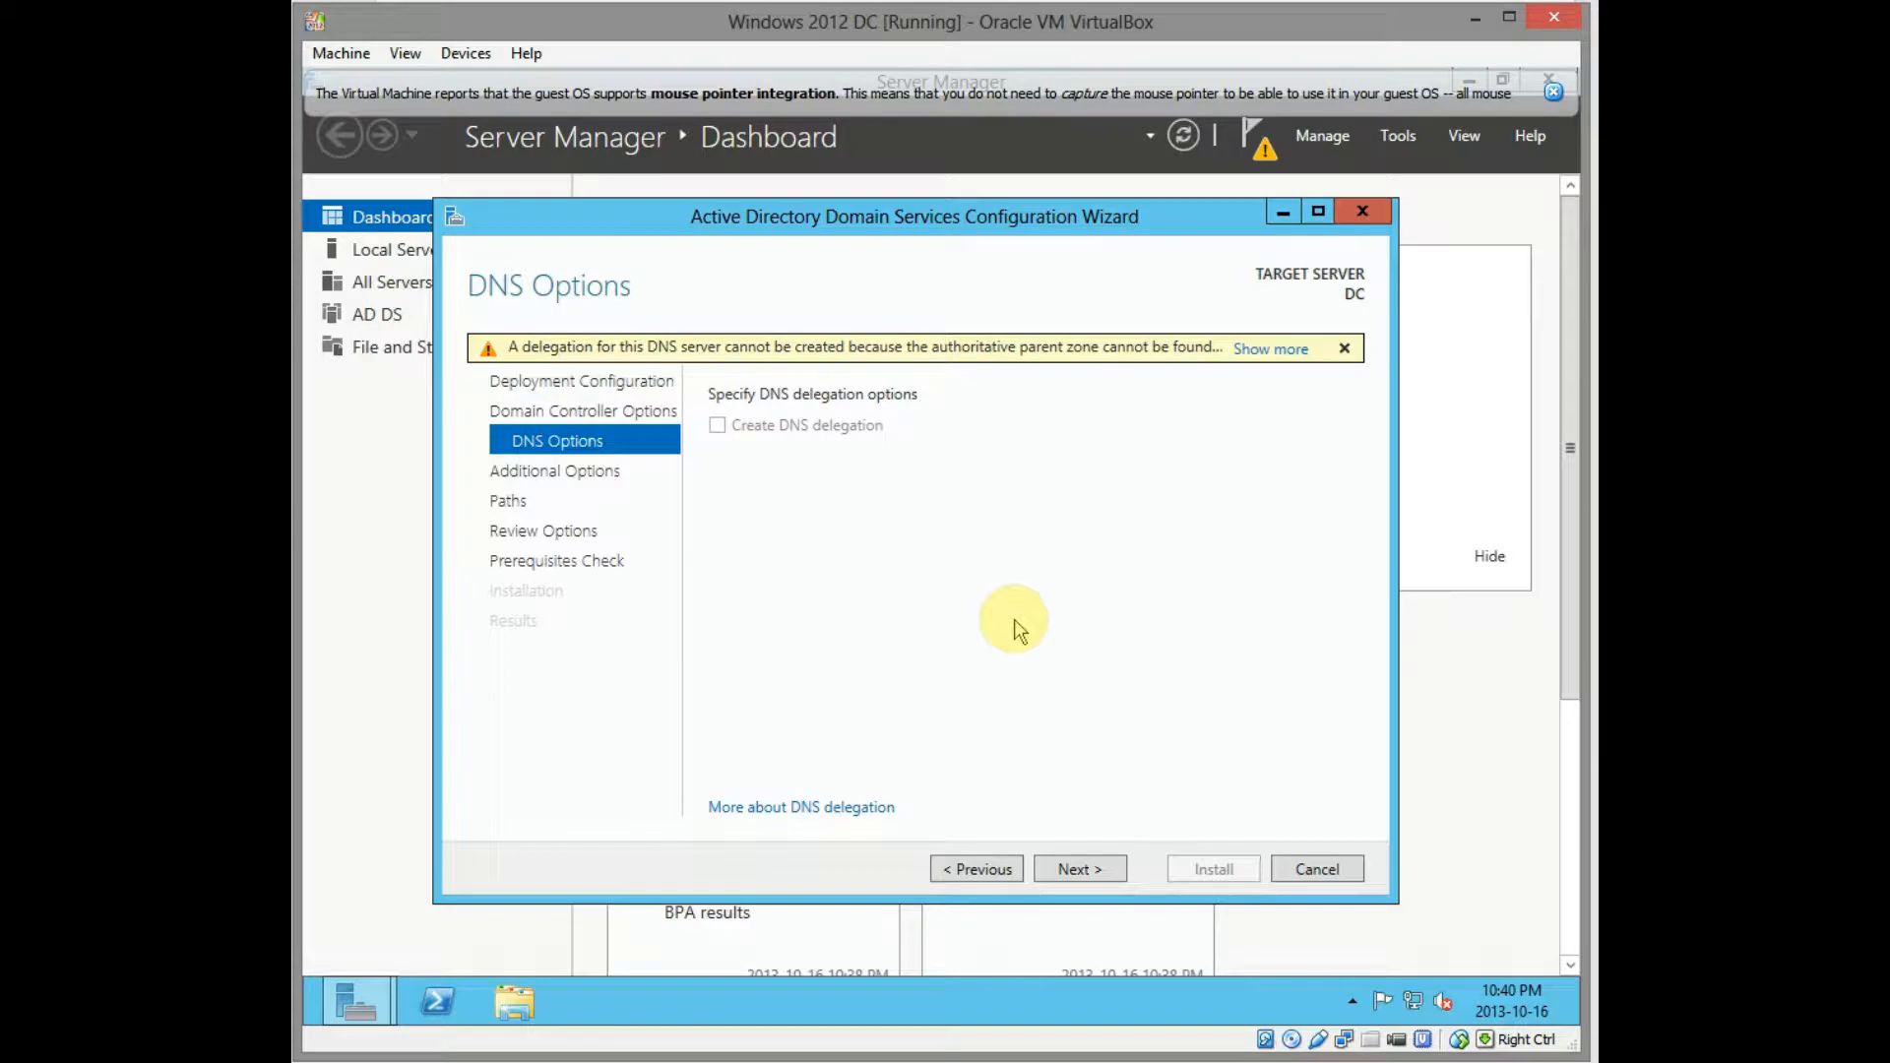
mouse_move(833, 443)
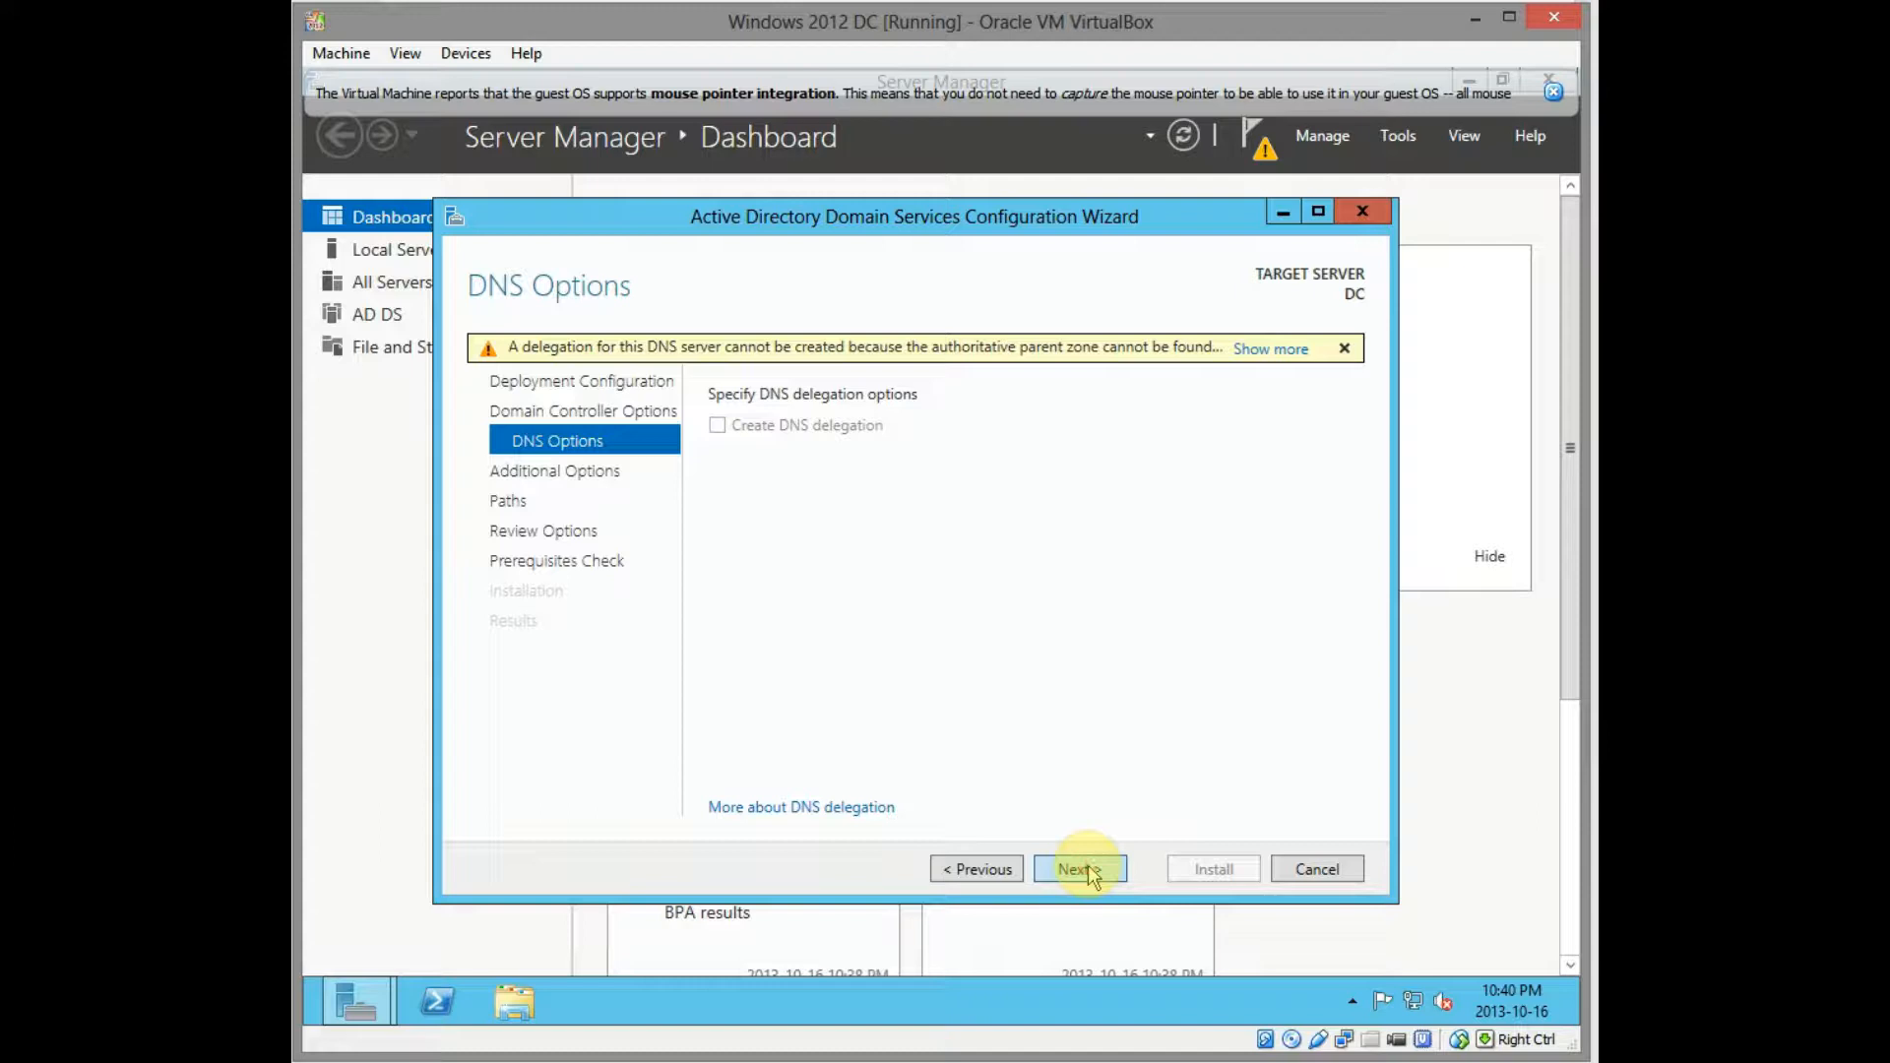
Continue without DNS delegation and accept the NetBIOS name TEST, reaching the Paths step
click(1079, 868)
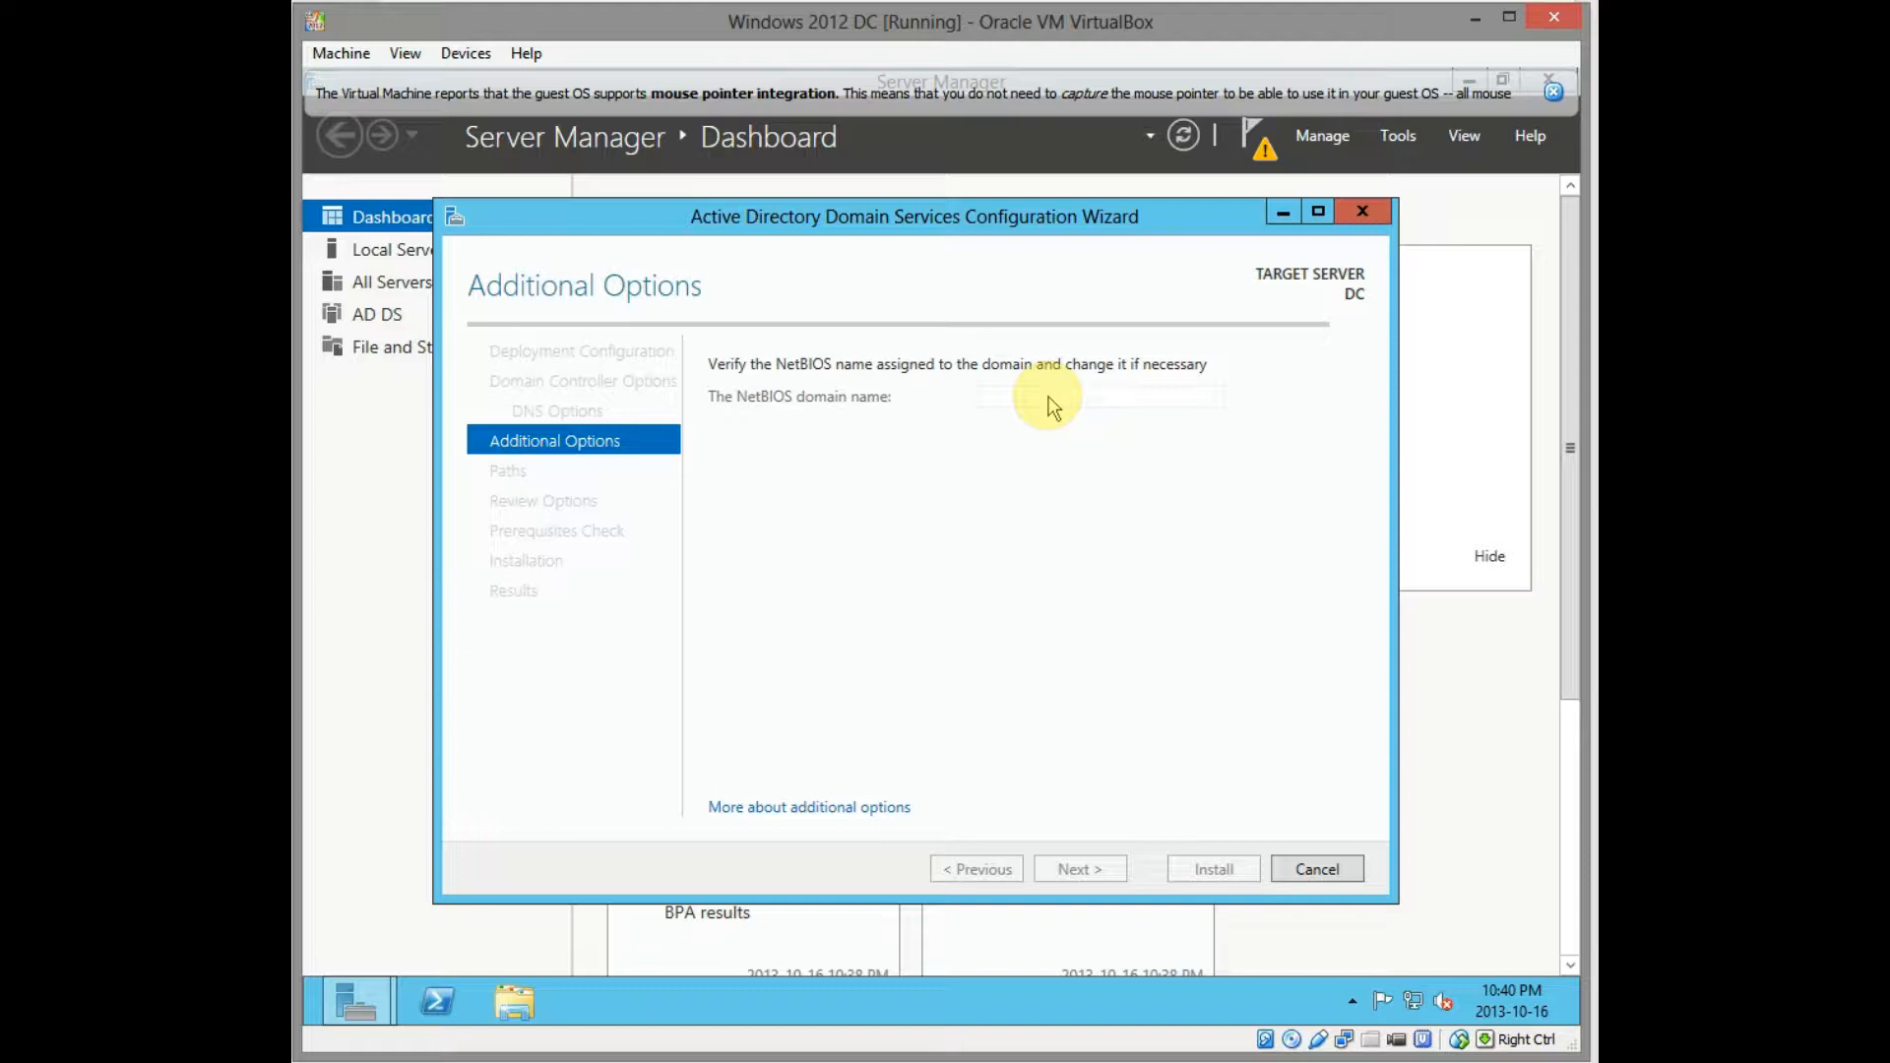
mouse_move(1052, 583)
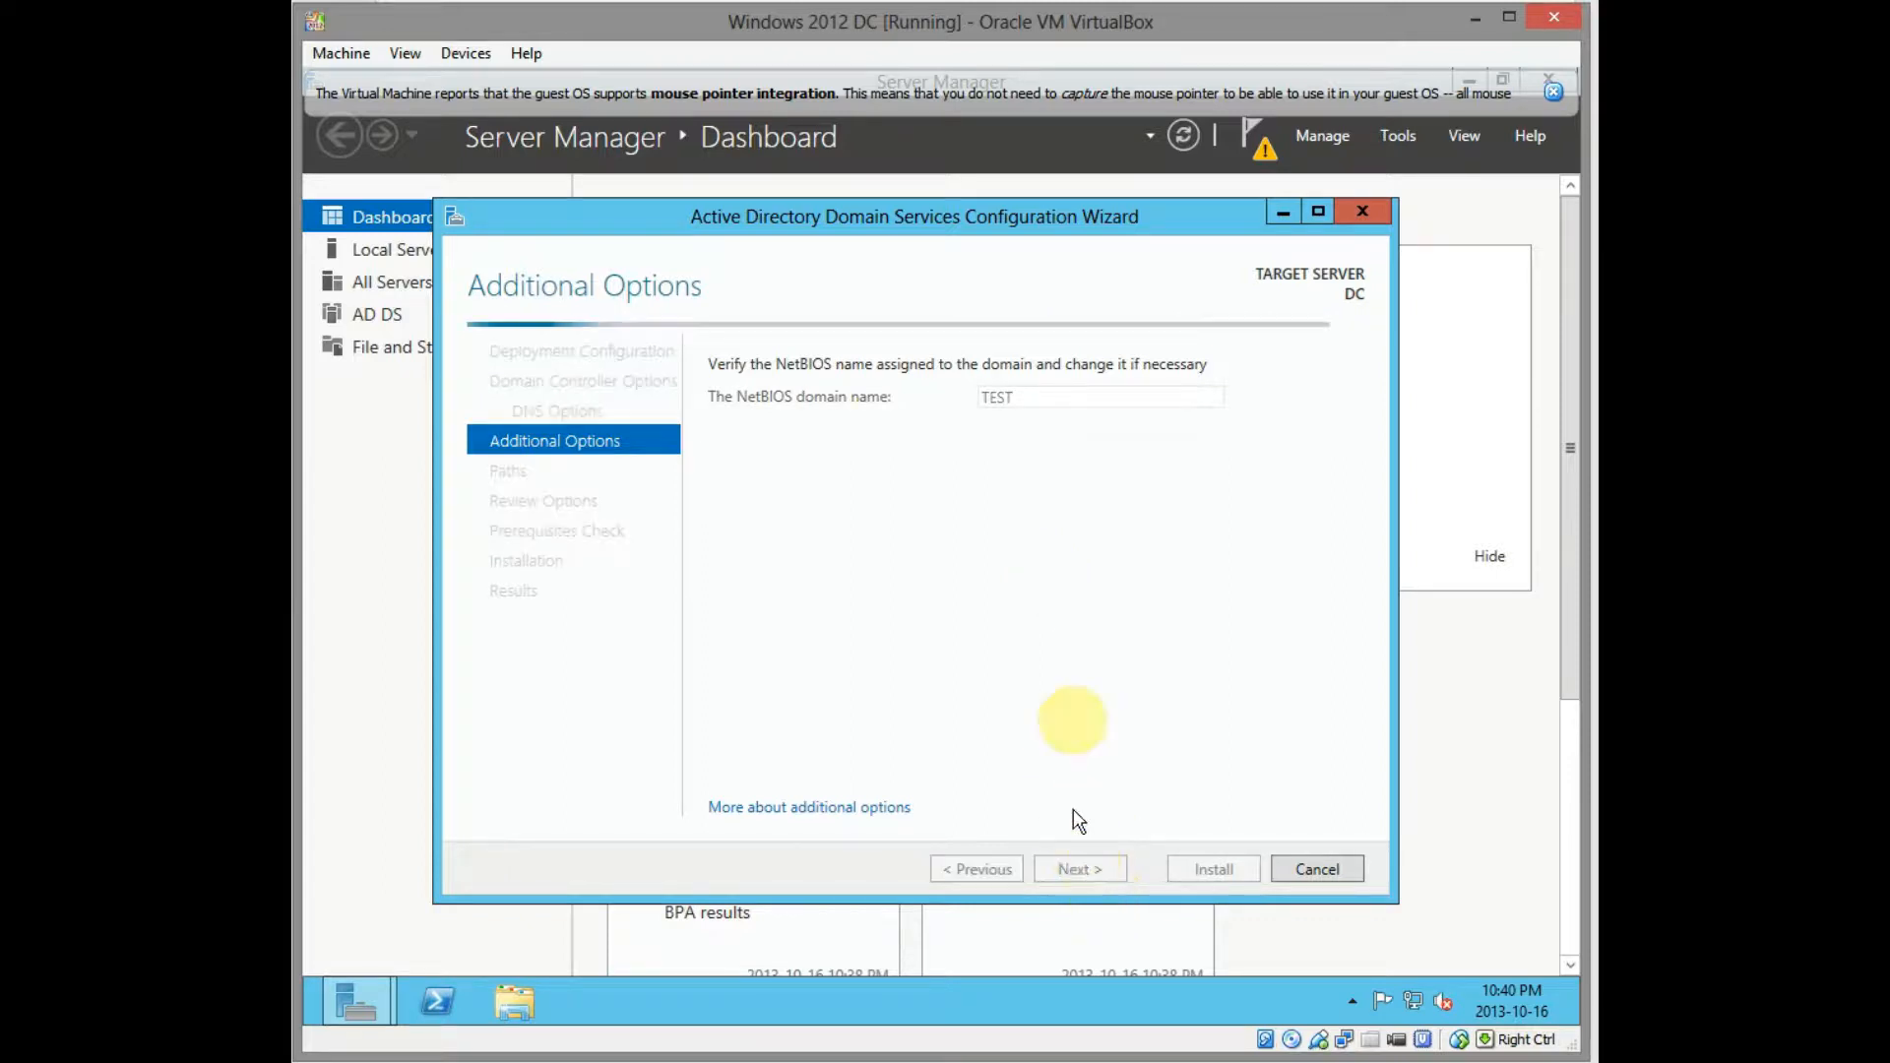
mouse_move(1066, 673)
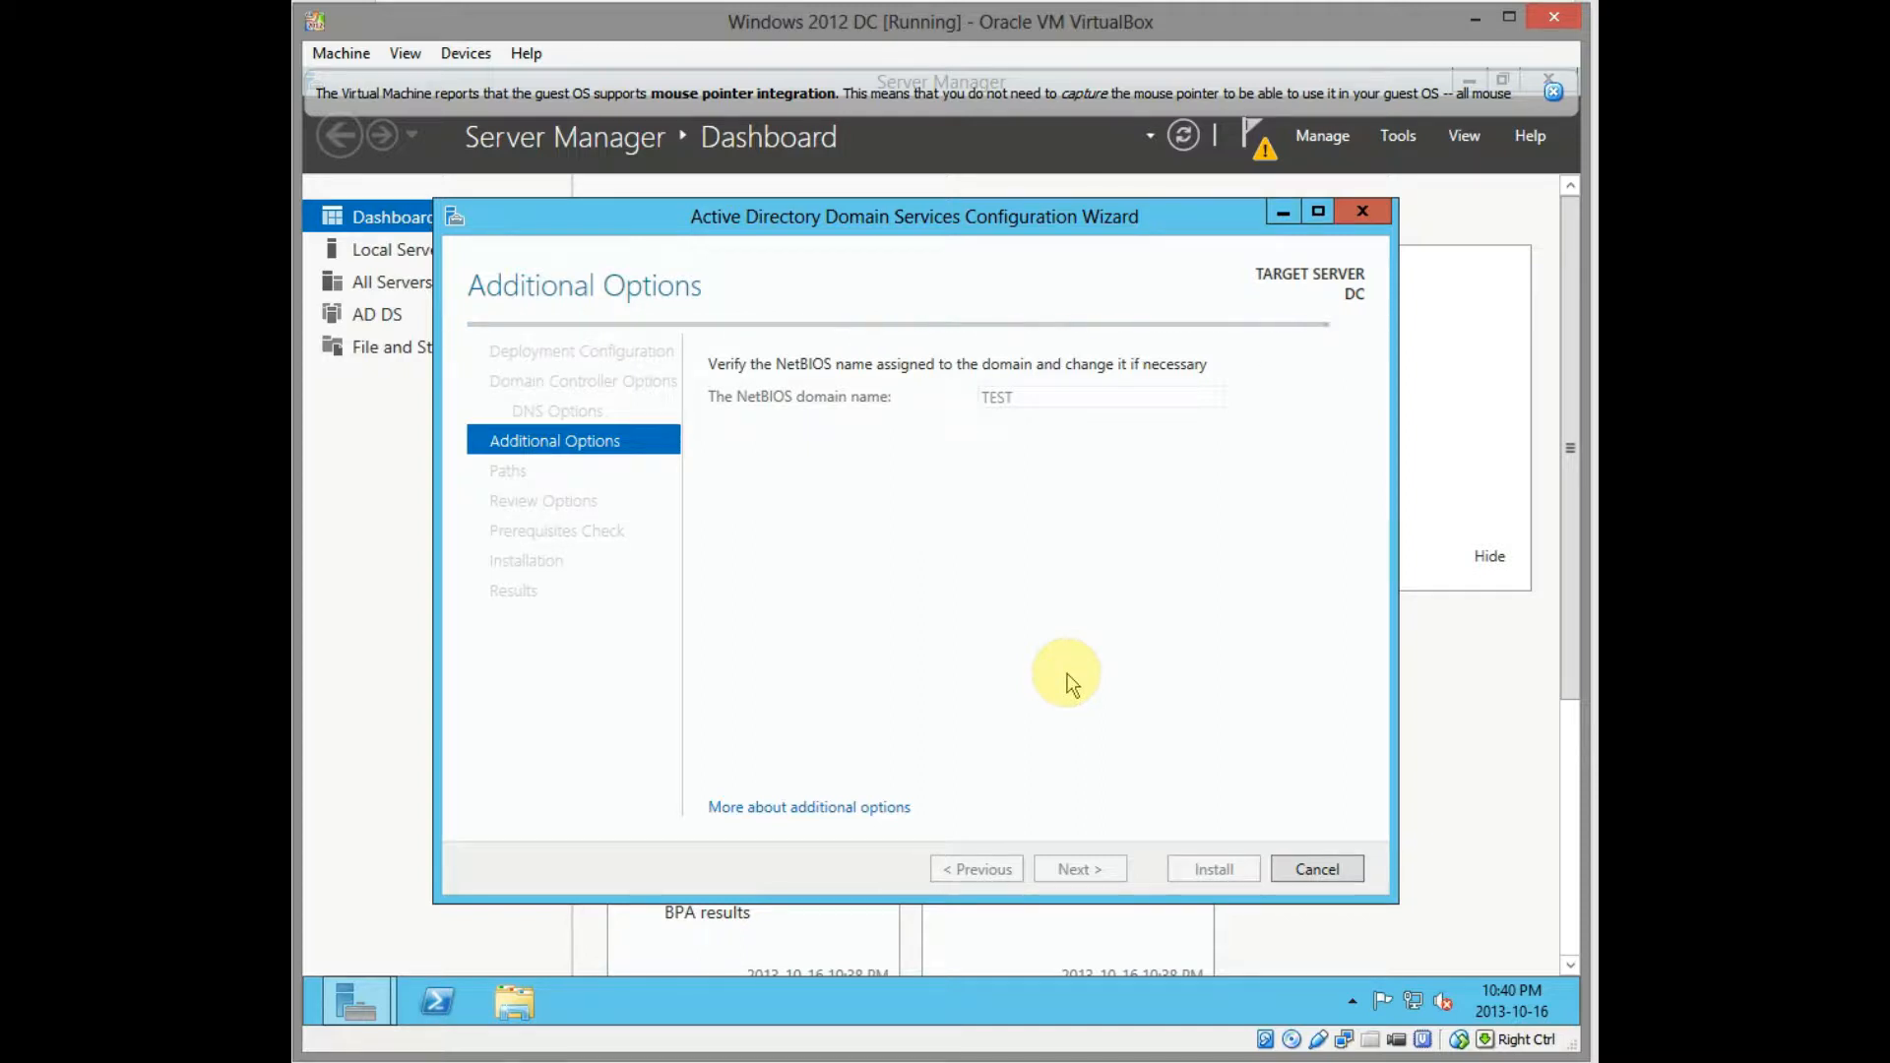
click(1077, 869)
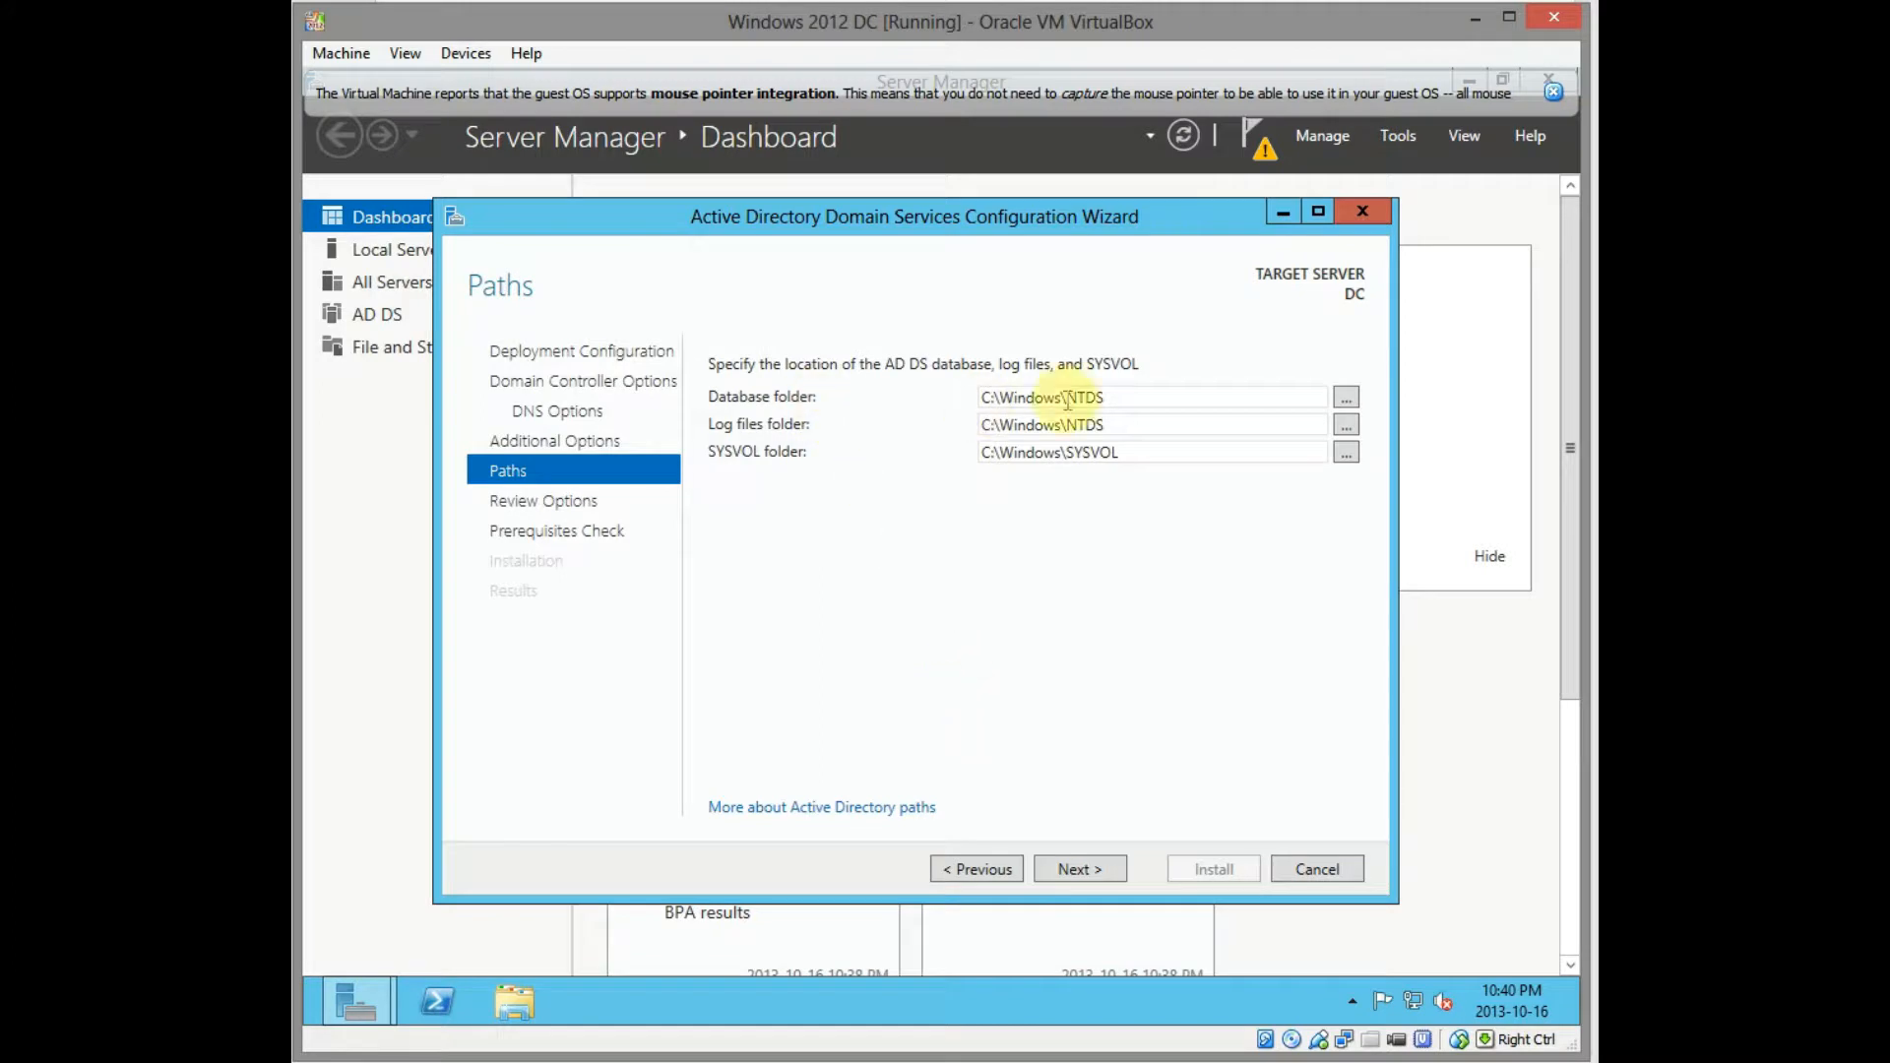
mouse_move(1052, 796)
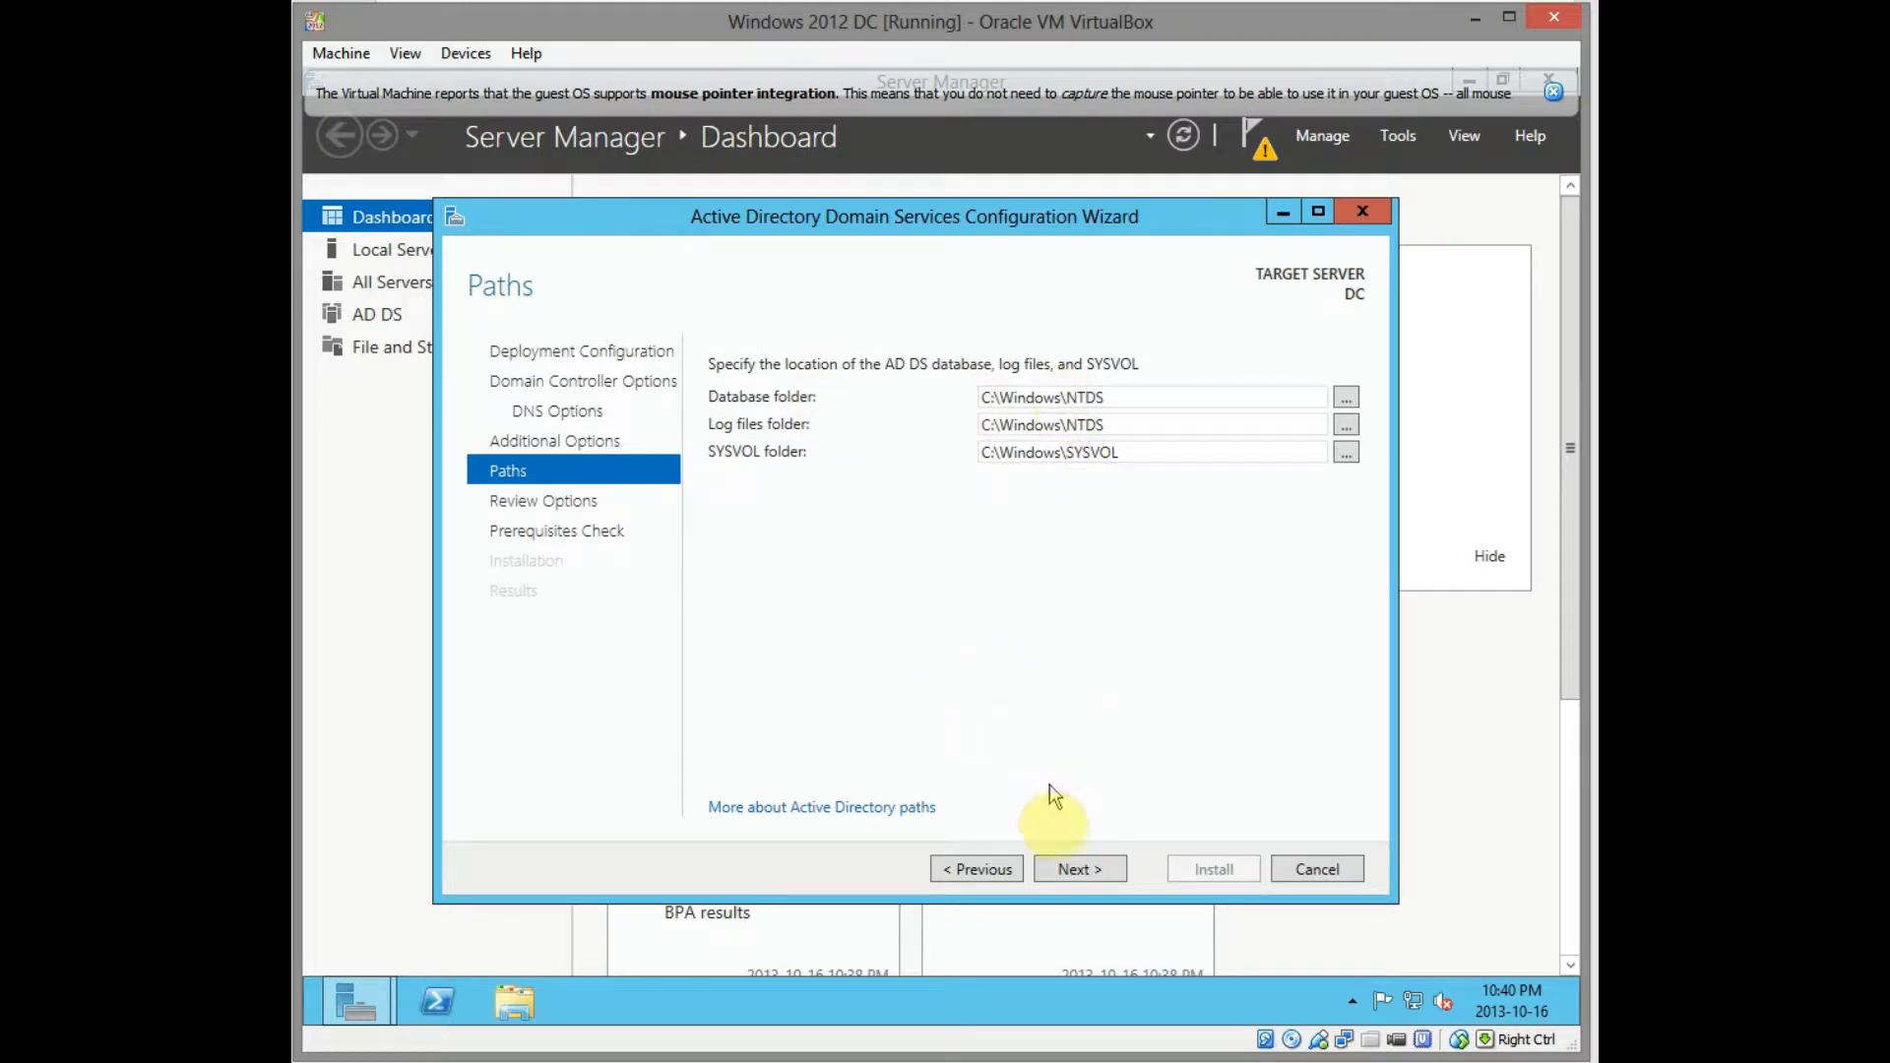
Keep default NTDS and SYSVOL folders and review the summary of test.local settings
click(1078, 868)
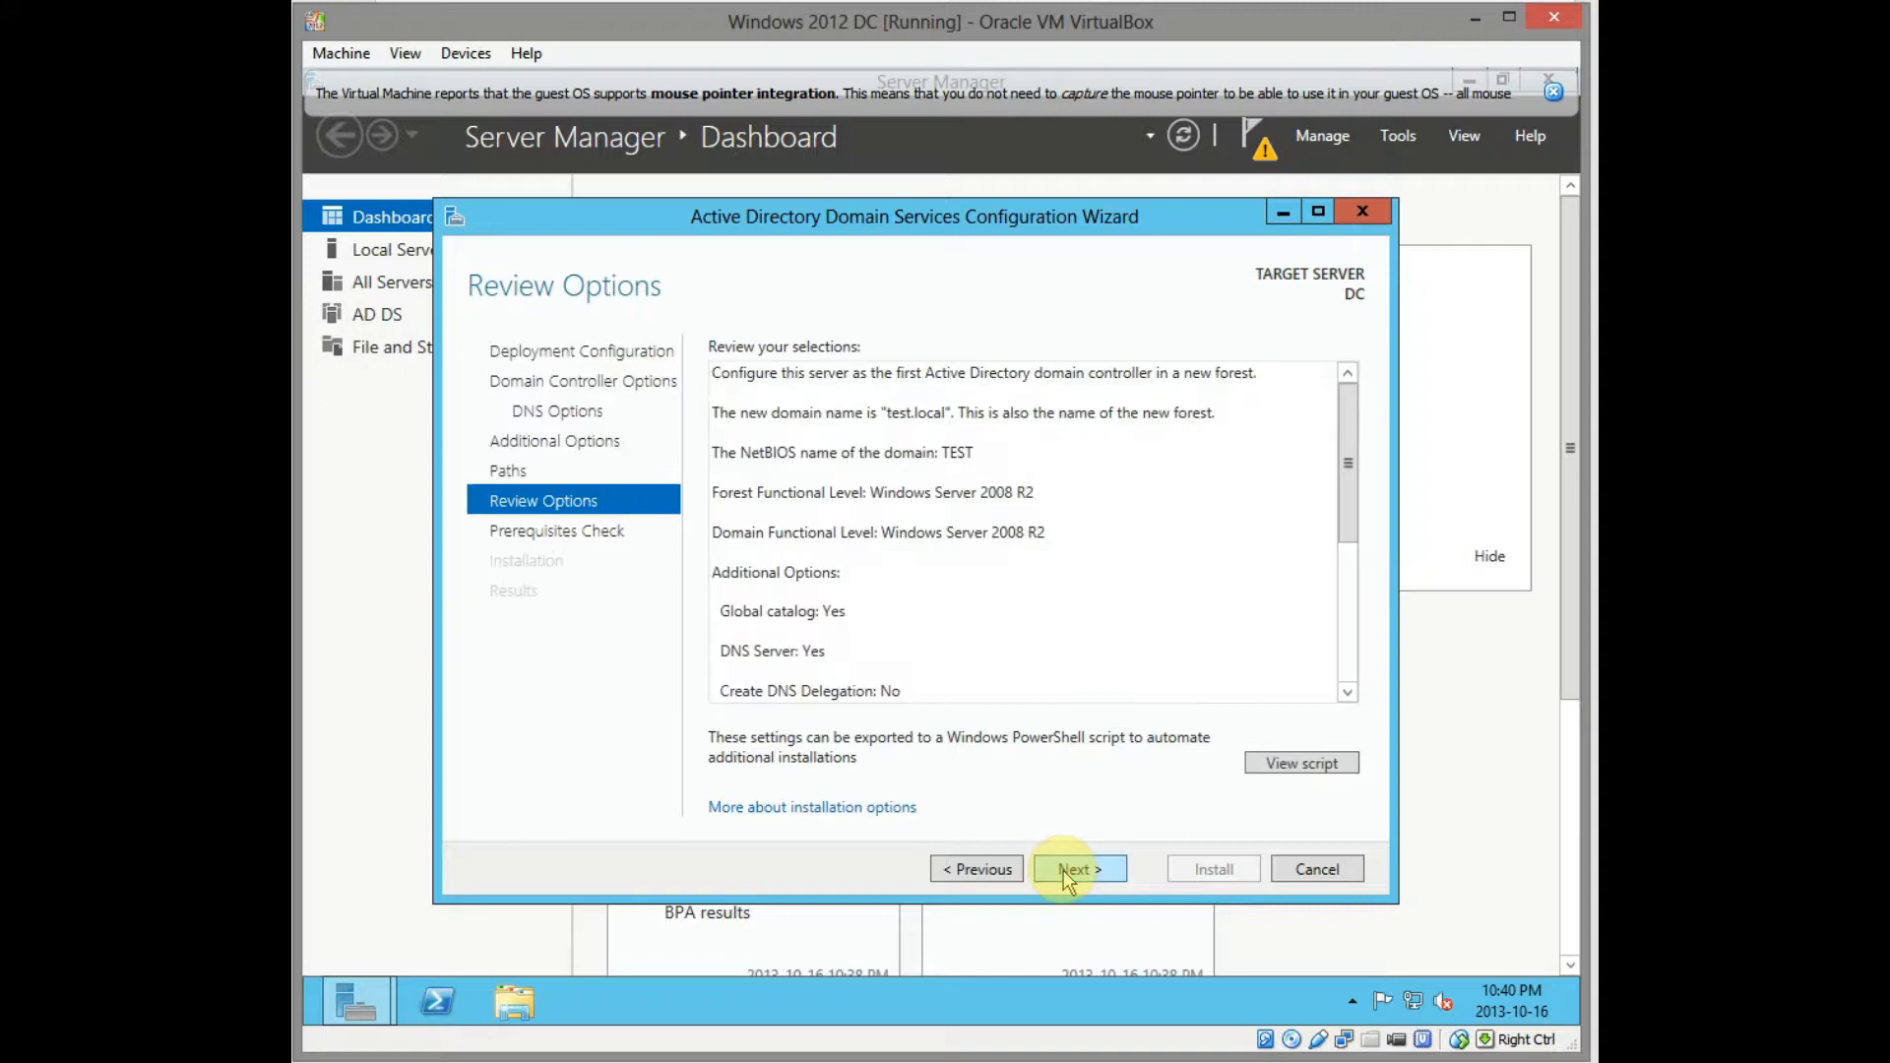
mouse_move(1347, 461)
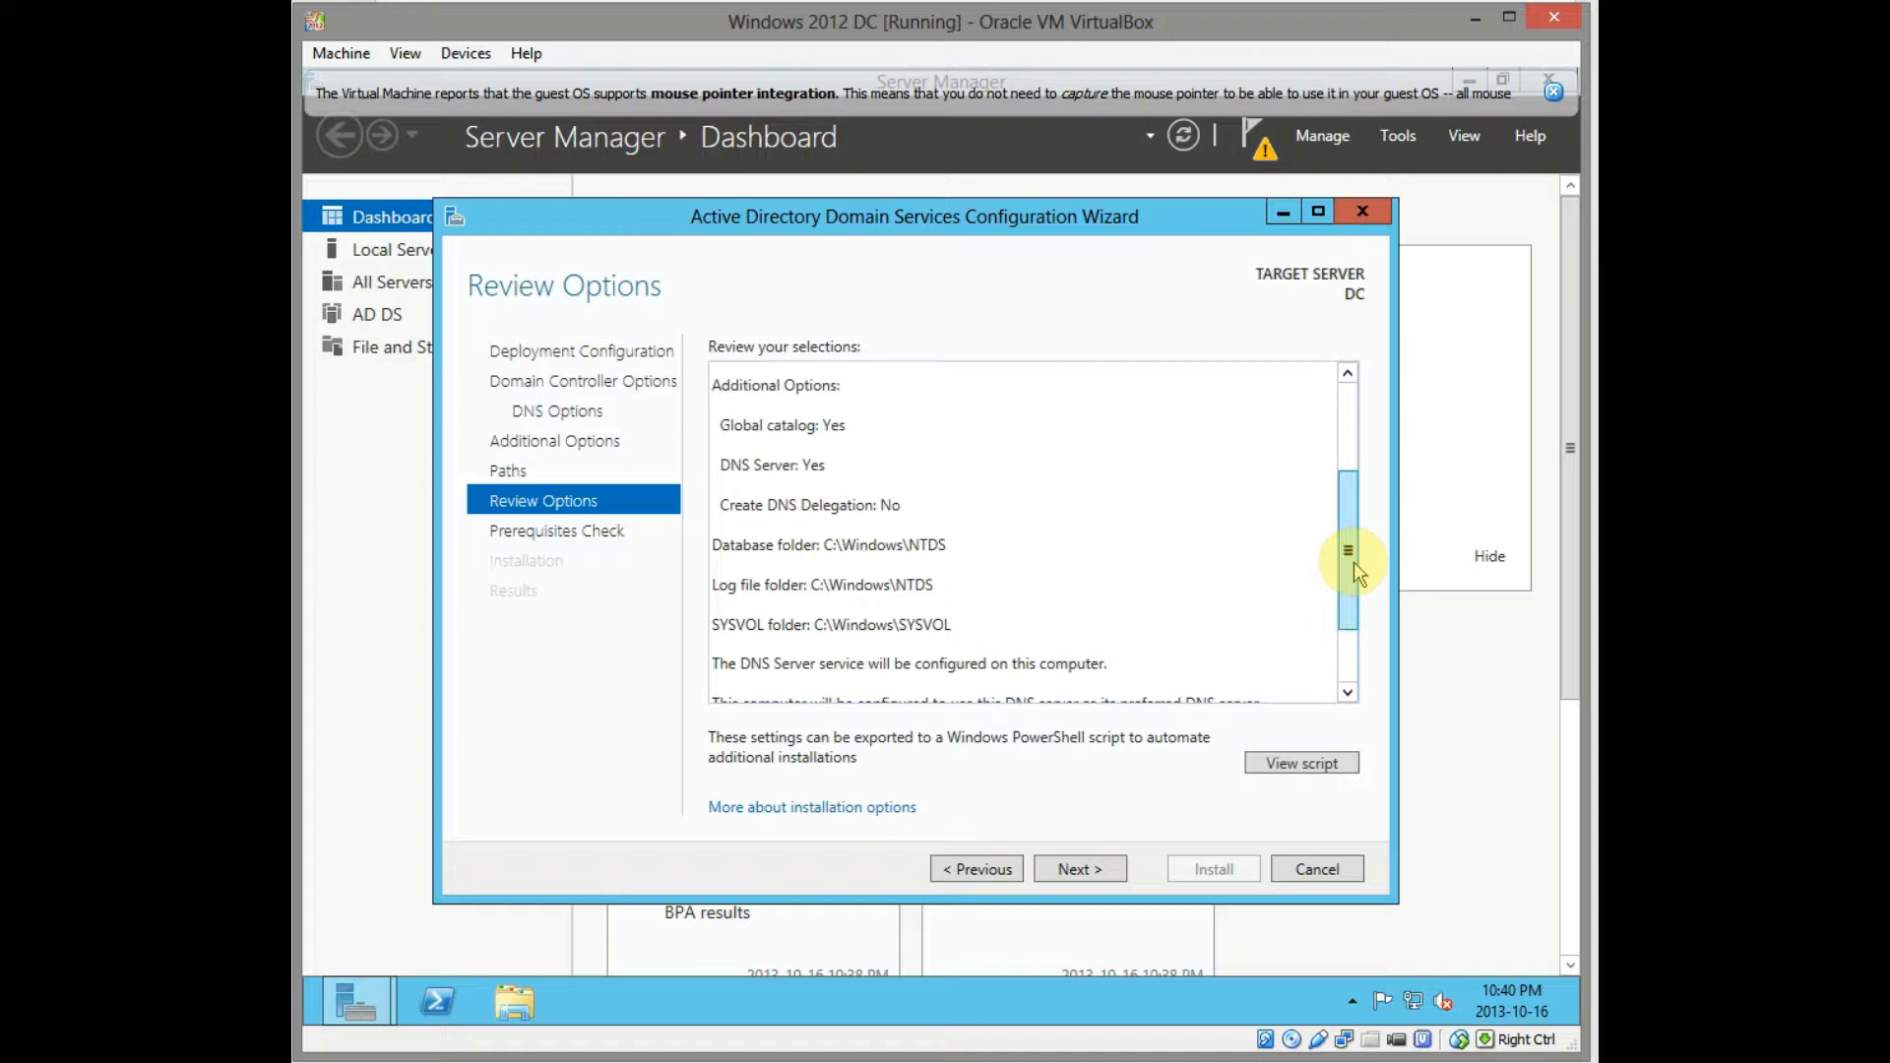
scroll(down, 3)
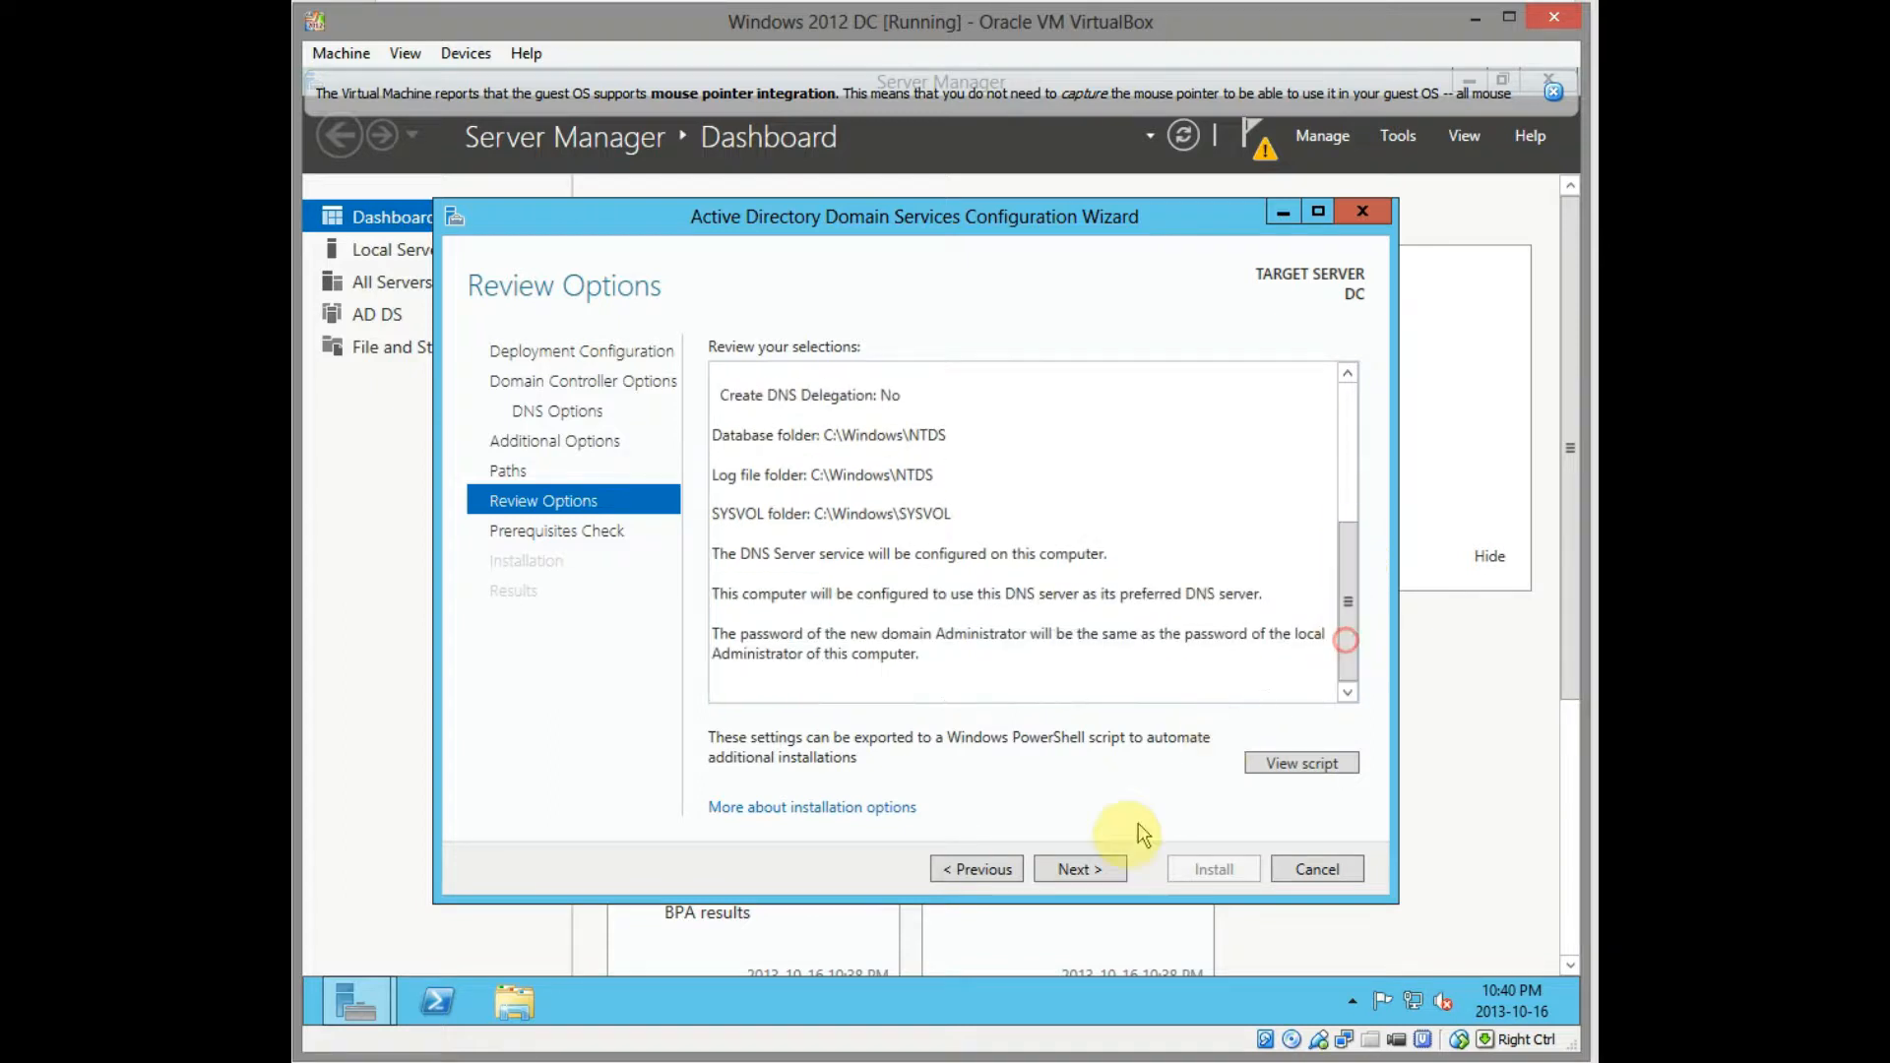
Run the Prerequisites Check, reviewing results showing all checks passed with DNS delegation warnings
click(1079, 868)
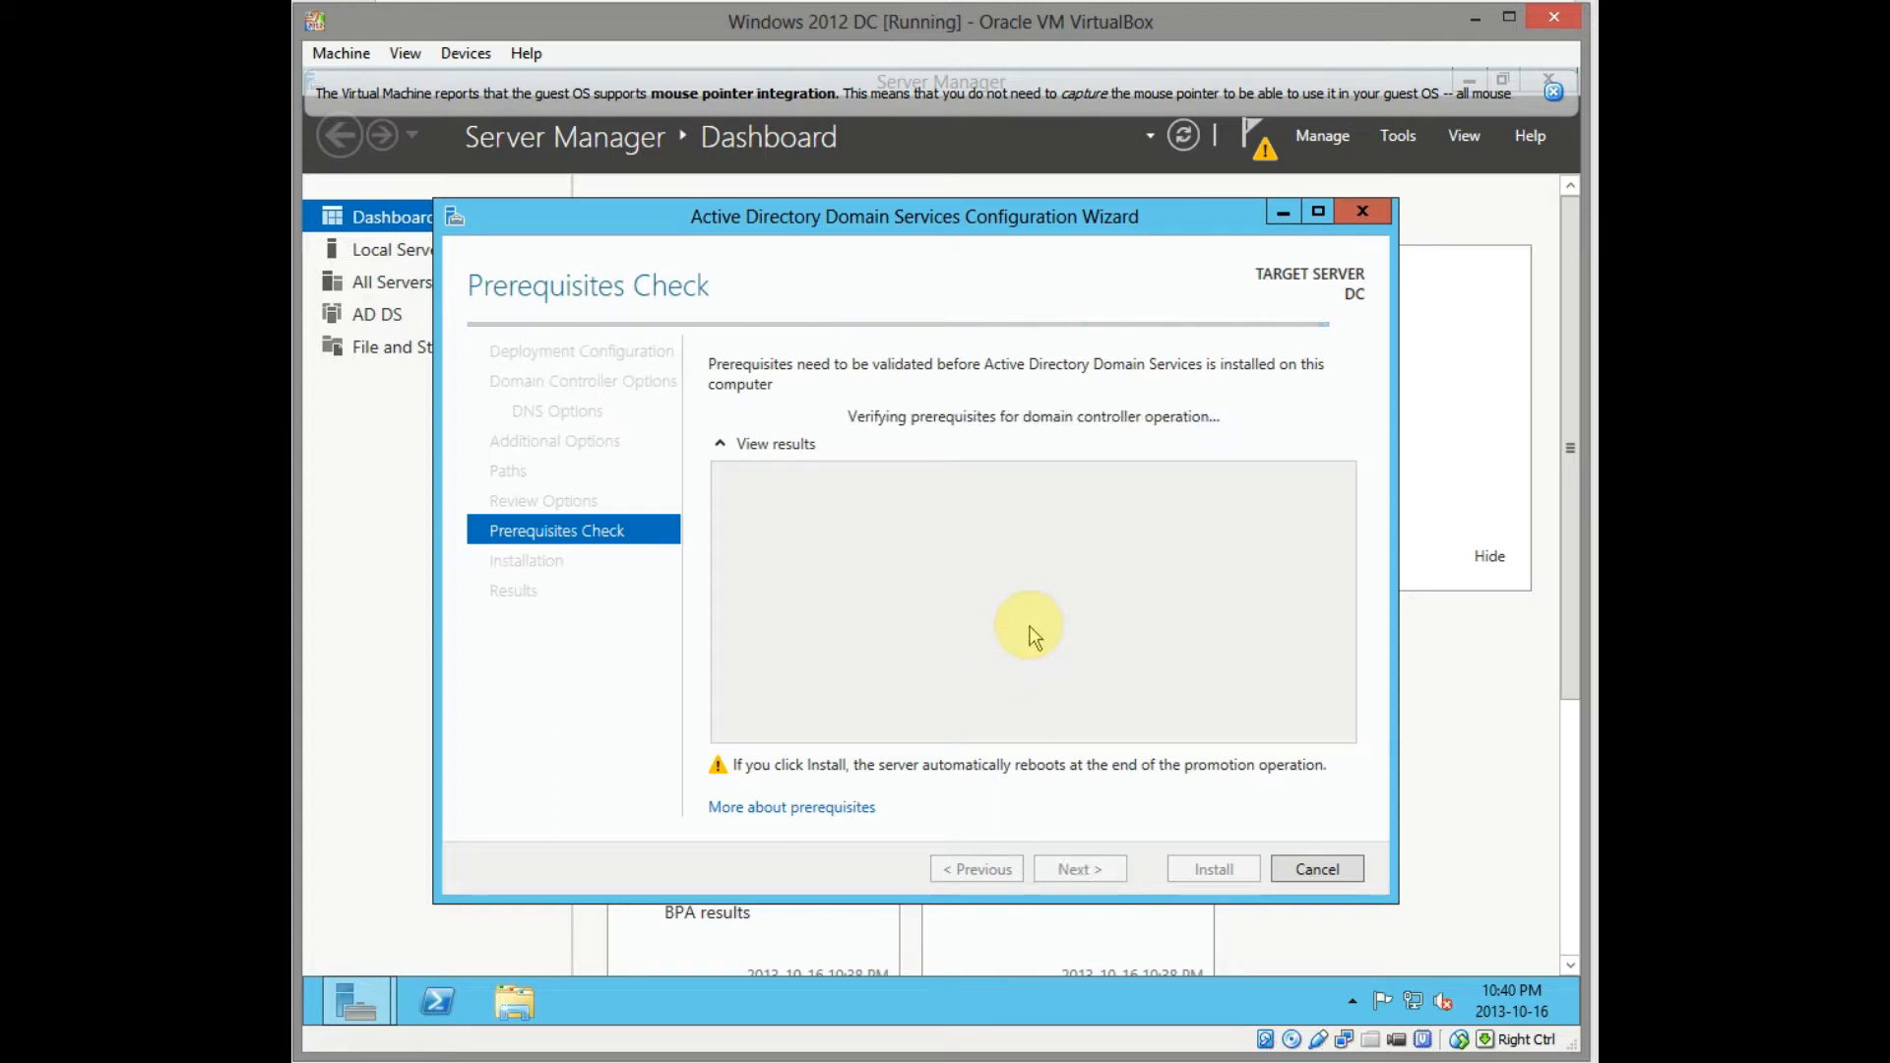
mouse_move(1048, 620)
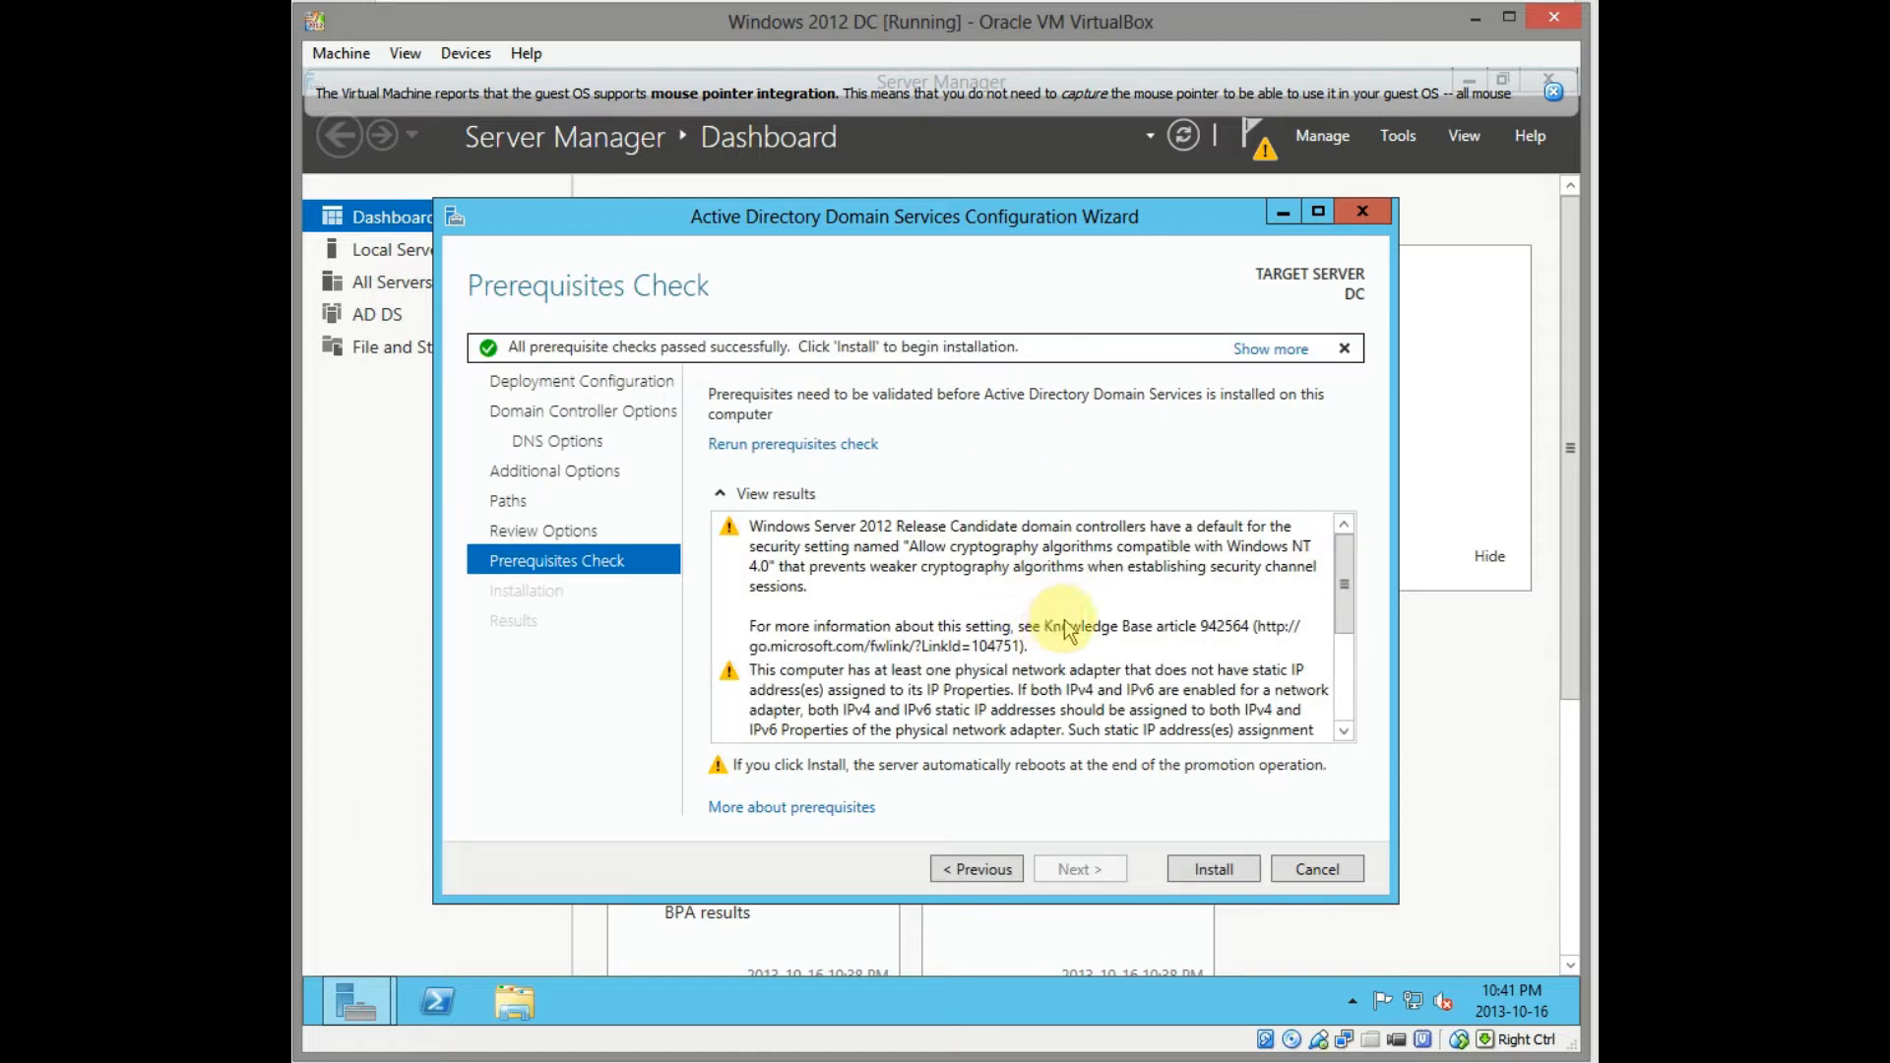
scroll(down, 3)
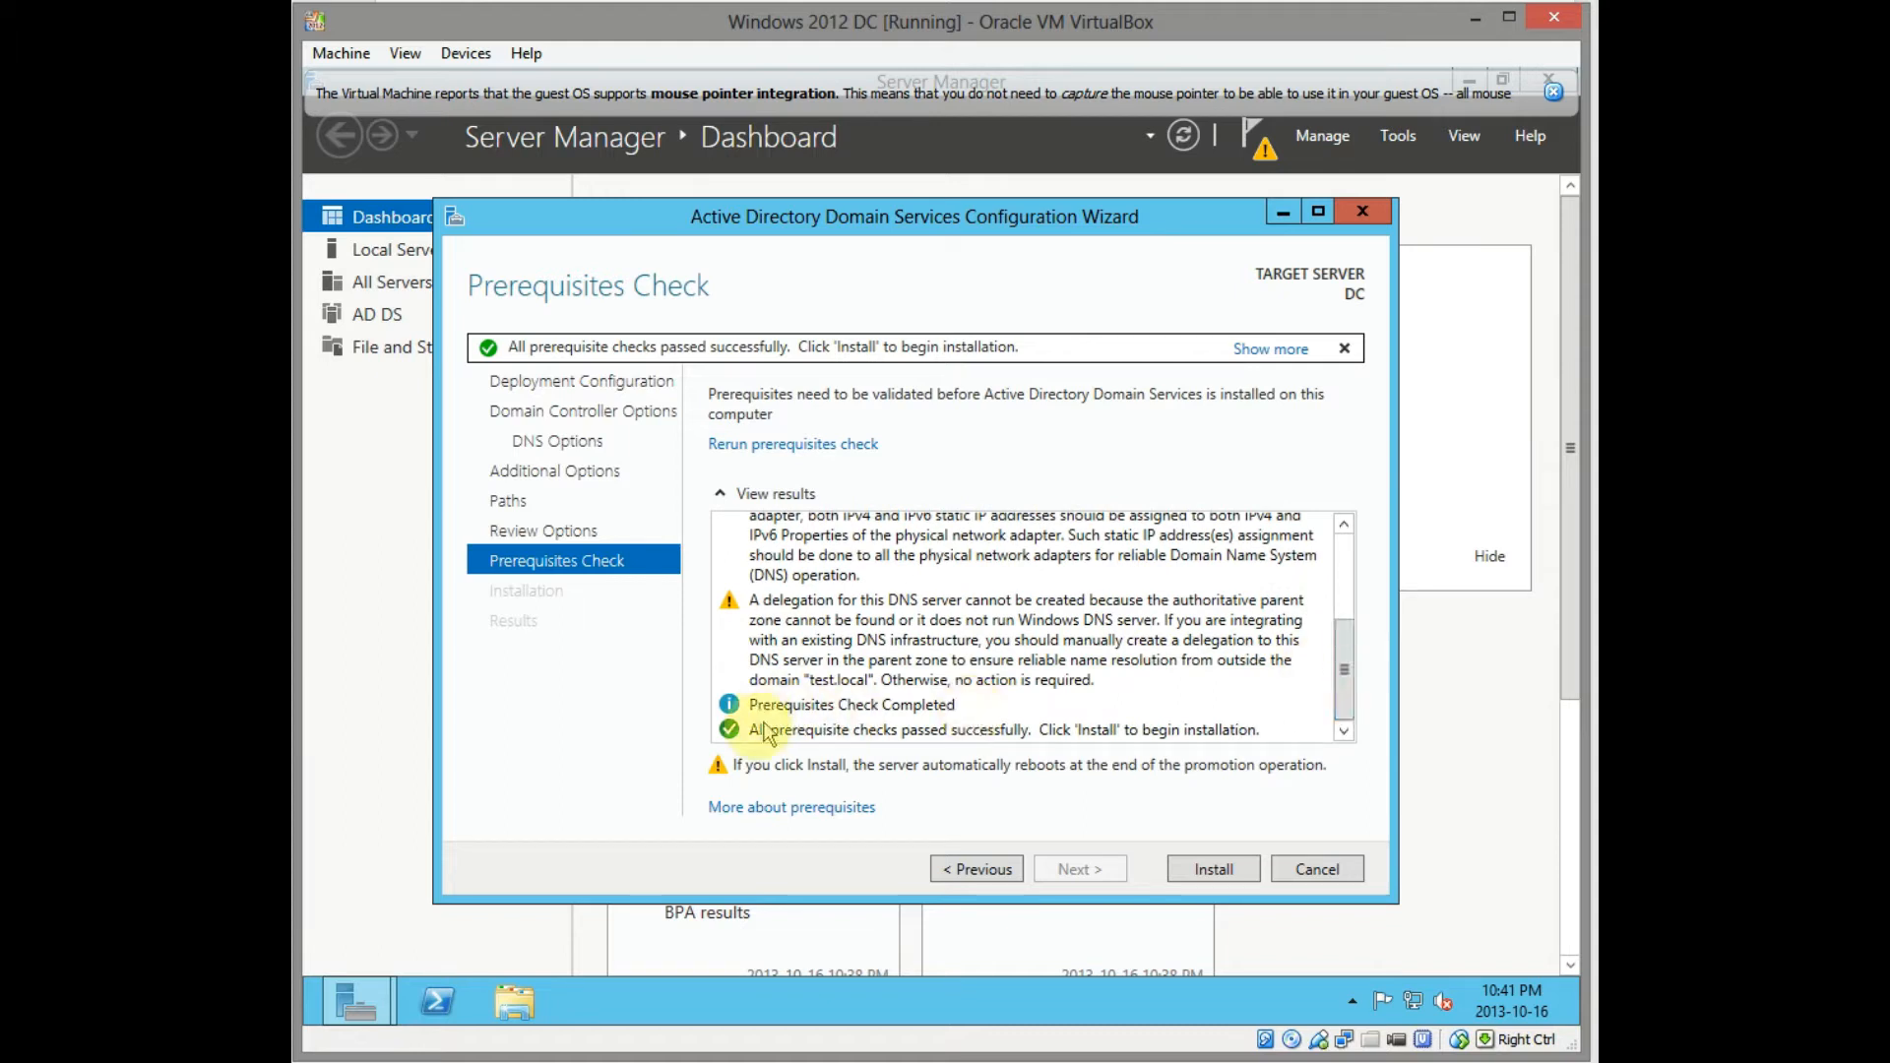
mouse_move(1030, 819)
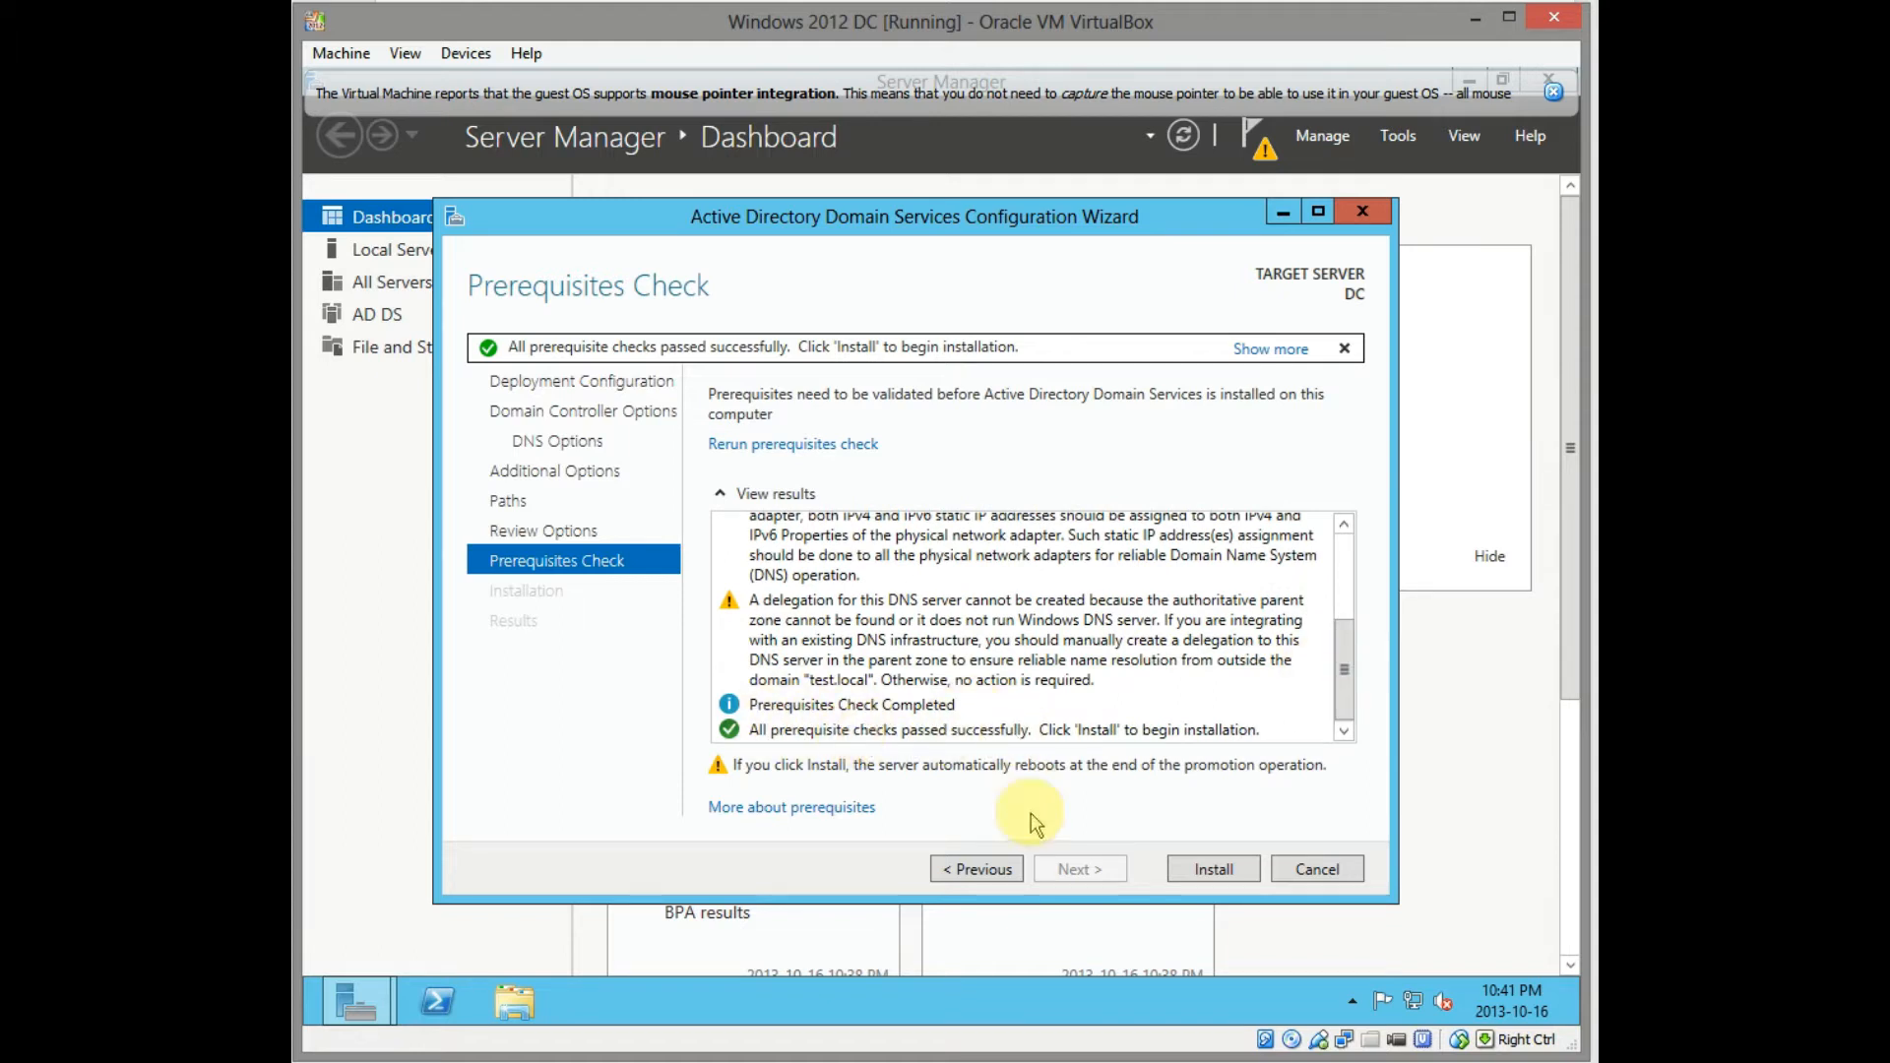
Begin the AD DS domain controller installation with DNS for forest test.local
click(1213, 869)
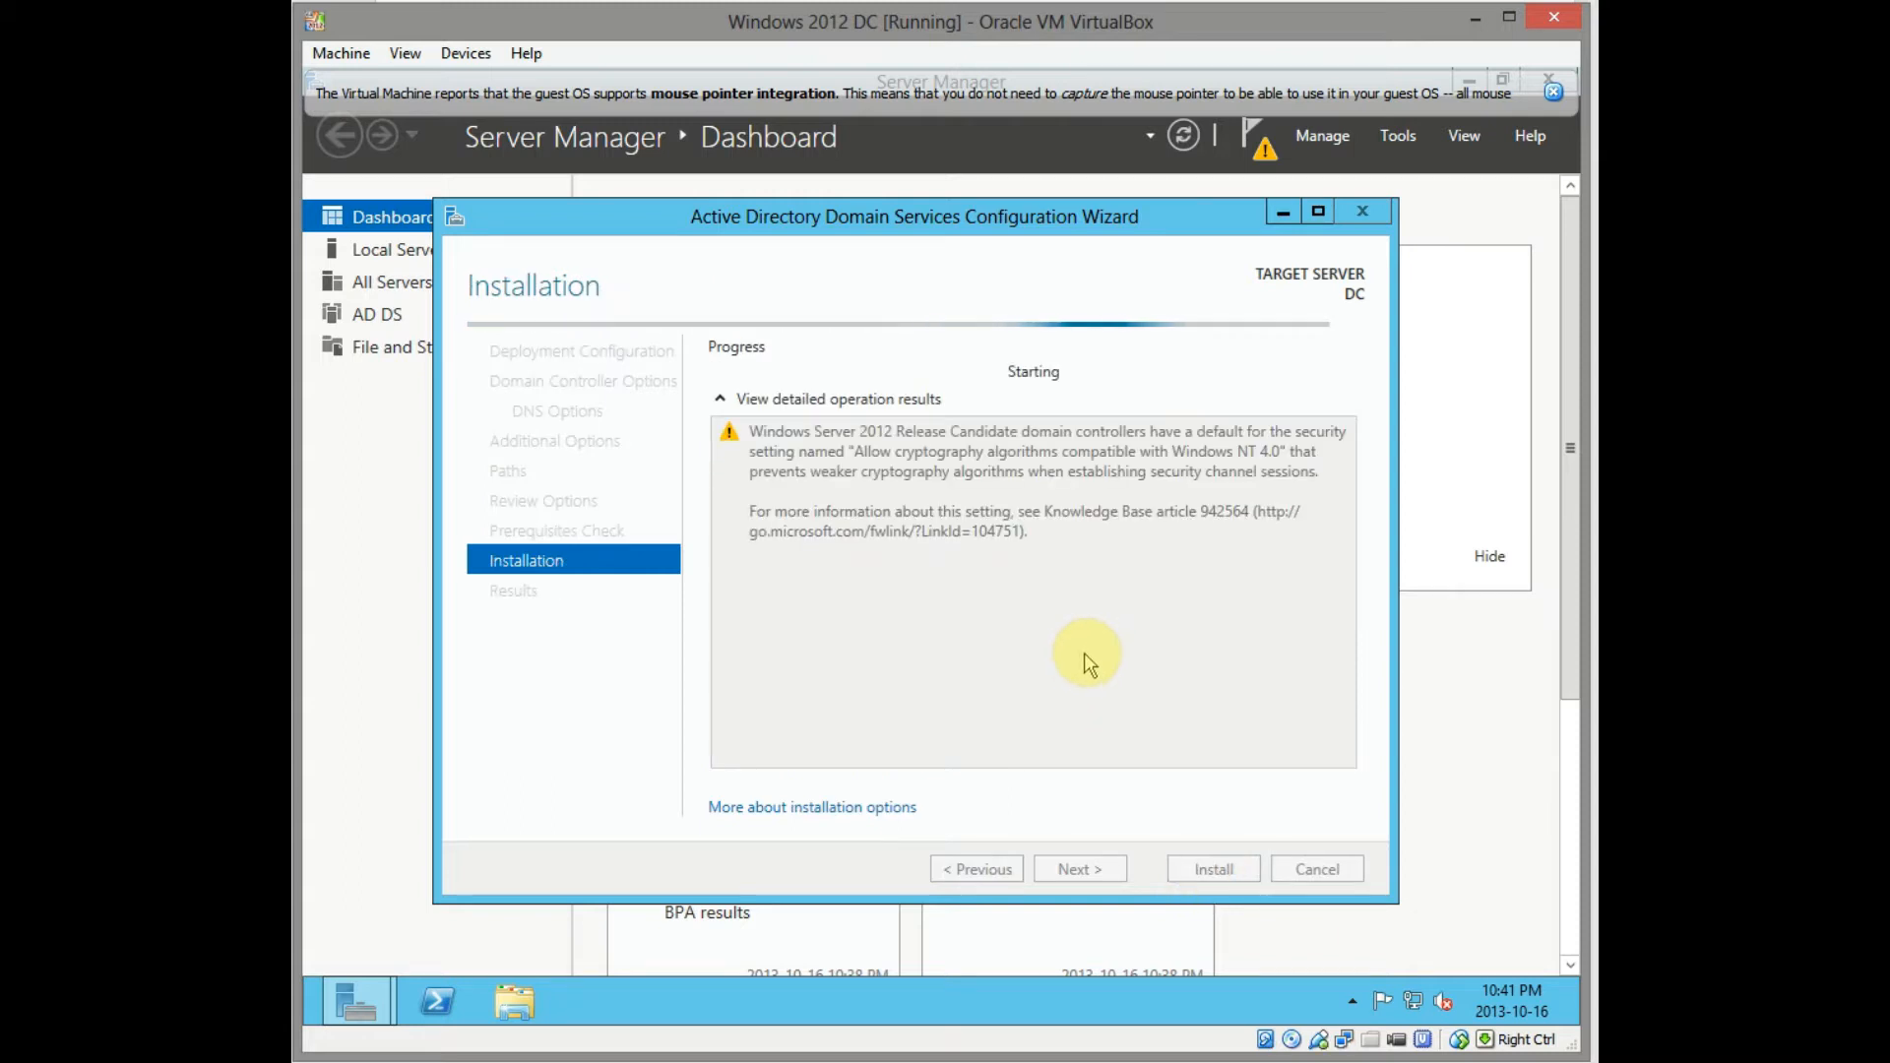
mouse_move(1126, 670)
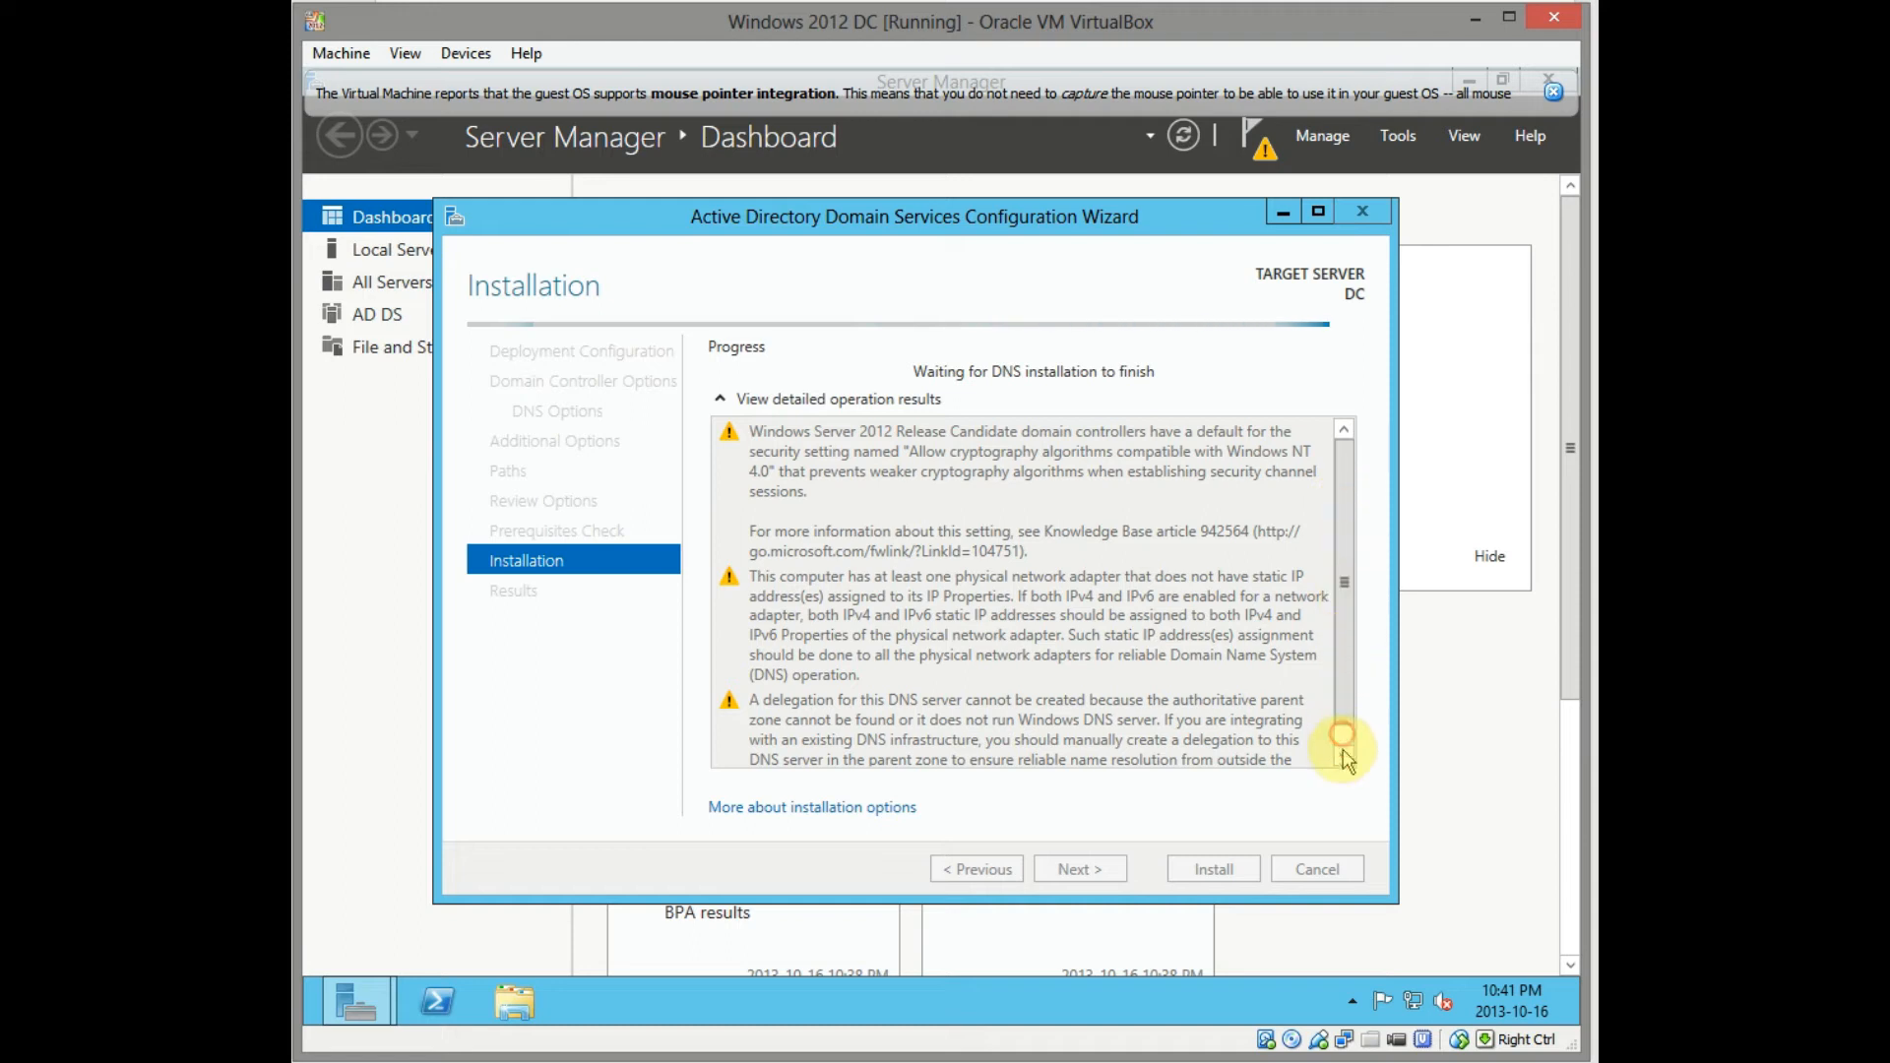
mouse_move(1262, 699)
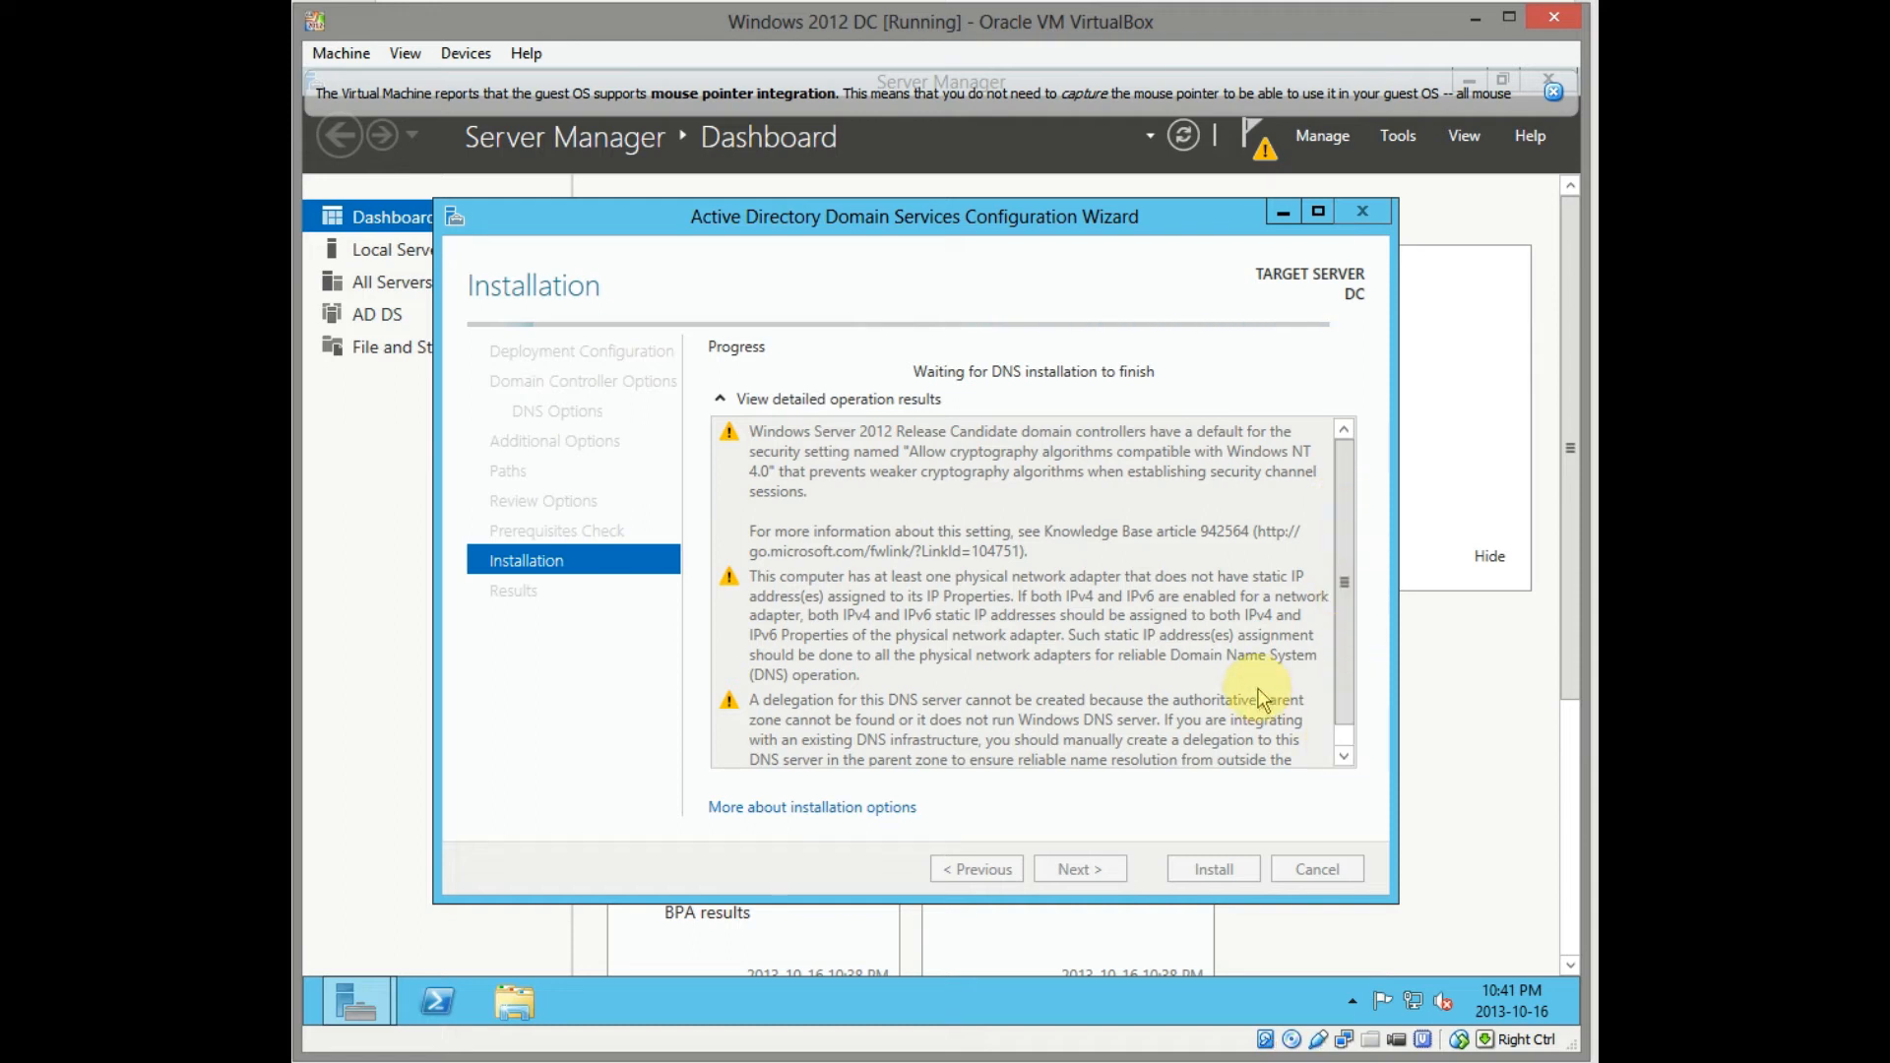